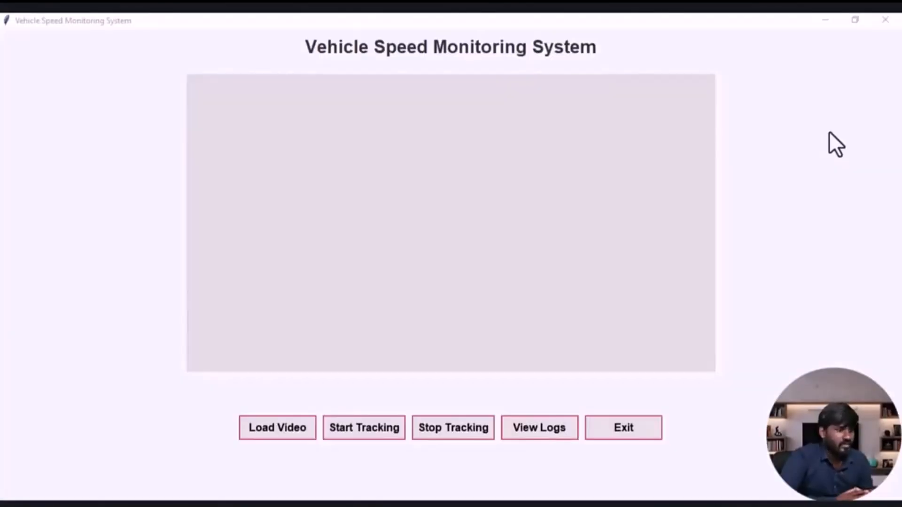
# Load the first highway video and start tracking its vehicles.
pyautogui.click(278, 427)
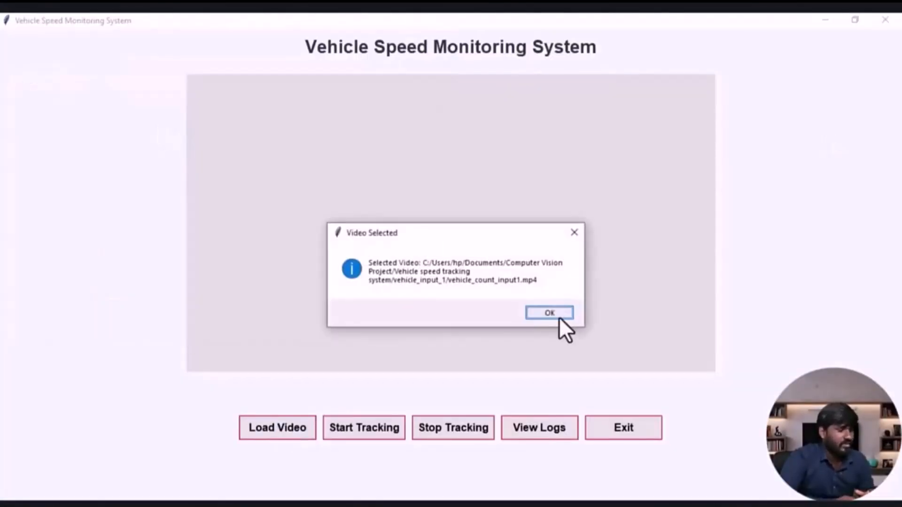
pyautogui.click(548, 312)
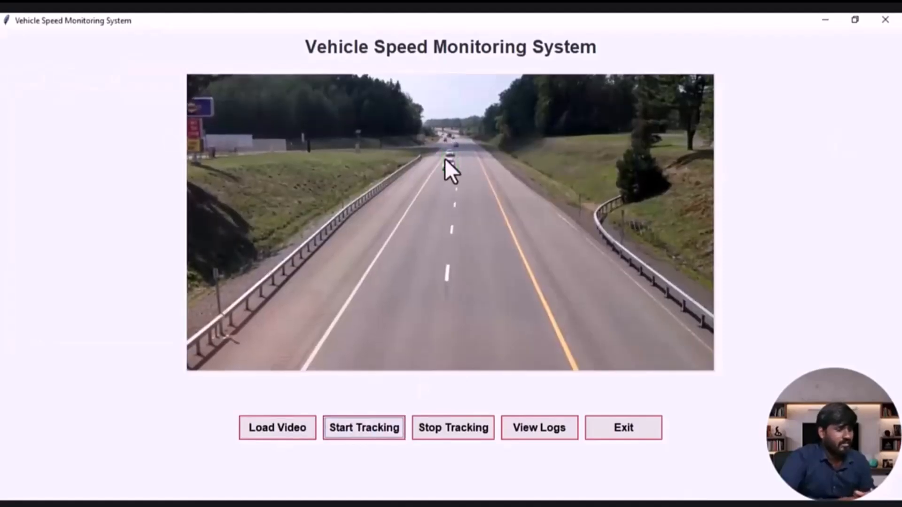
pyautogui.click(364, 427)
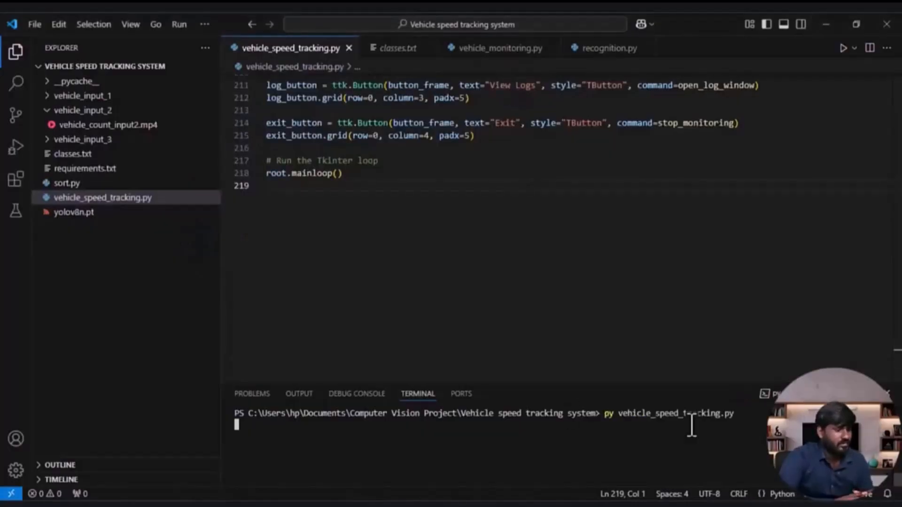
# Load the second highway video, track its vehicles, then view the speed logs.
pyautogui.click(277, 426)
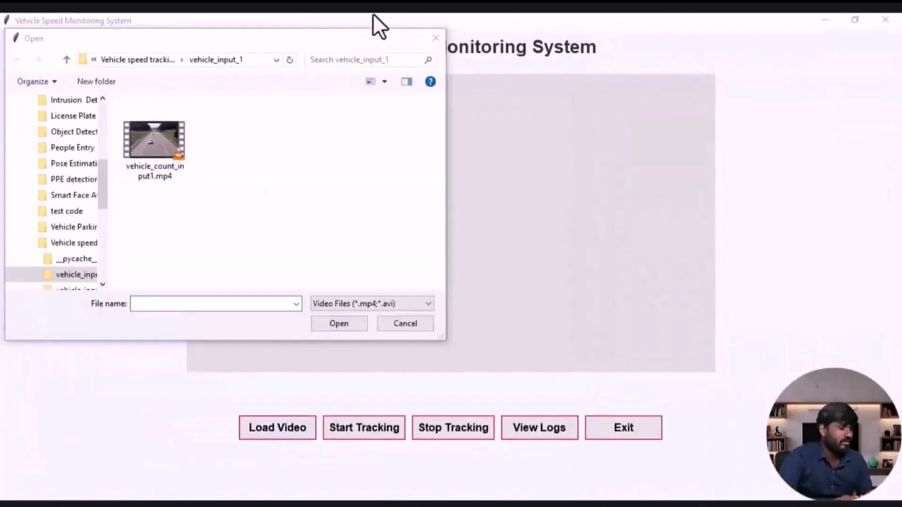
pyautogui.click(405, 322)
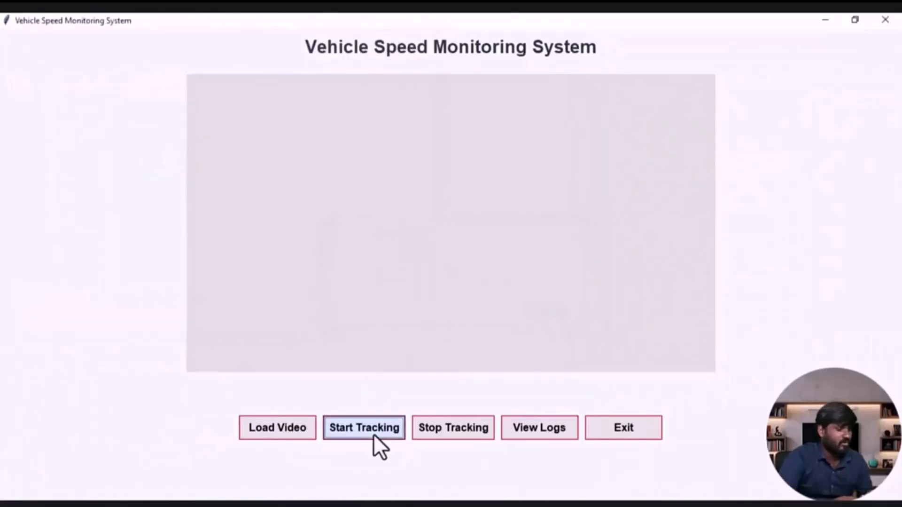
pyautogui.click(363, 426)
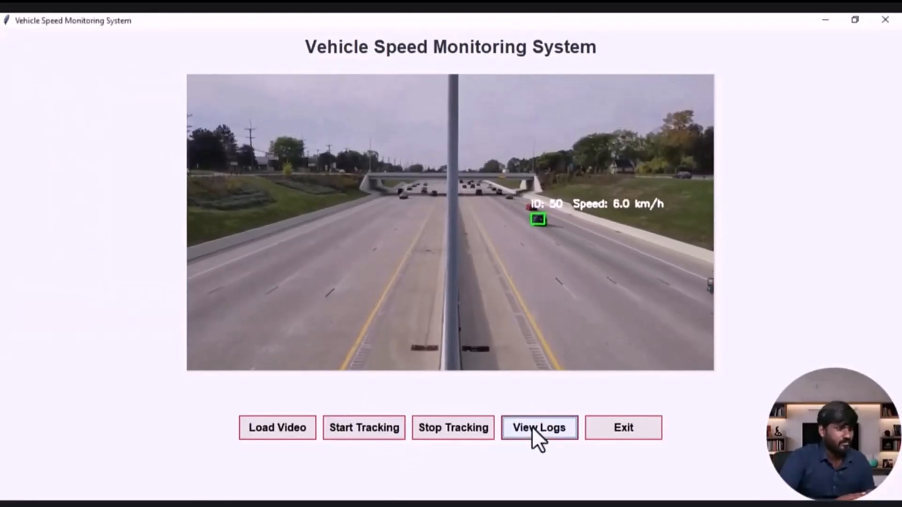
pyautogui.click(538, 427)
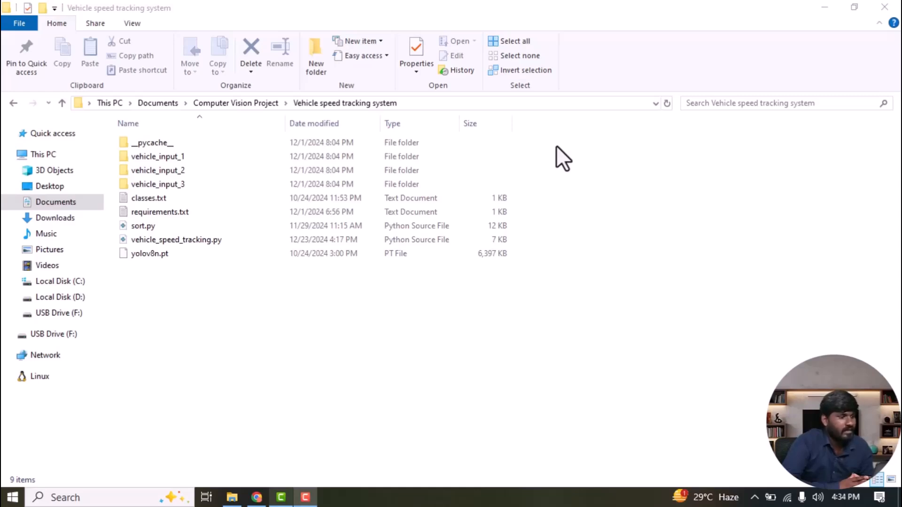
pyautogui.moveTo(446, 112)
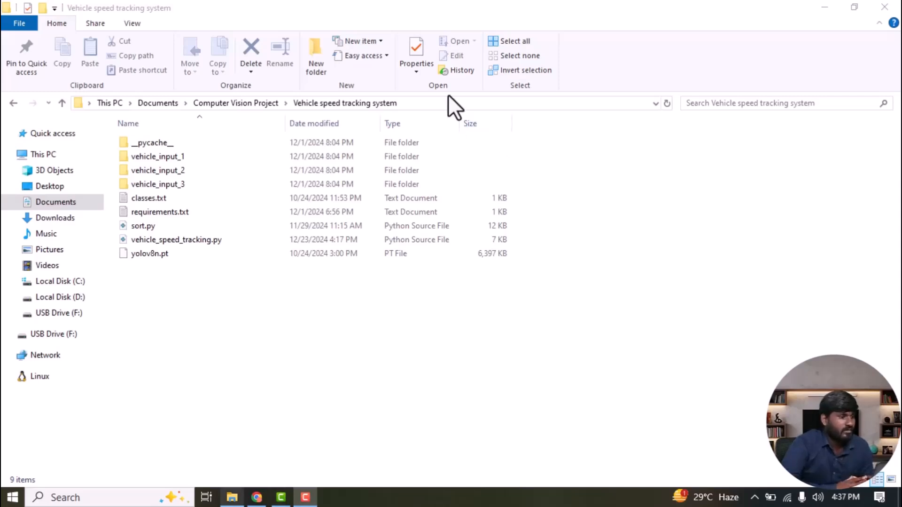
pyautogui.moveTo(423, 118)
pyautogui.write('code')
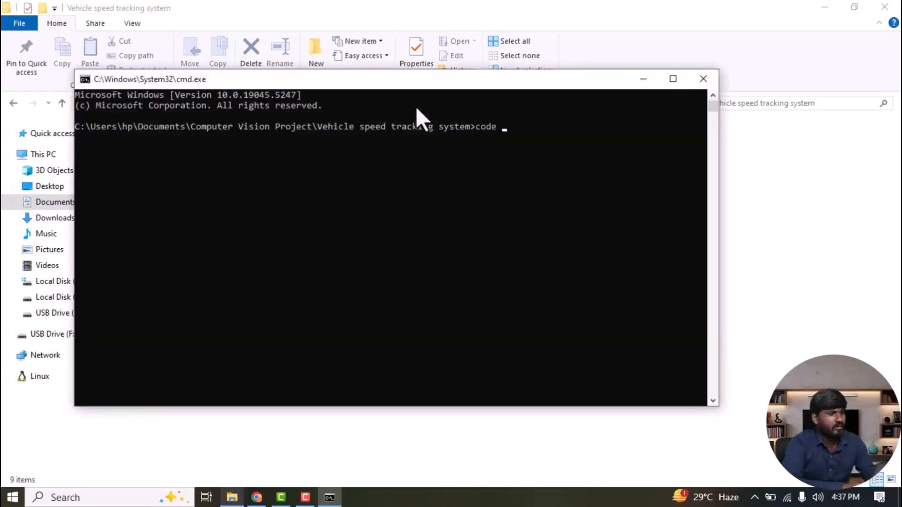
# Run 'code .' in Command Prompt to open the project folder in VS Code.
pyautogui.write('.')
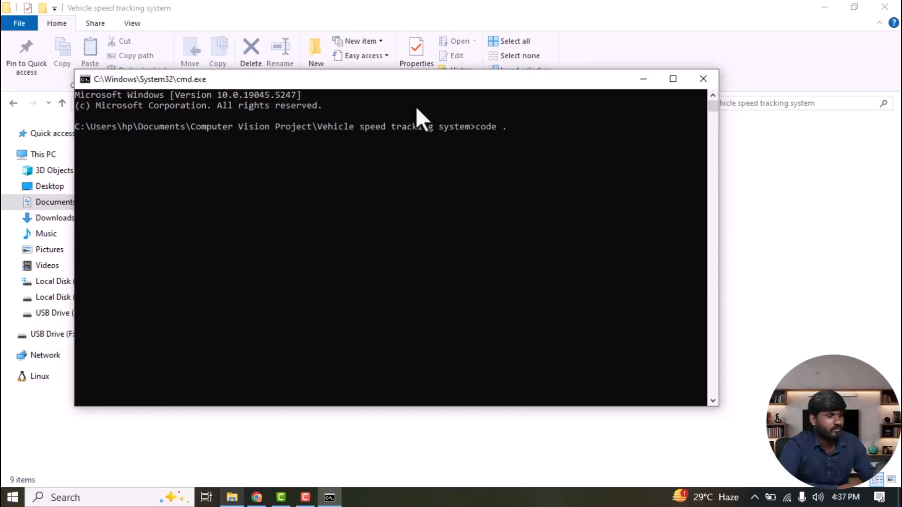
pyautogui.press('Return')
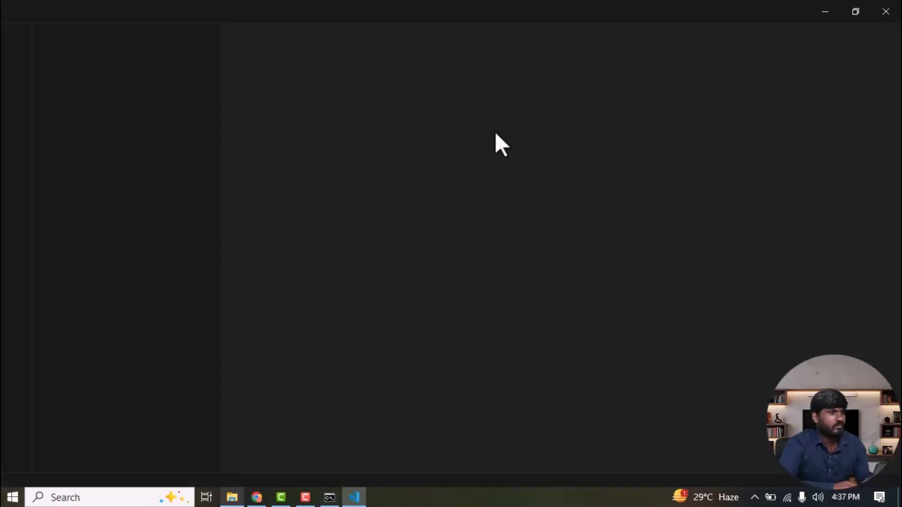
# Collapse vehicle_input_1 and expand vehicle_input_2 to show vehicle_count_input2.mp4.
pyautogui.click(353, 497)
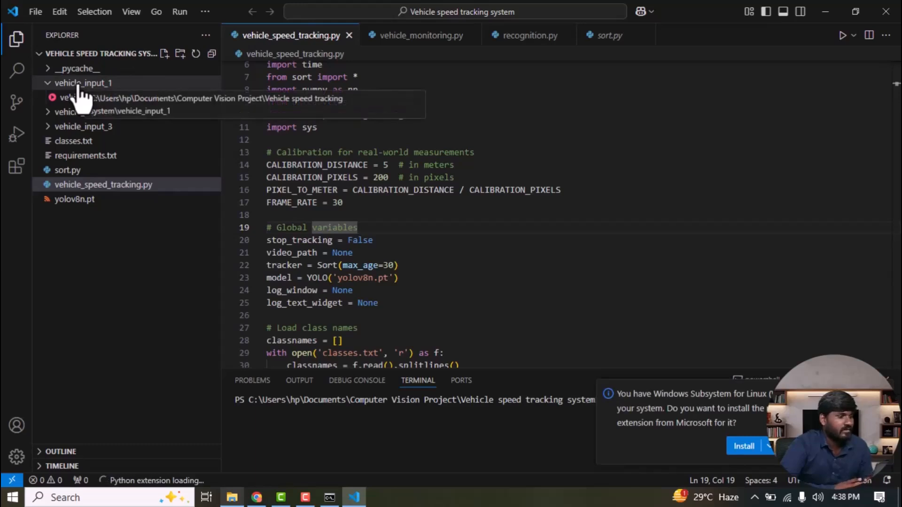
pyautogui.click(84, 83)
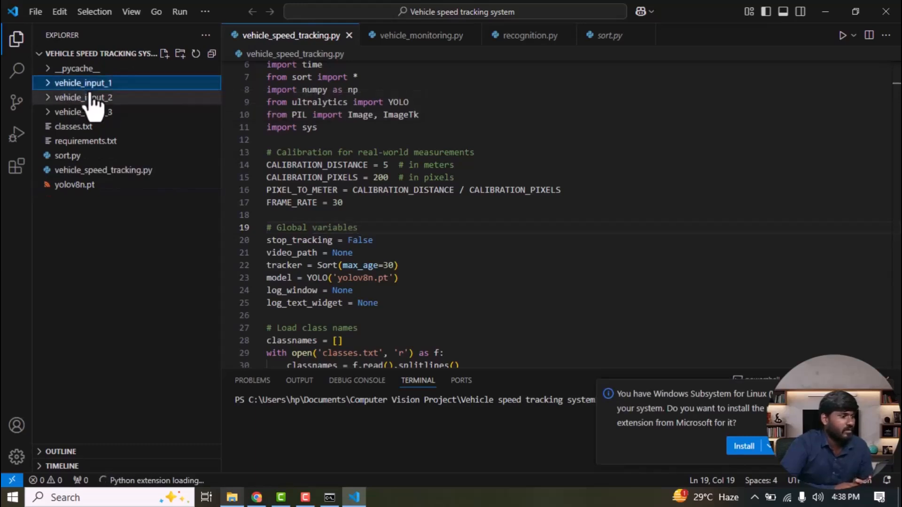
pyautogui.click(84, 97)
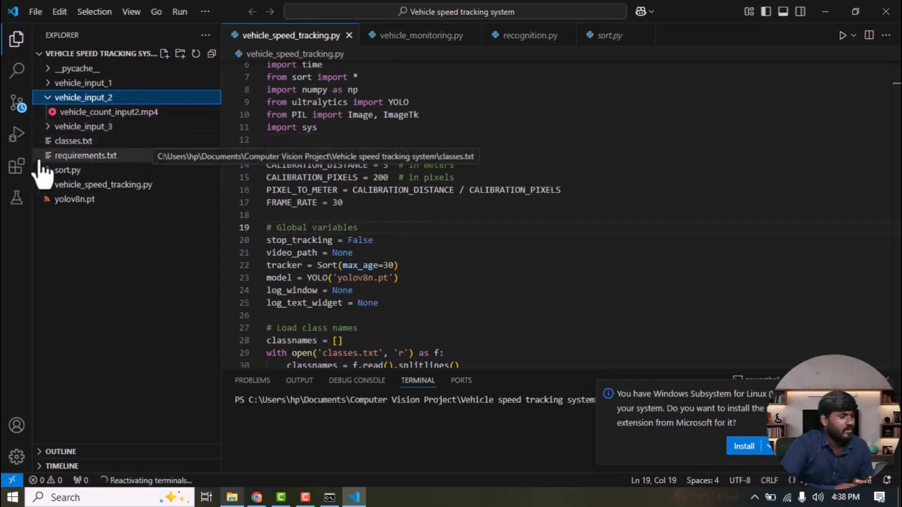
pyautogui.moveTo(115, 149)
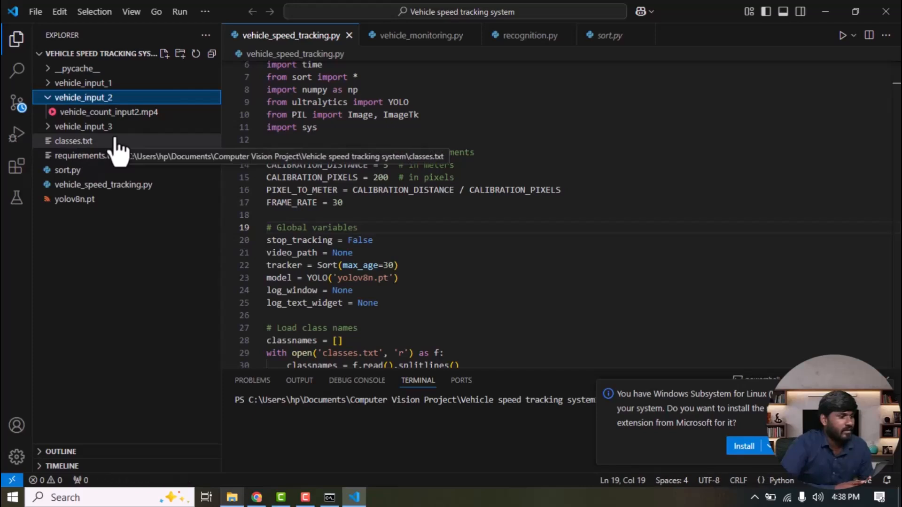
pyautogui.moveTo(101, 176)
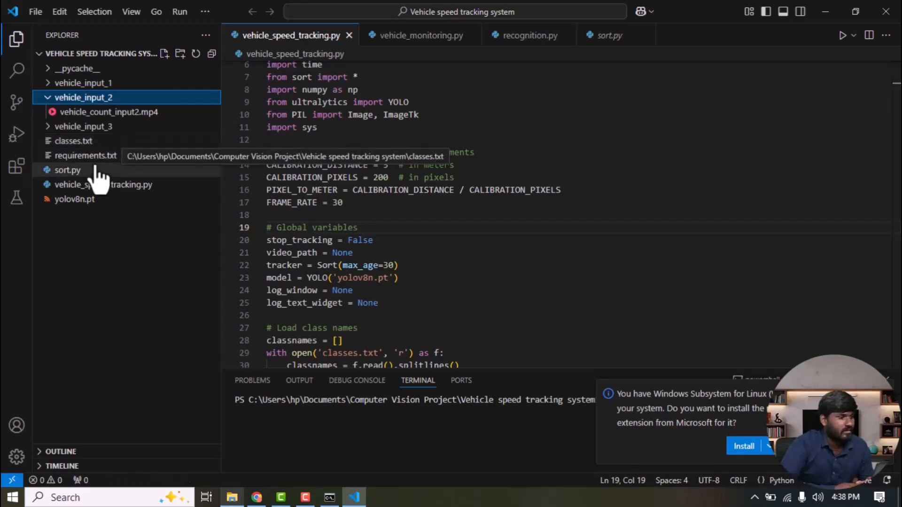
pyautogui.moveTo(86, 155)
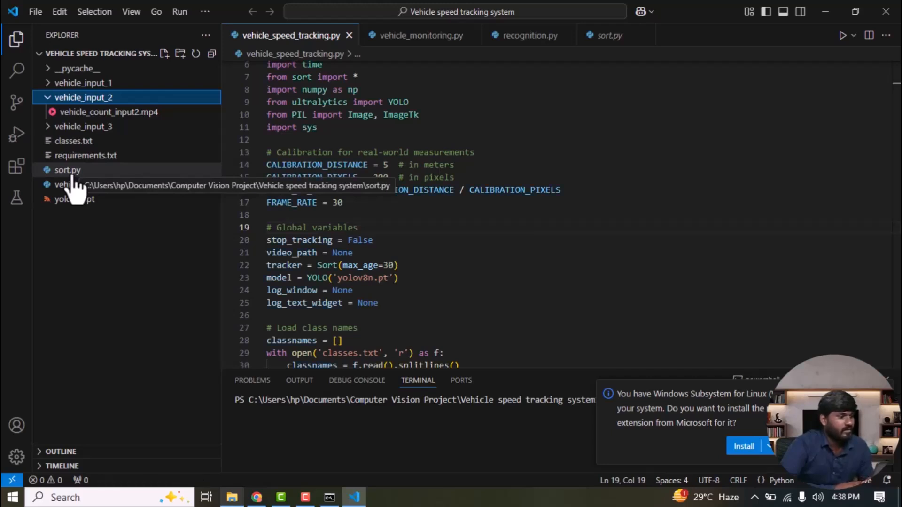
pyautogui.moveTo(89, 204)
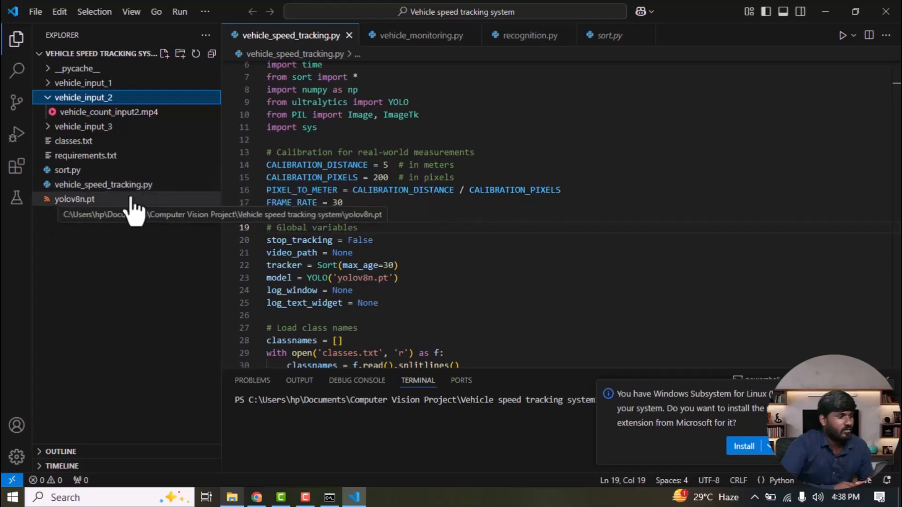
pyautogui.moveTo(149, 211)
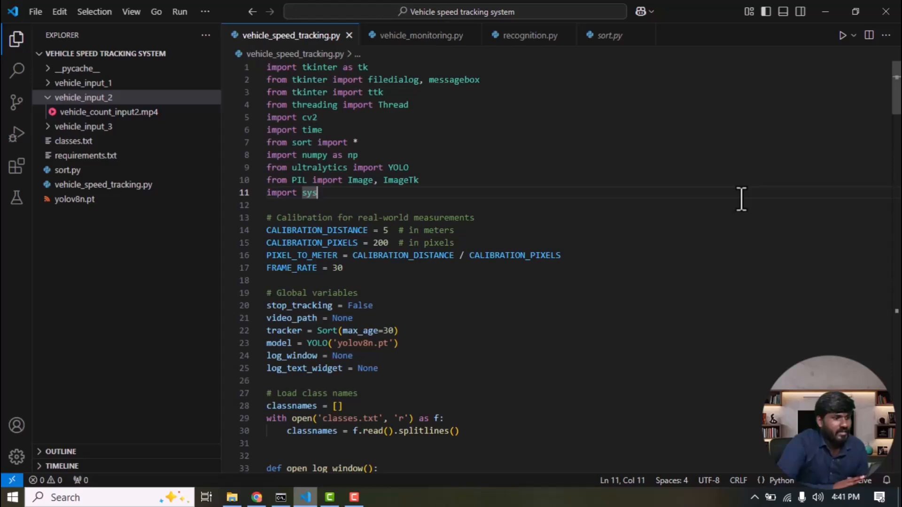
pyautogui.moveTo(351, 154)
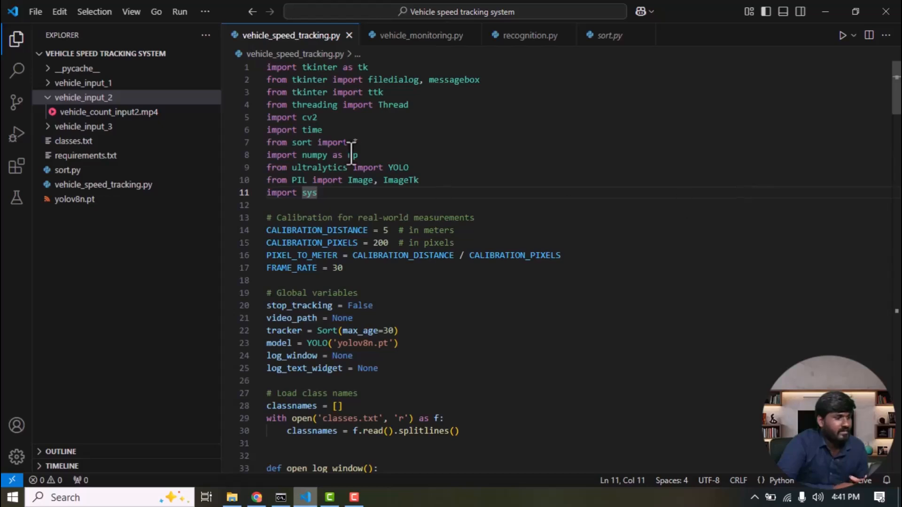
# Walk through the script's imports, highlighting ttk, threading and the PIL Image/ImageTk lines.
pyautogui.doubleClick(319, 68)
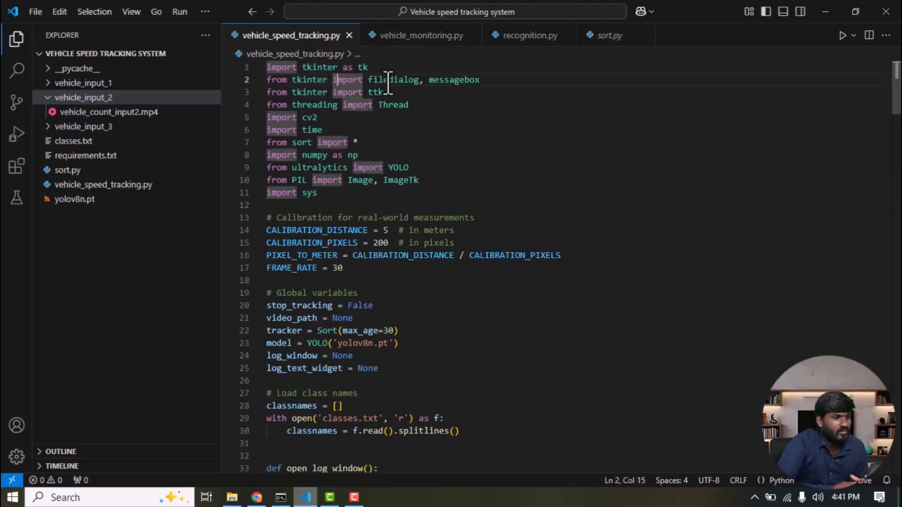
pyautogui.doubleClick(394, 80)
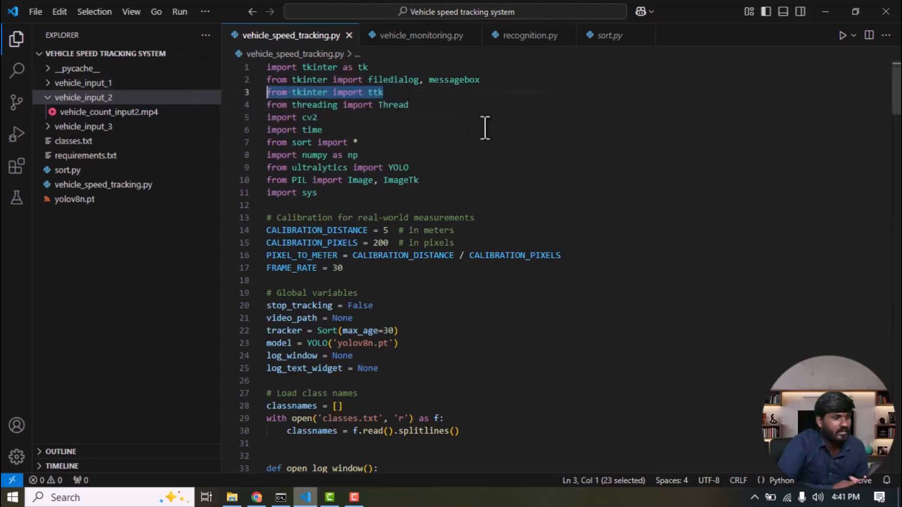
pyautogui.click(322, 104)
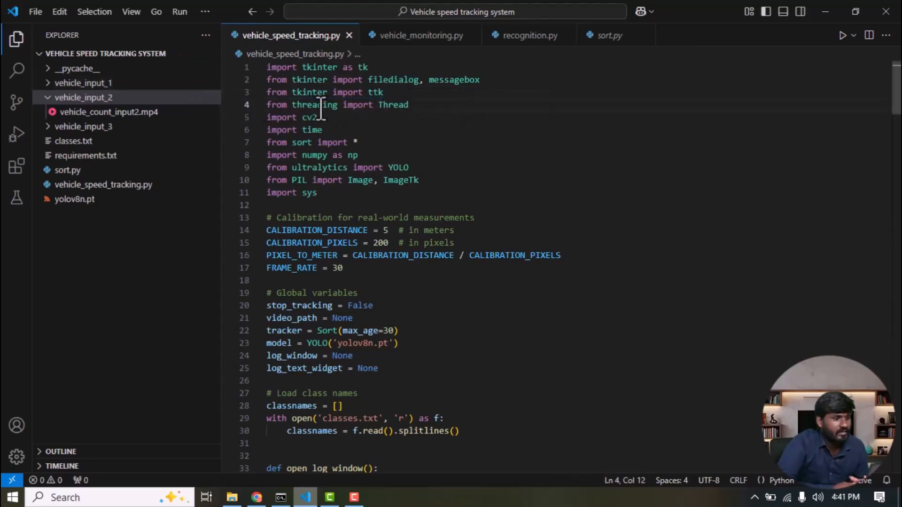
pyautogui.doubleClick(315, 104)
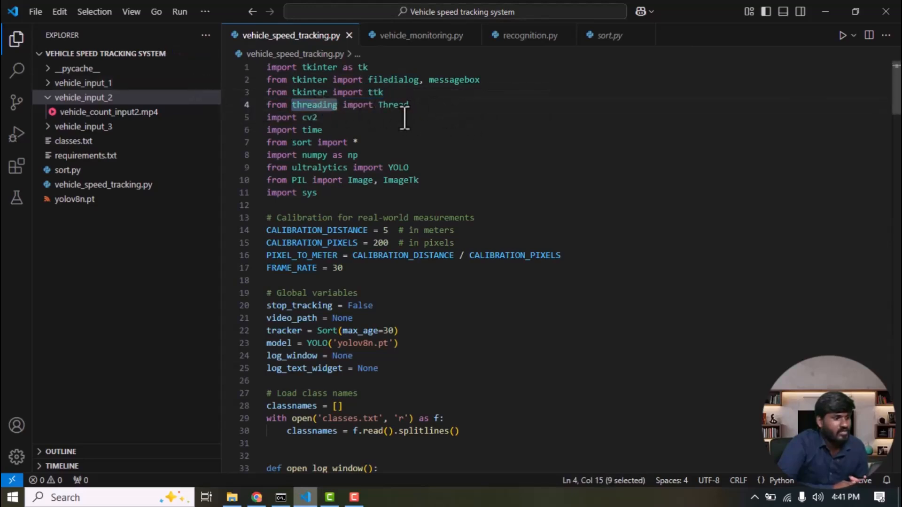
pyautogui.moveTo(259, 141)
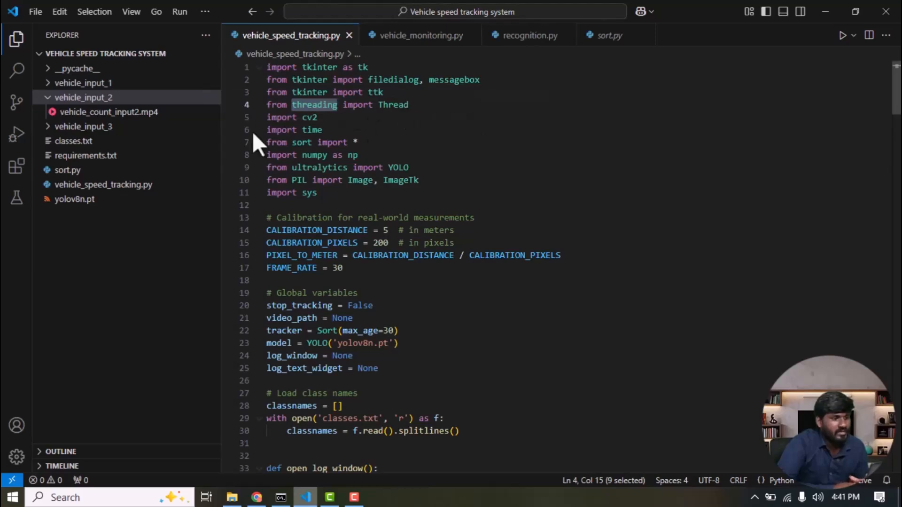
pyautogui.moveTo(354, 121)
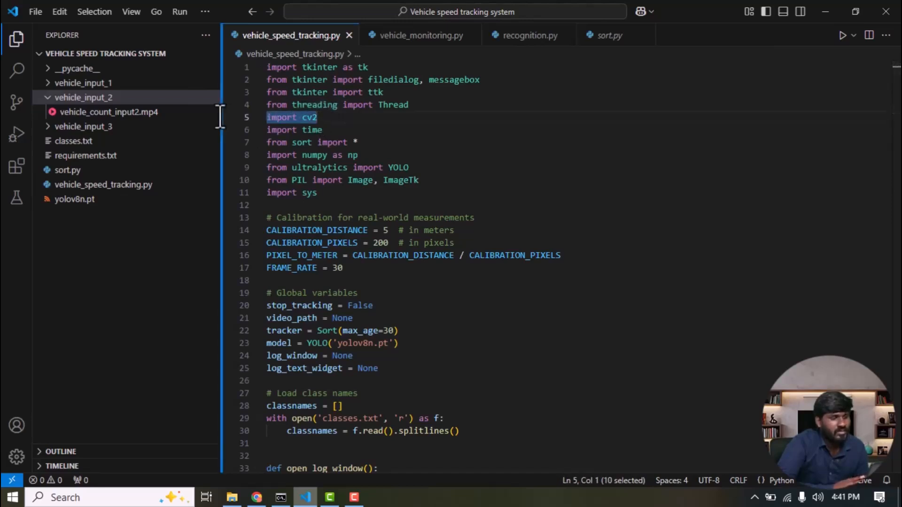
pyautogui.click(322, 130)
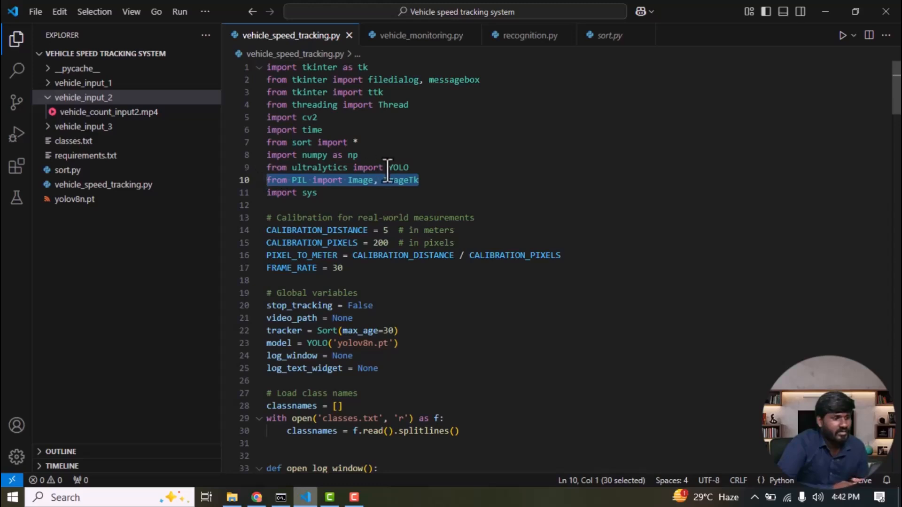
pyautogui.click(390, 179)
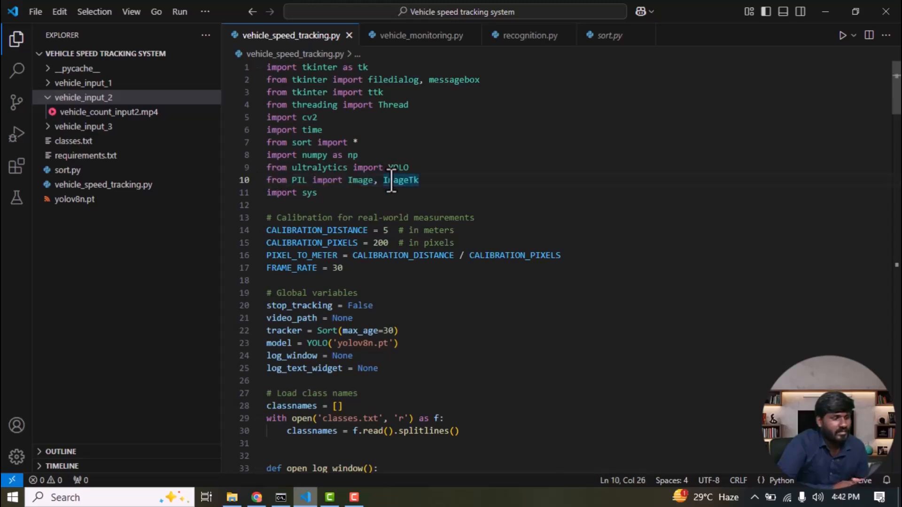
pyautogui.moveTo(339, 198)
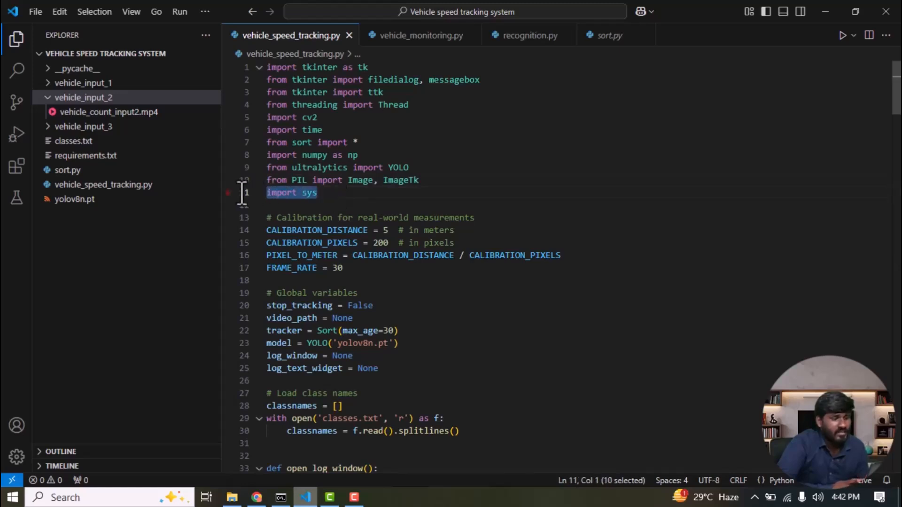
pyautogui.moveTo(716, 86)
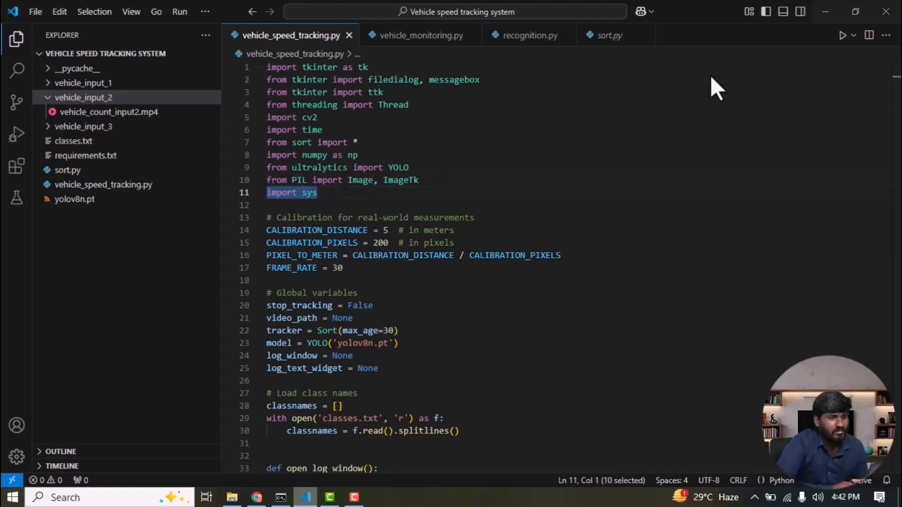
pyautogui.moveTo(760, 63)
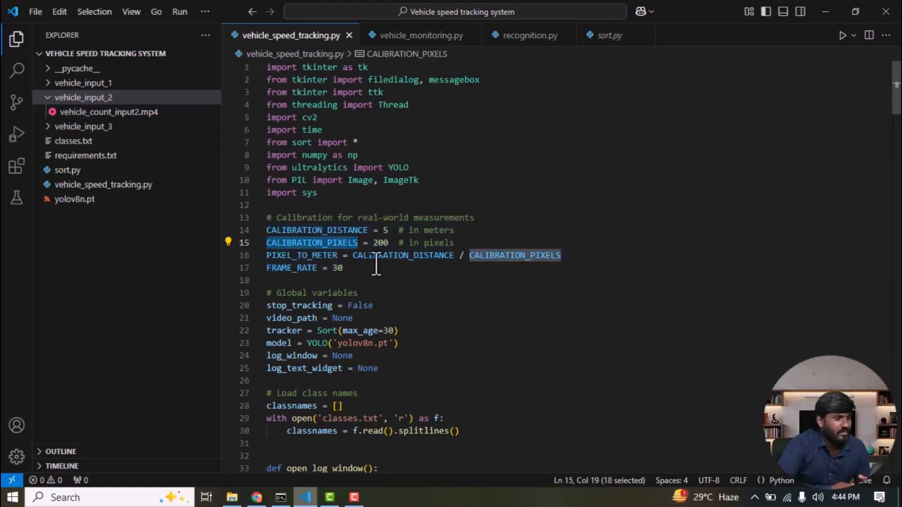
pyautogui.doubleClick(301, 254)
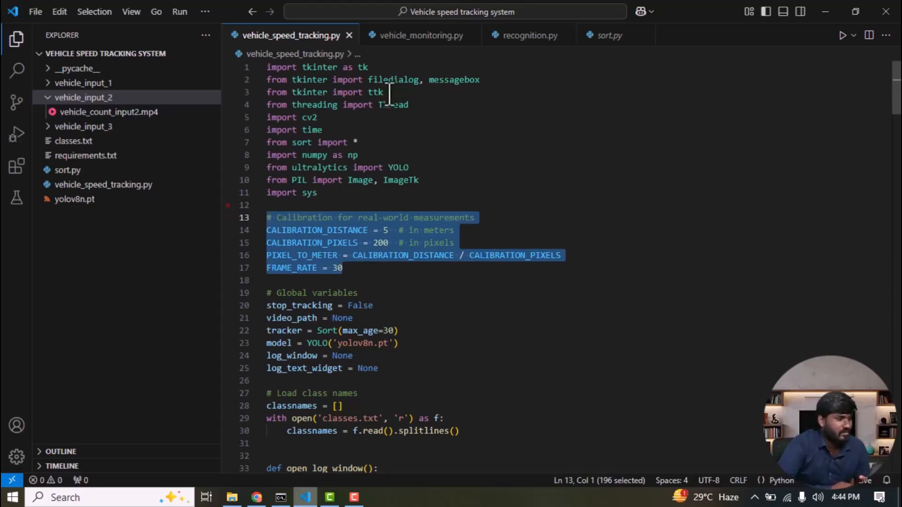
pyautogui.doubleClick(316, 230)
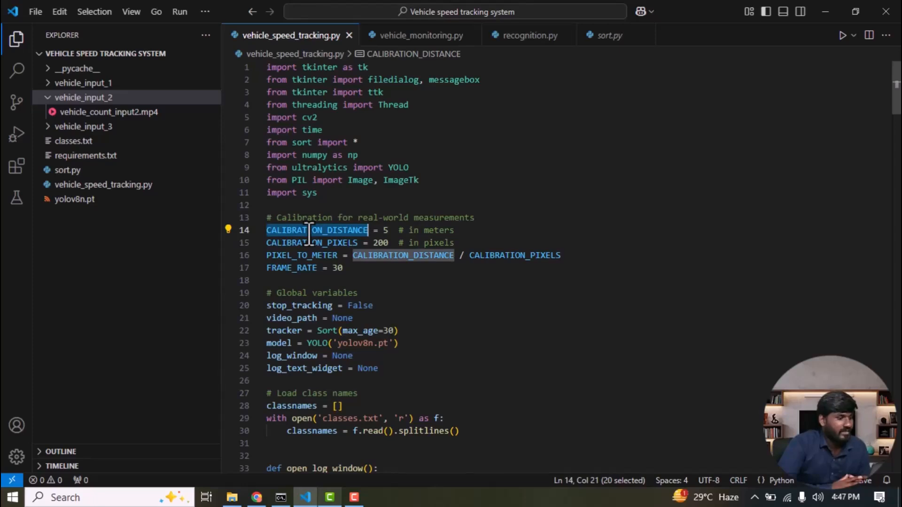
pyautogui.doubleClick(311, 242)
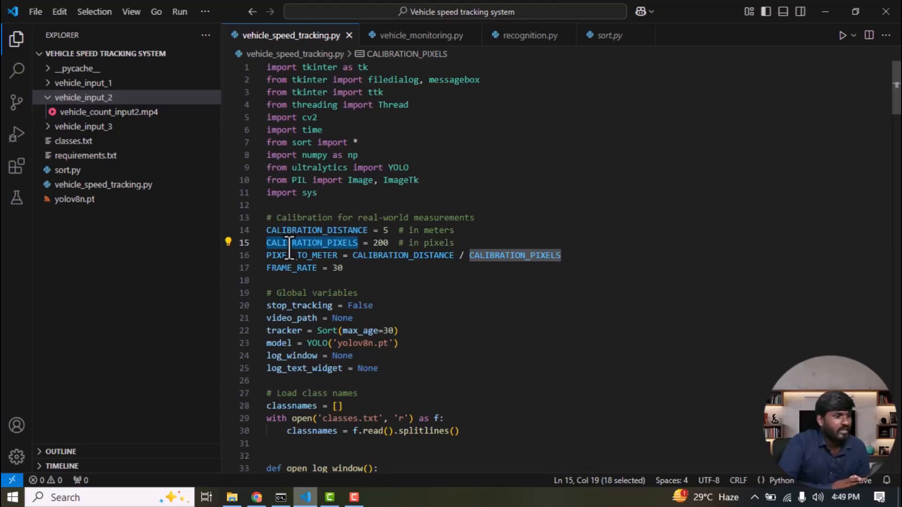
pyautogui.doubleClick(302, 254)
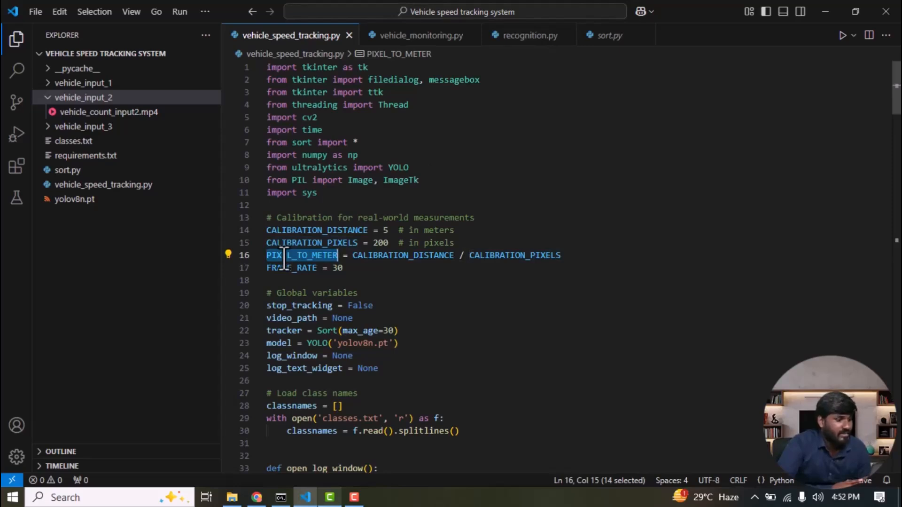
pyautogui.click(379, 255)
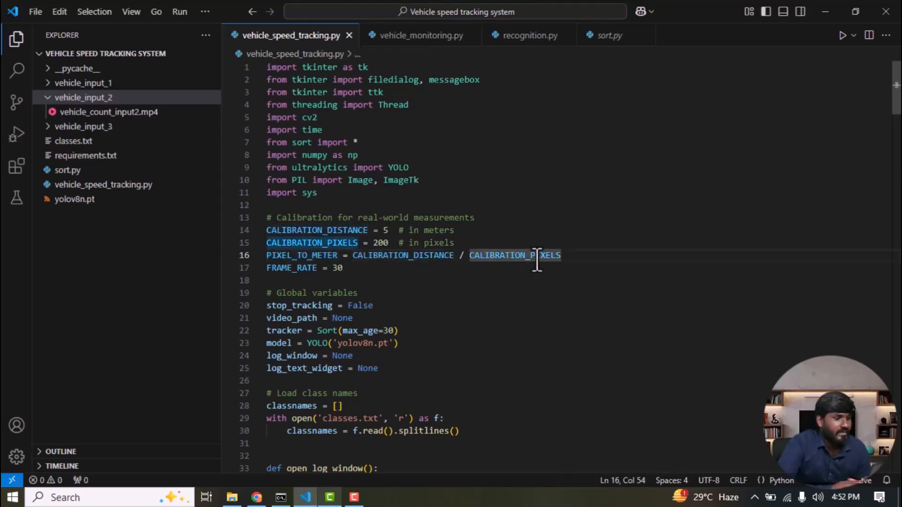
pyautogui.moveTo(473, 180)
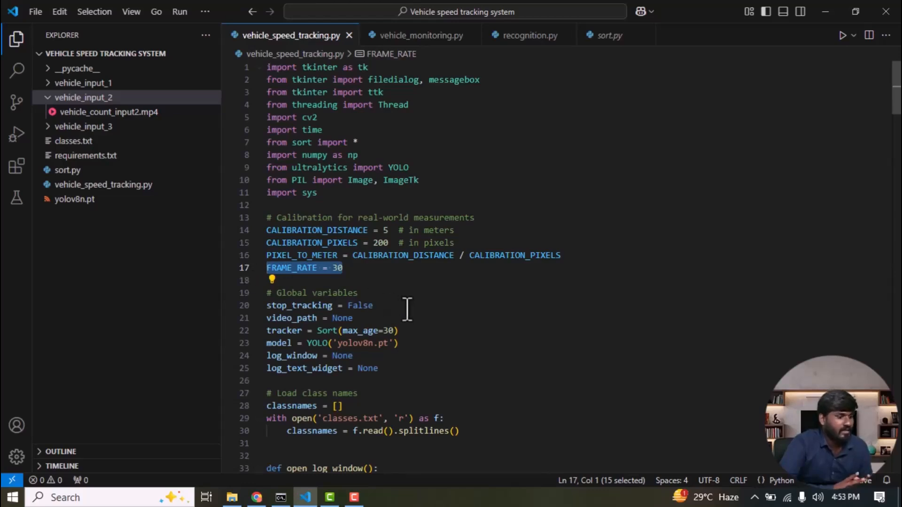
pyautogui.moveTo(268, 312)
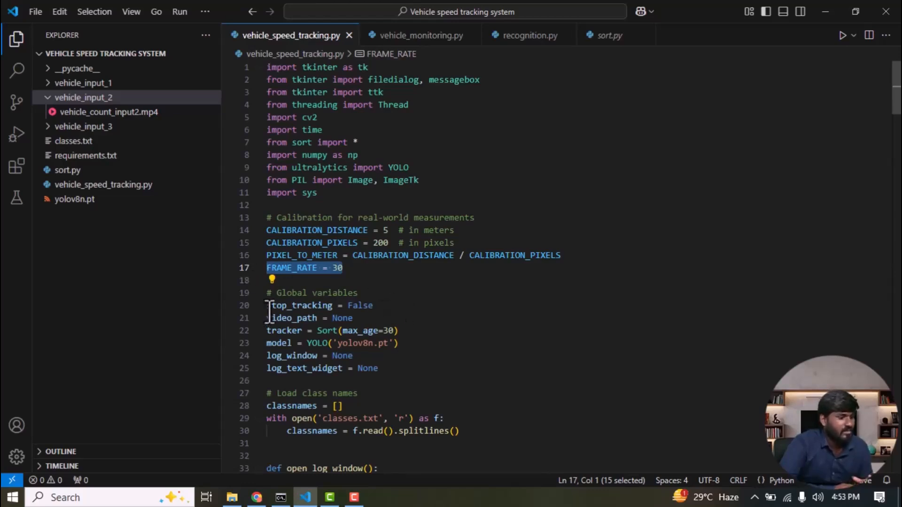
pyautogui.doubleClick(299, 304)
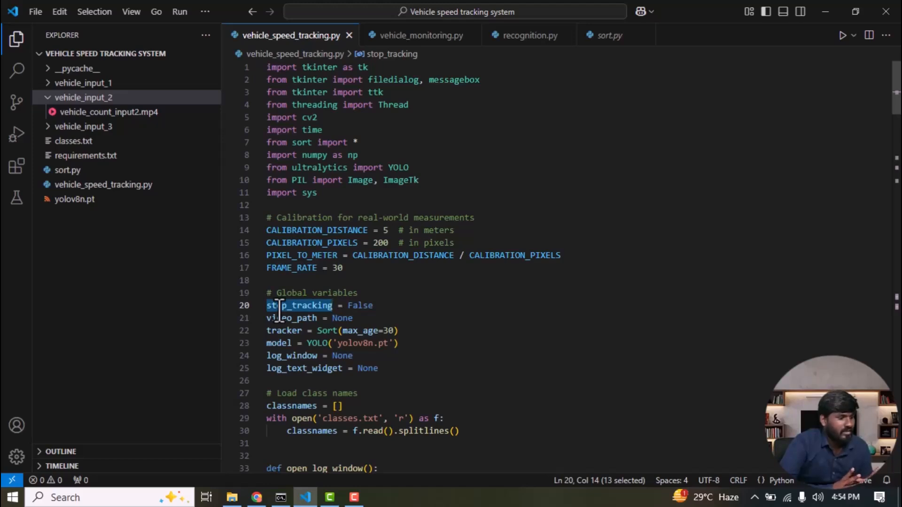
pyautogui.moveTo(307, 317)
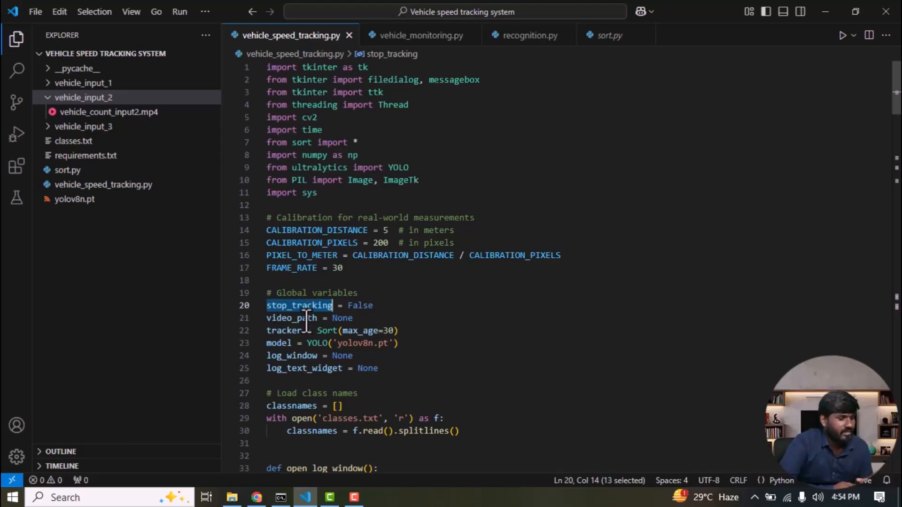
pyautogui.doubleClick(290, 317)
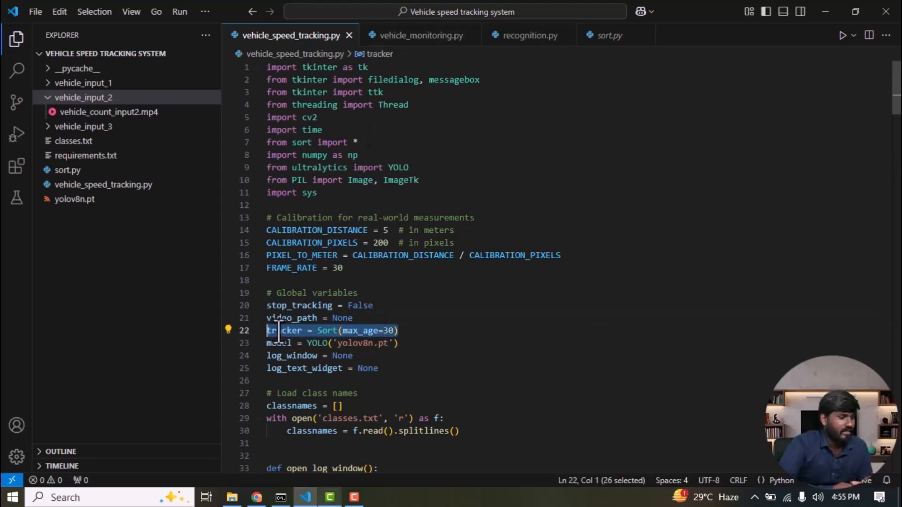
pyautogui.click(450, 330)
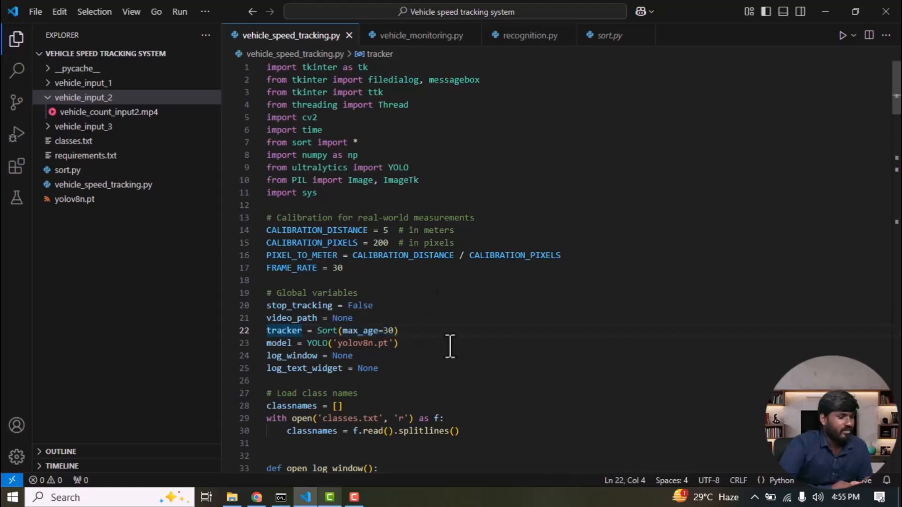
pyautogui.tripleClick(284, 330)
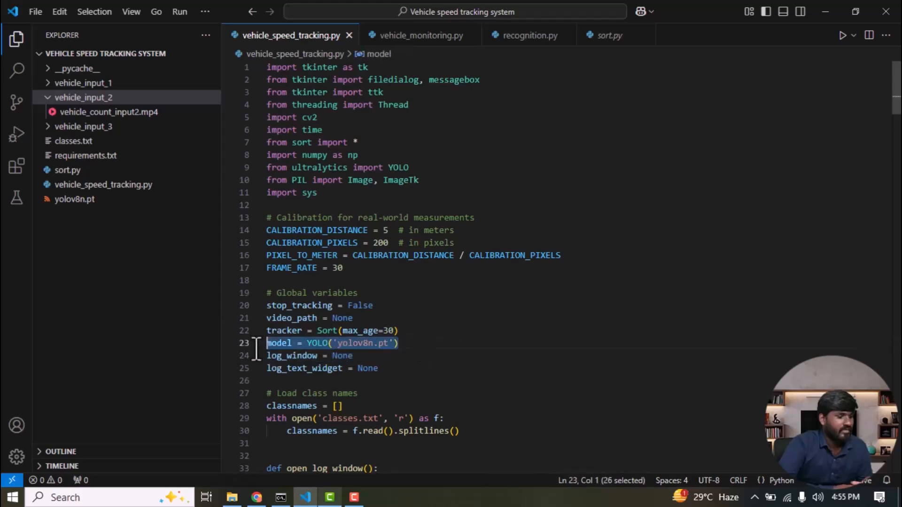
pyautogui.moveTo(195, 357)
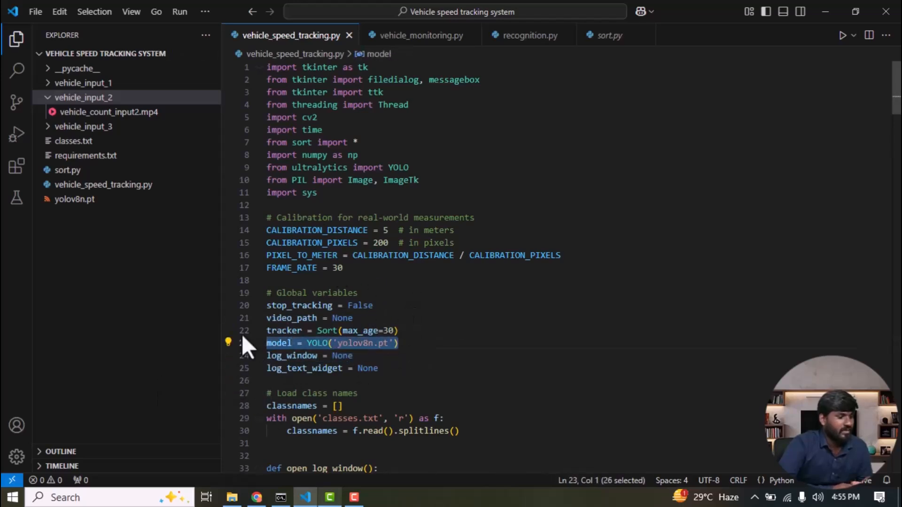
pyautogui.moveTo(296, 303)
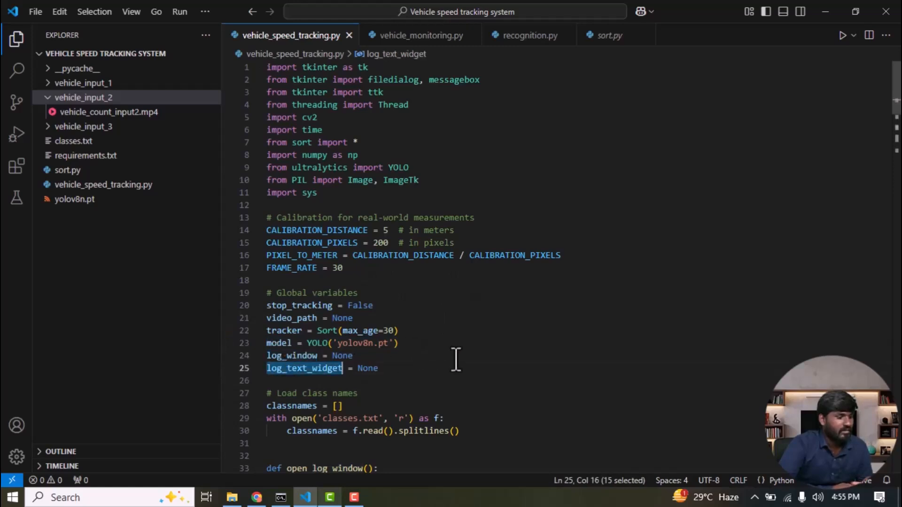
pyautogui.scroll(-3)
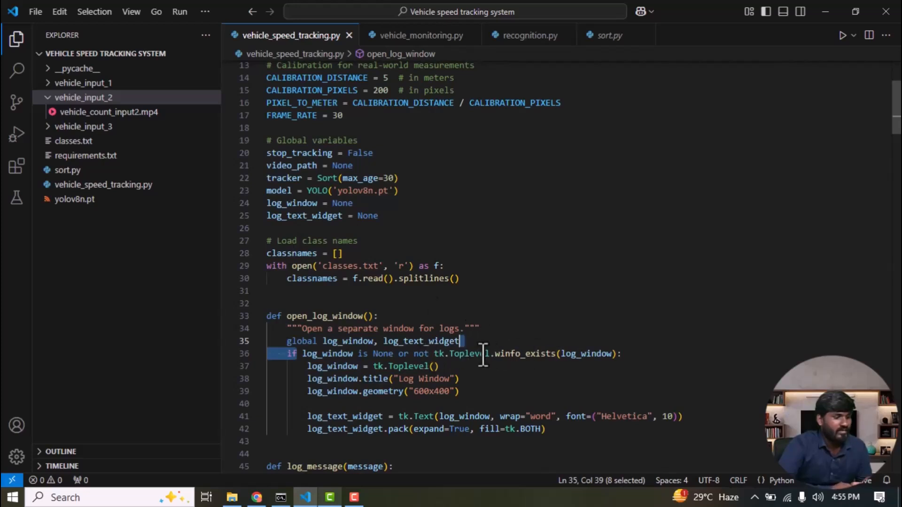
pyautogui.moveTo(596, 352)
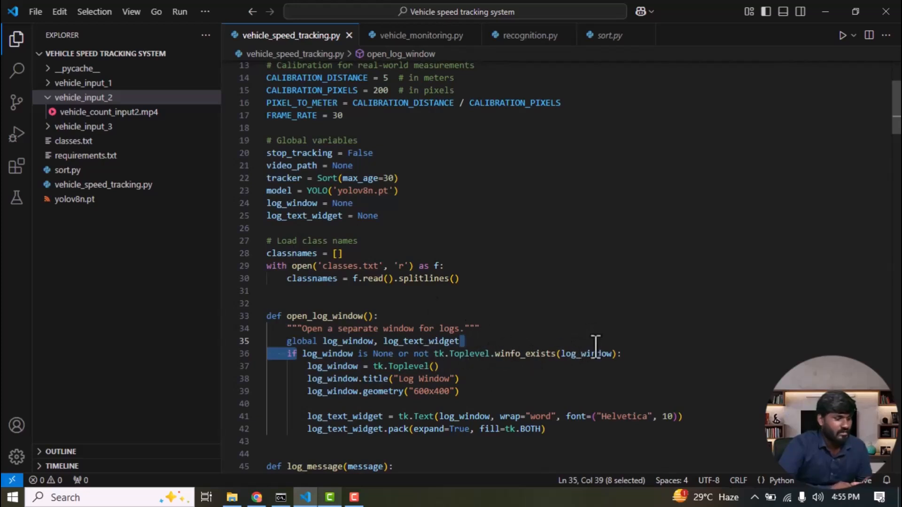
pyautogui.moveTo(420, 340)
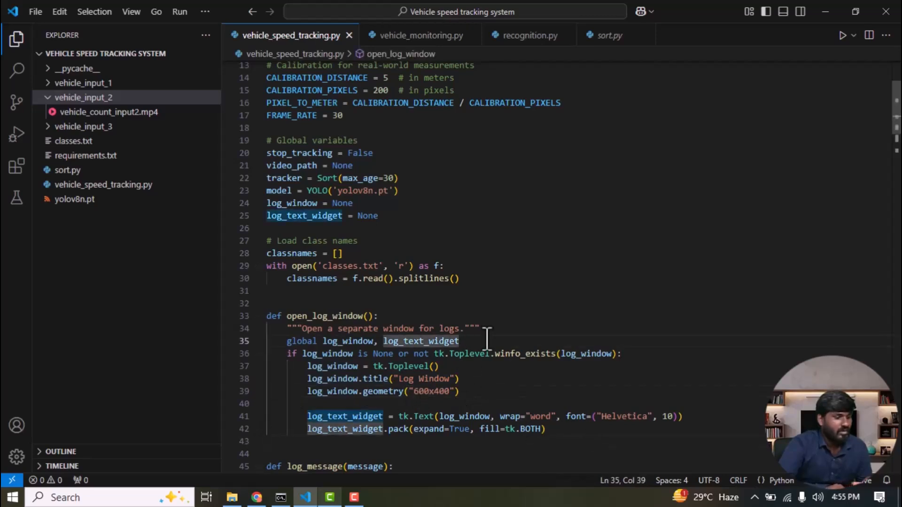
pyautogui.scroll(-3)
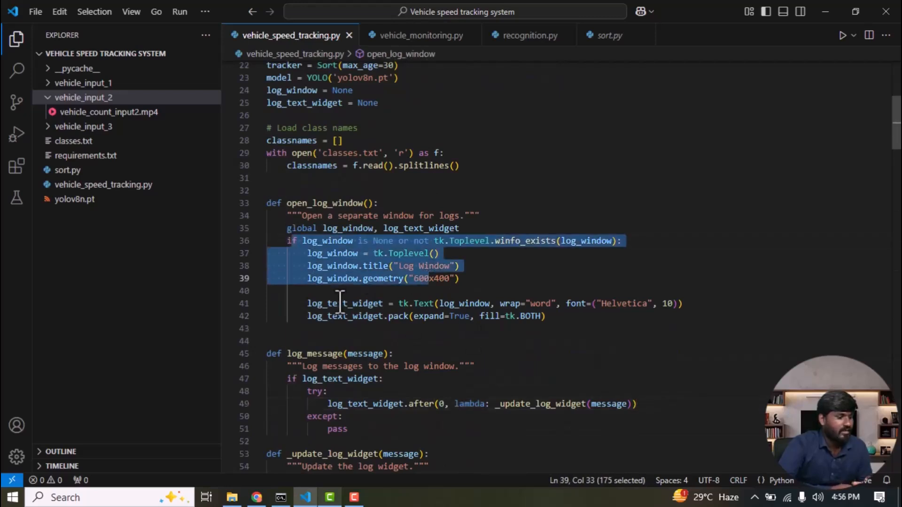
pyautogui.click(382, 378)
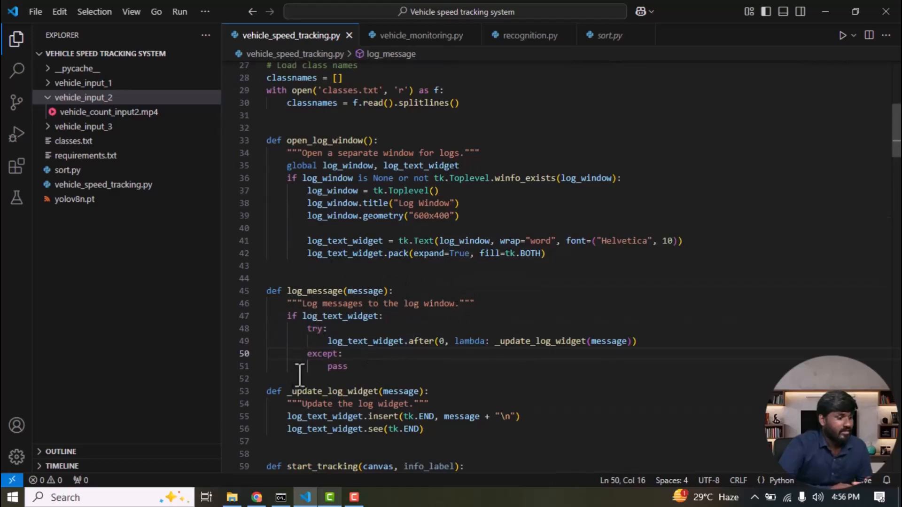
pyautogui.scroll(-3)
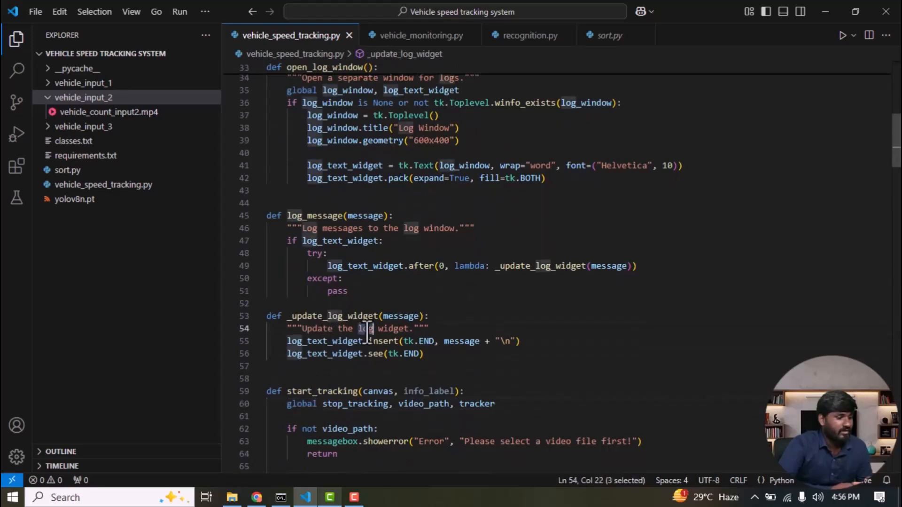
pyautogui.scroll(-3)
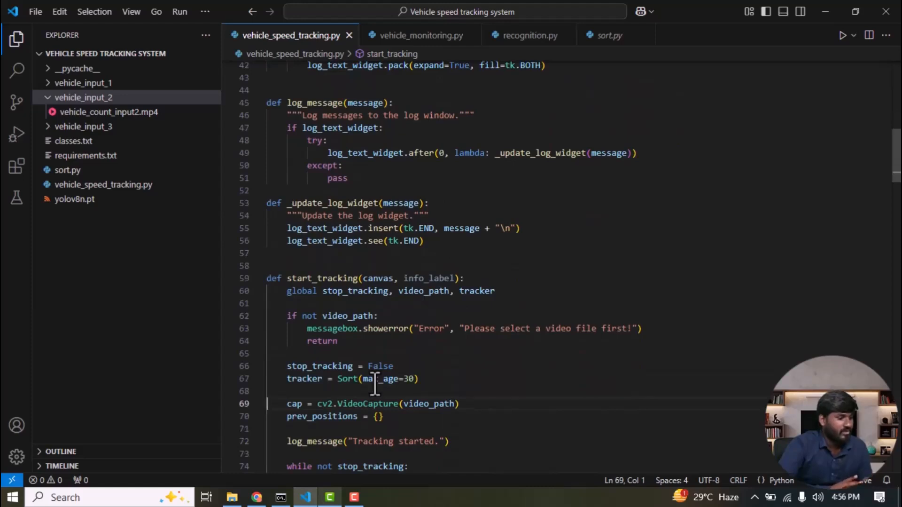
pyautogui.moveTo(379, 291)
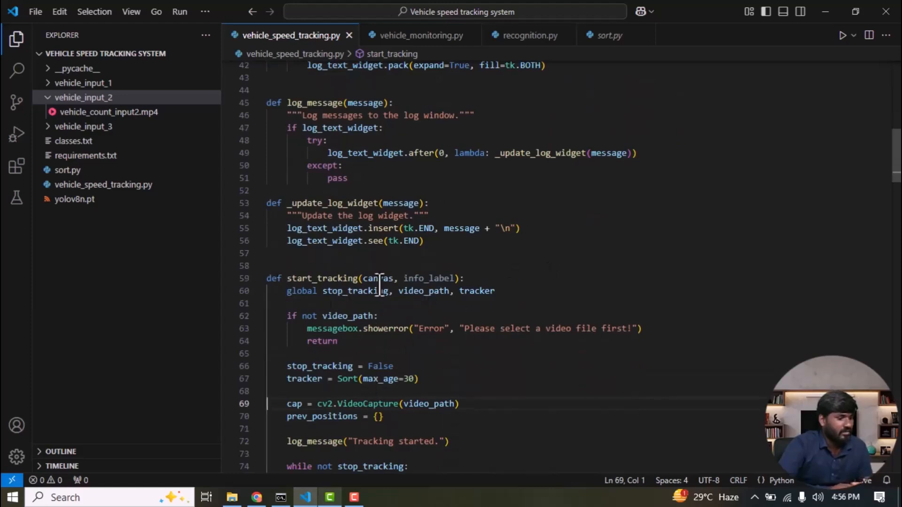
pyautogui.doubleClick(354, 291)
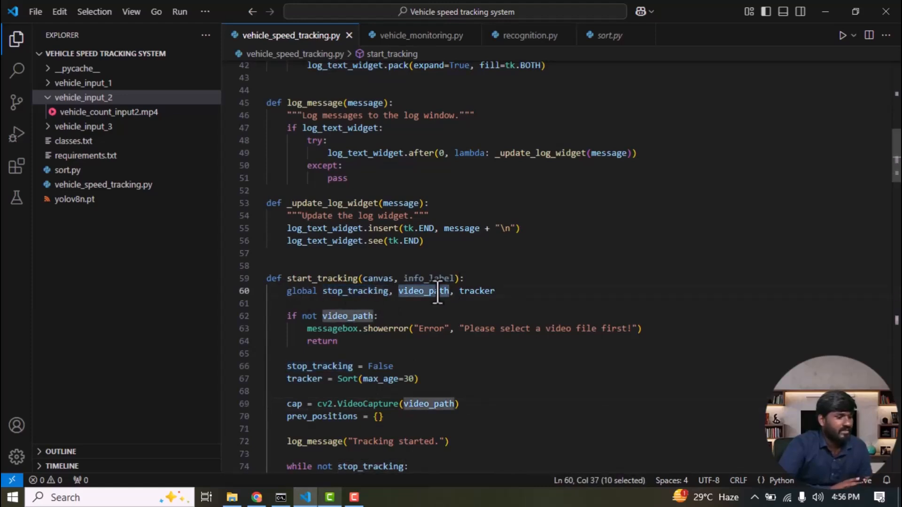
pyautogui.moveTo(480, 290)
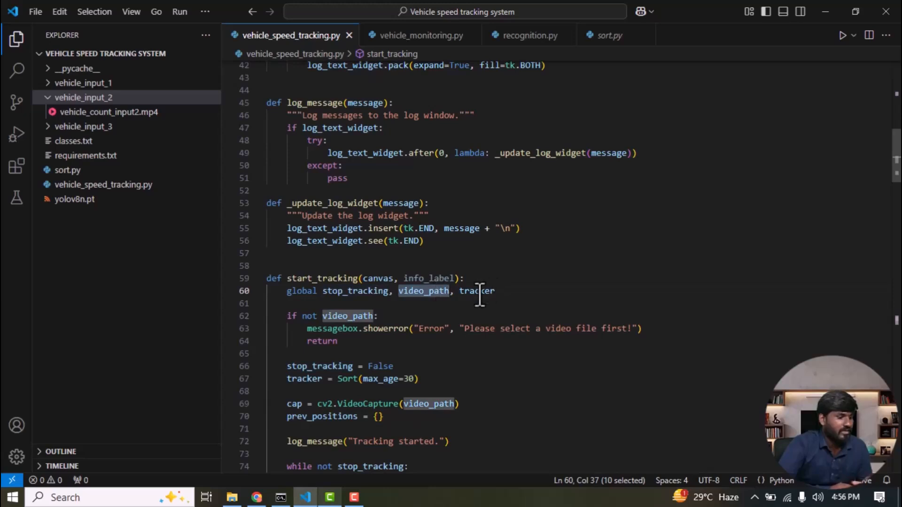
pyautogui.doubleClick(477, 290)
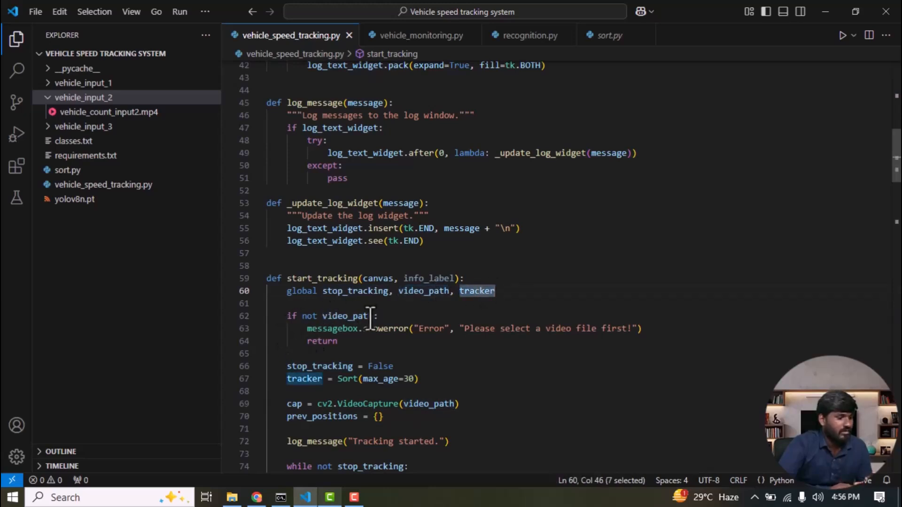
pyautogui.moveTo(345, 315)
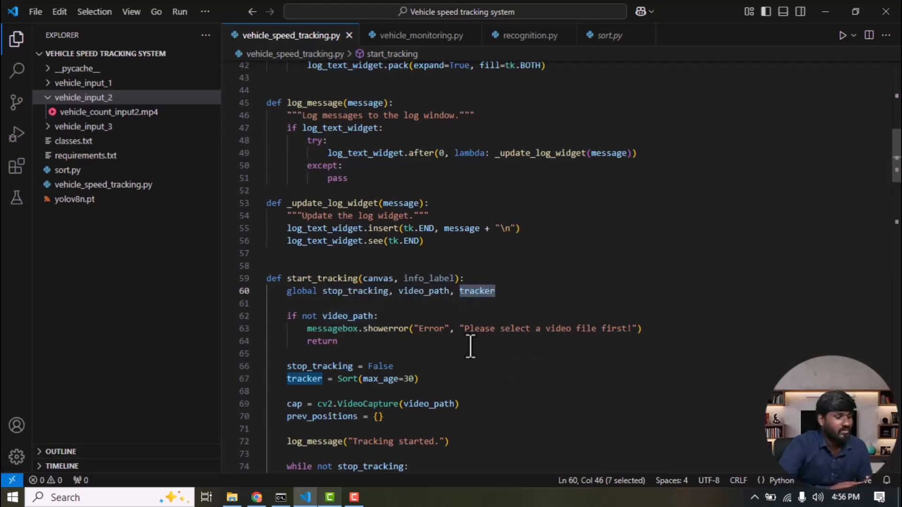
pyautogui.moveTo(625, 320)
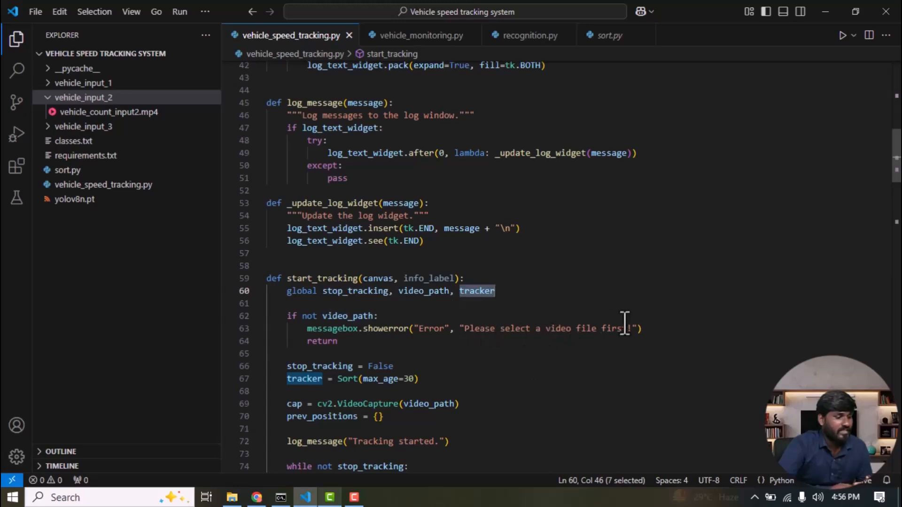
pyautogui.moveTo(474, 285)
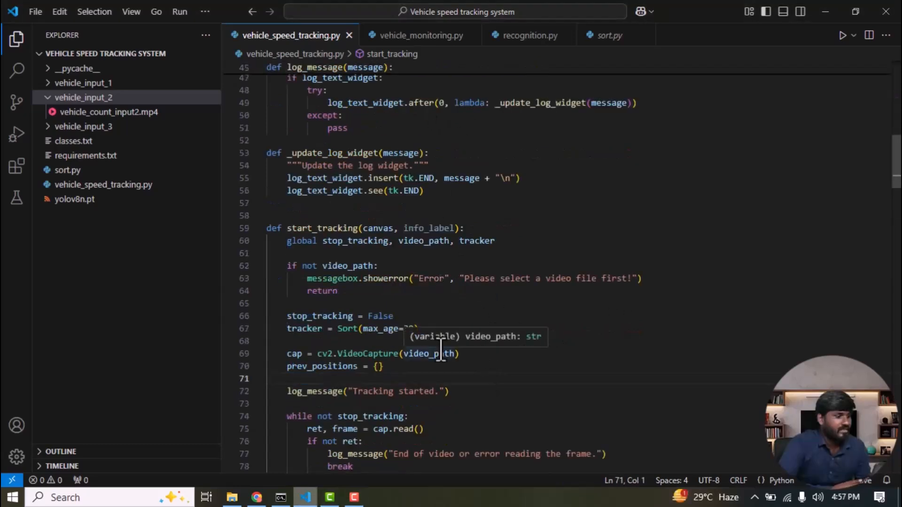
pyautogui.moveTo(316, 316)
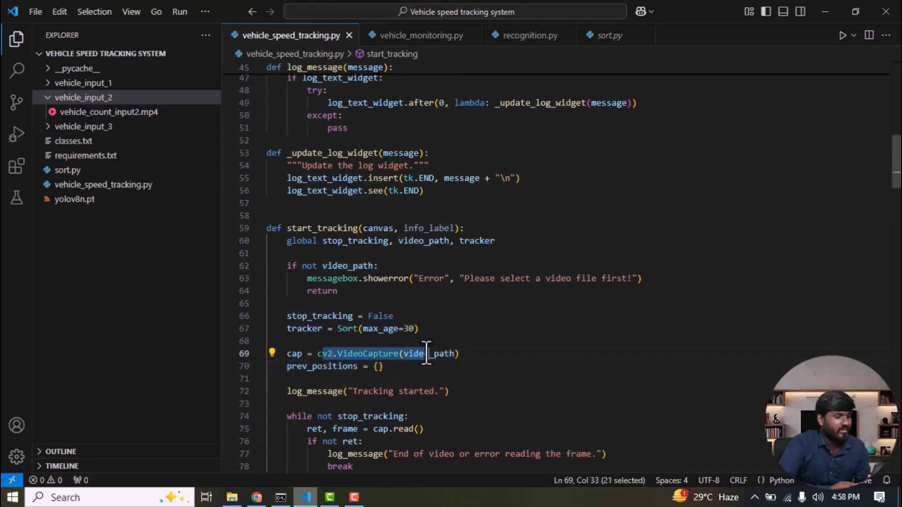
pyautogui.click(380, 366)
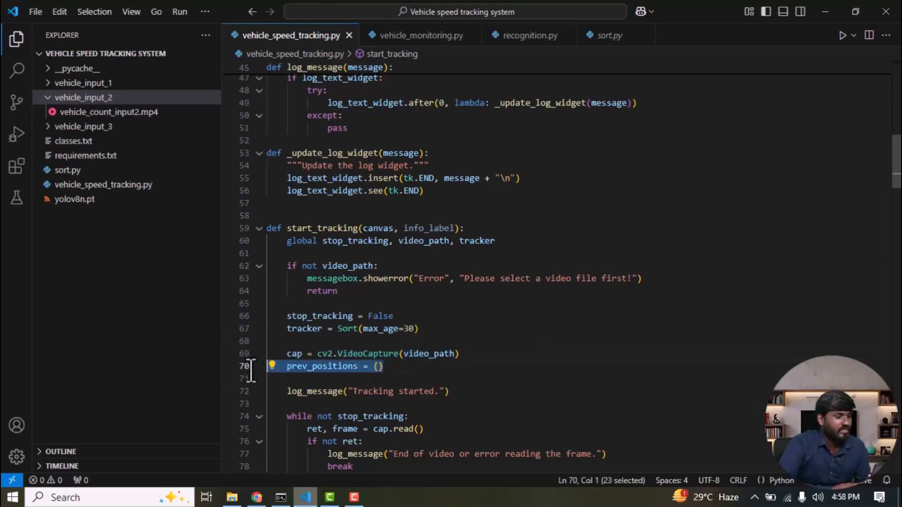
pyautogui.click(446, 340)
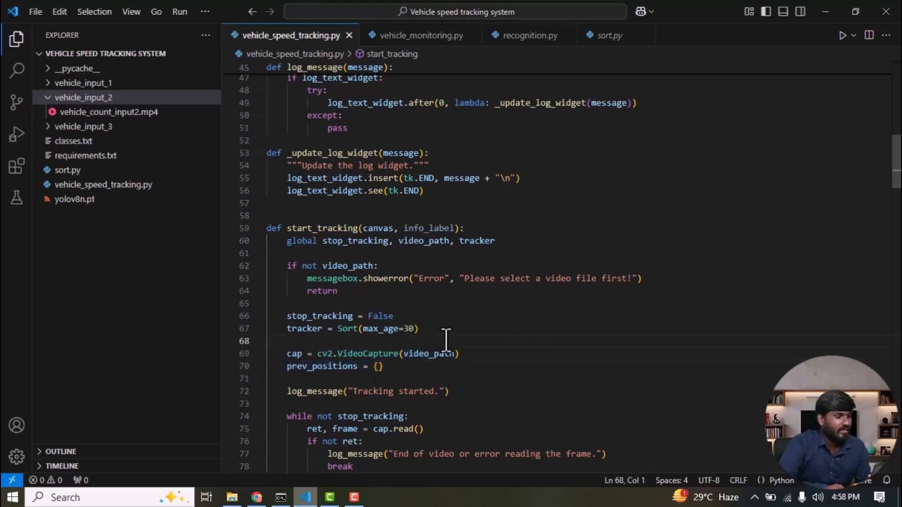
pyautogui.scroll(-3)
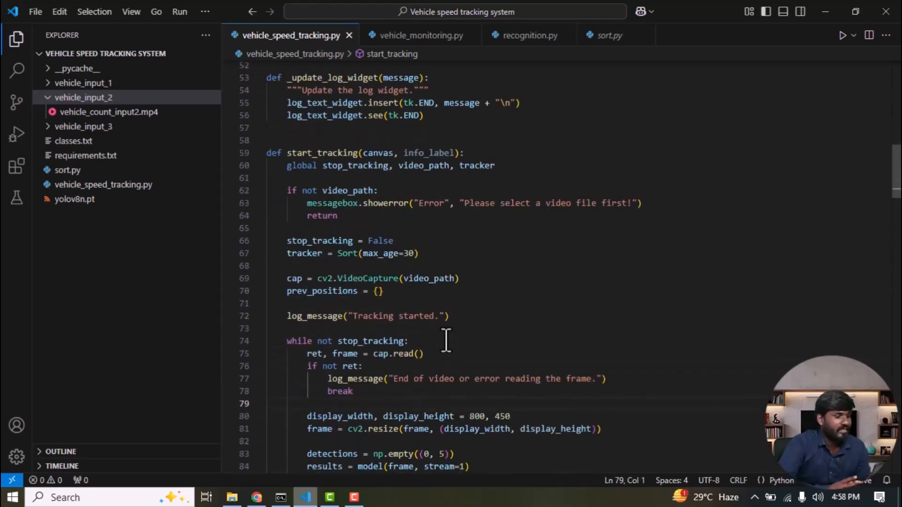
pyautogui.doubleClick(323, 291)
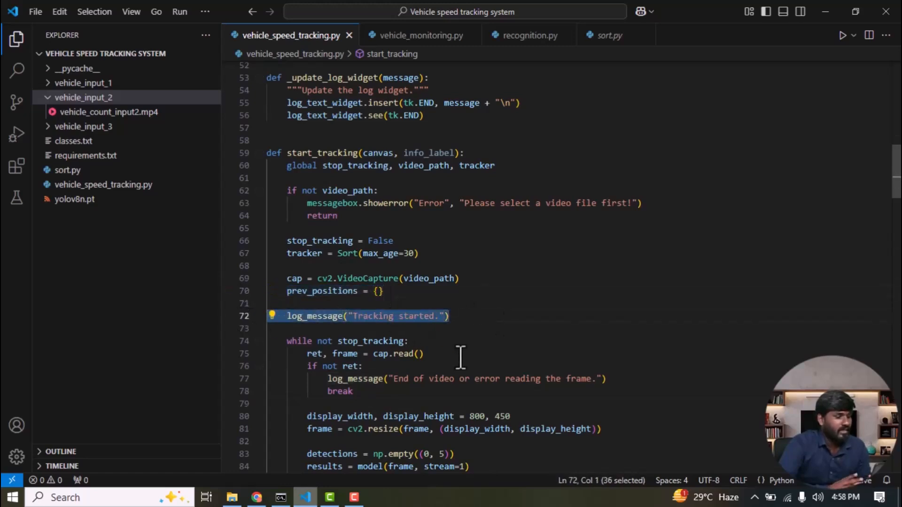
pyautogui.moveTo(282, 339)
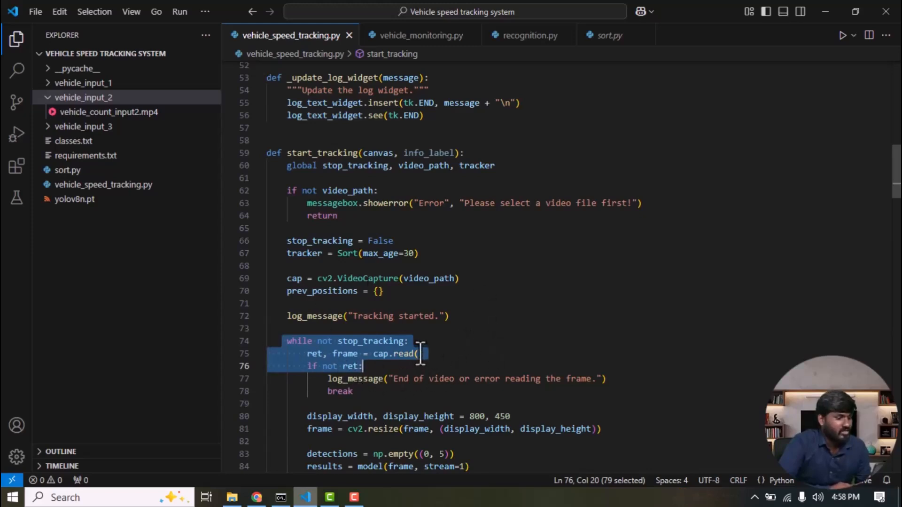
pyautogui.doubleClick(380, 353)
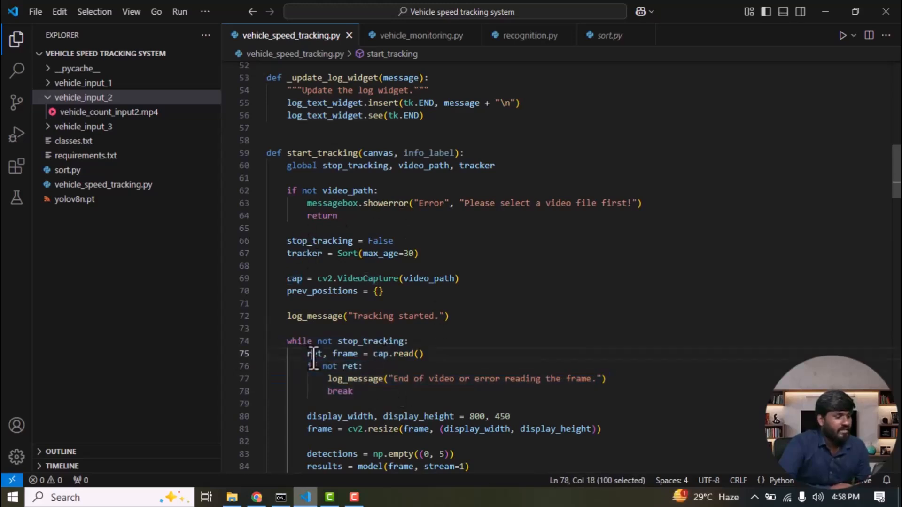
pyautogui.click(311, 353)
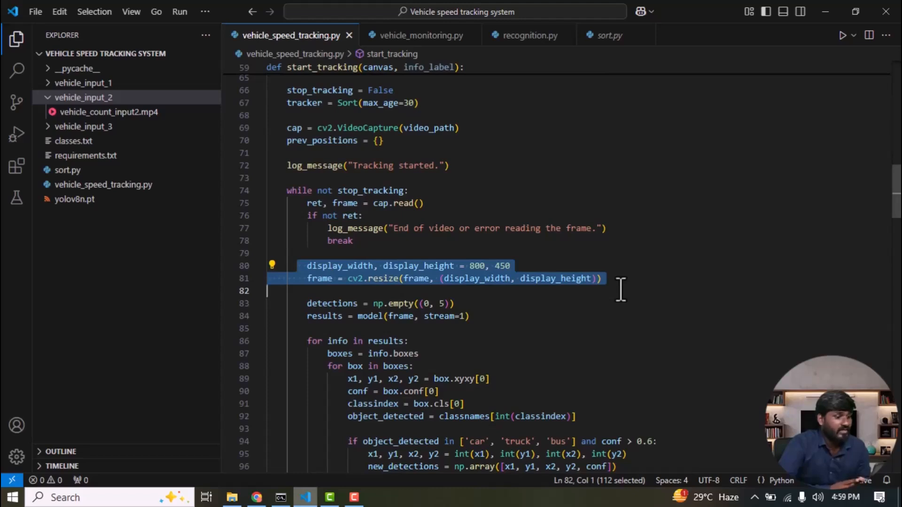
pyautogui.doubleClick(478, 265)
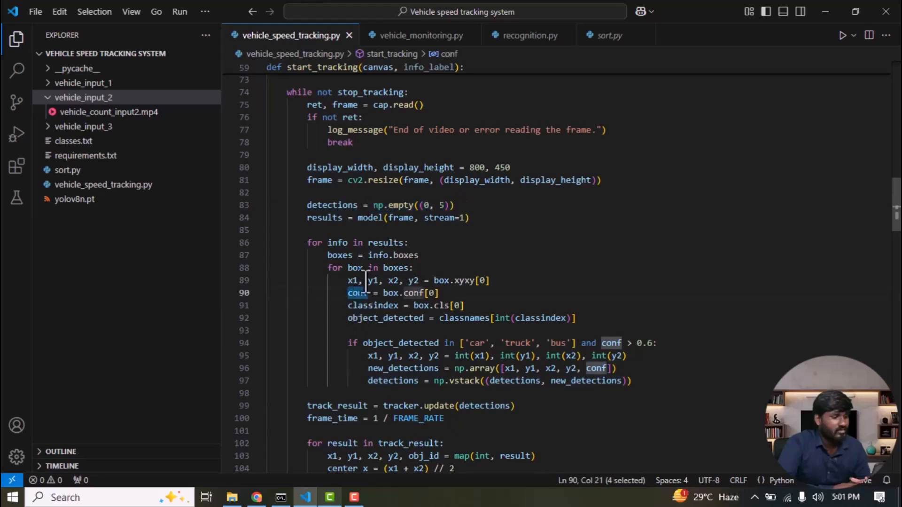
pyautogui.moveTo(339, 236)
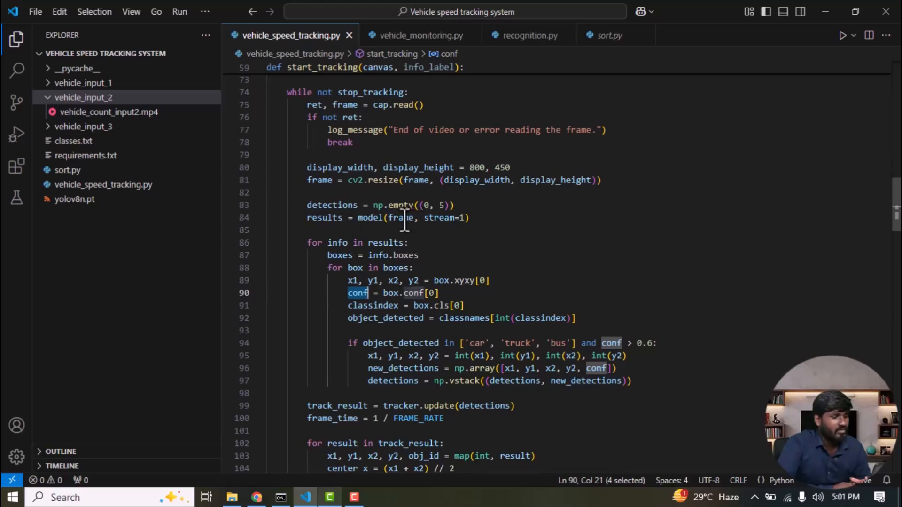
pyautogui.doubleClick(400, 218)
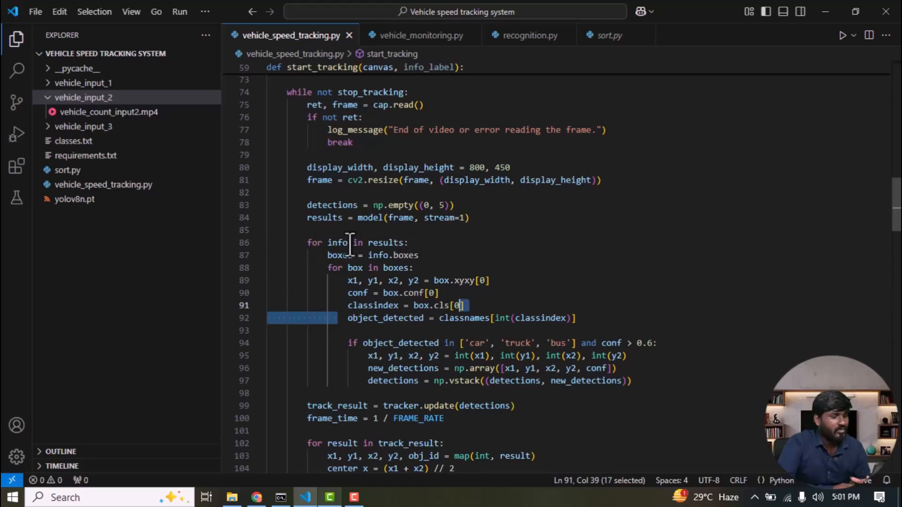
pyautogui.moveTo(324, 217)
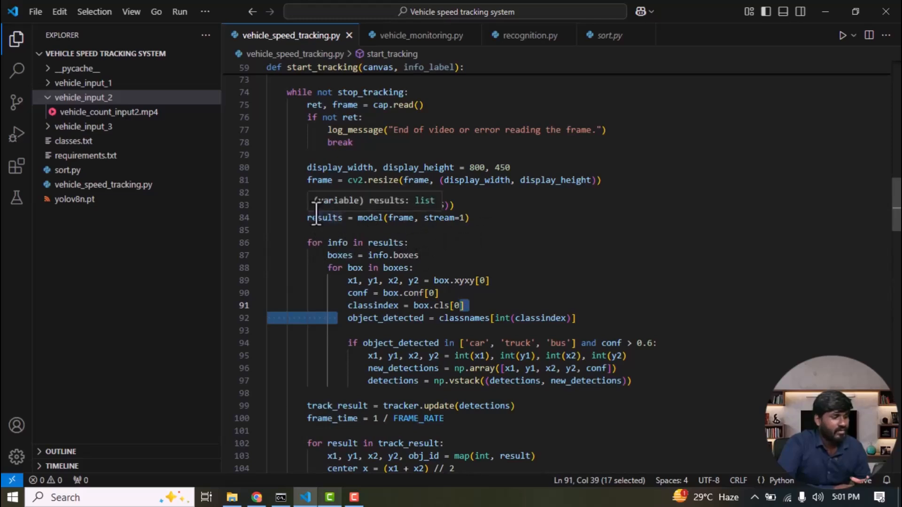
pyautogui.doubleClick(337, 242)
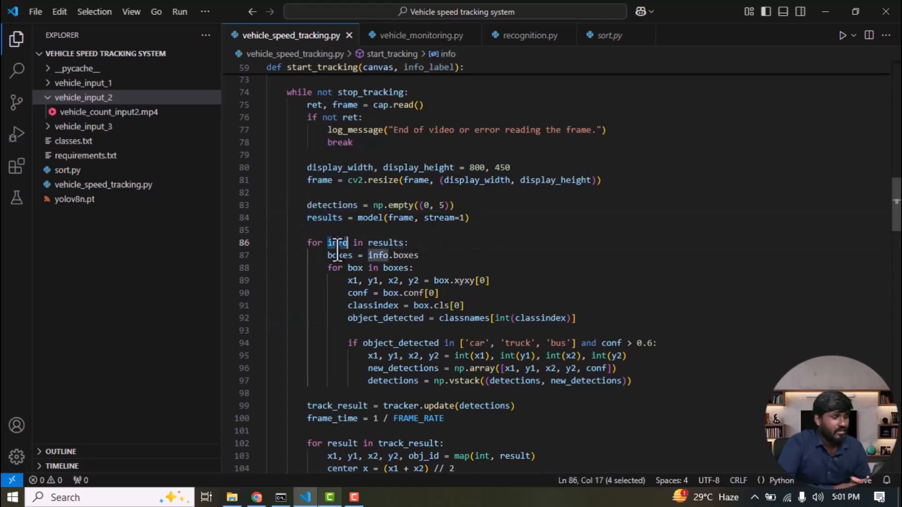
pyautogui.click(421, 254)
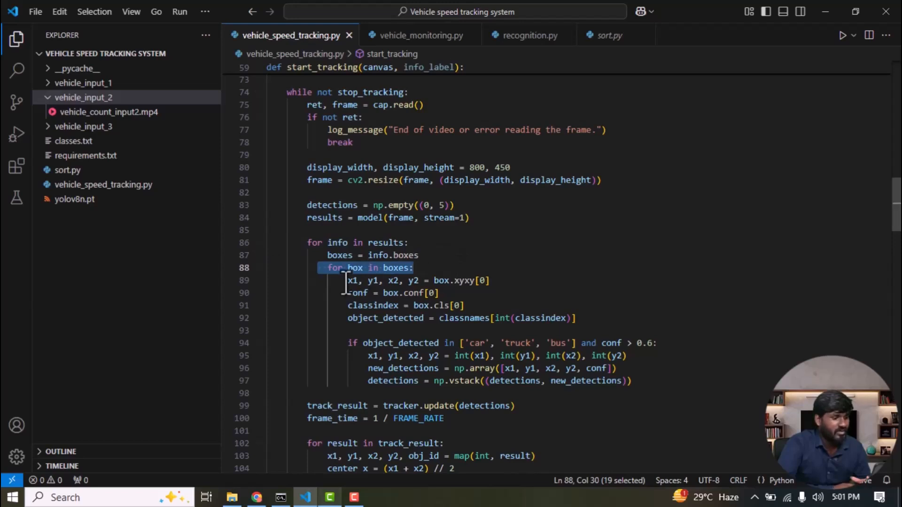
pyautogui.click(418, 280)
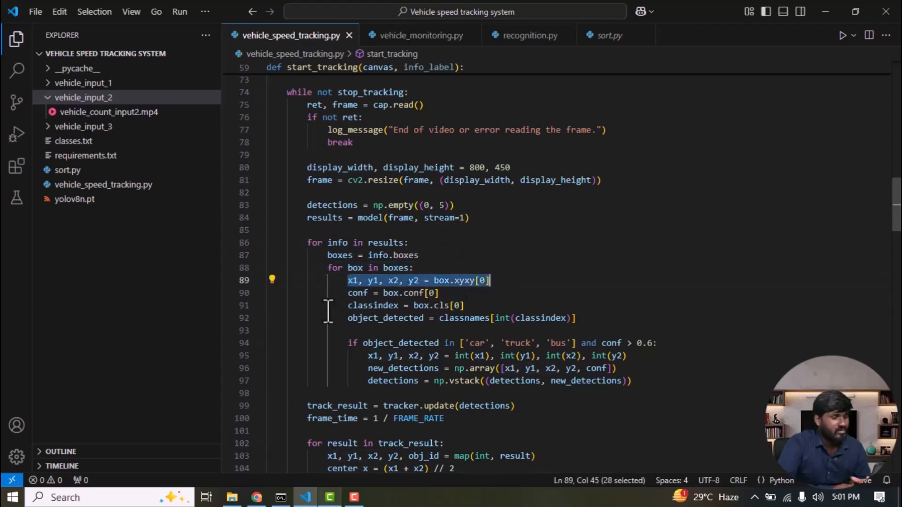
pyautogui.click(353, 280)
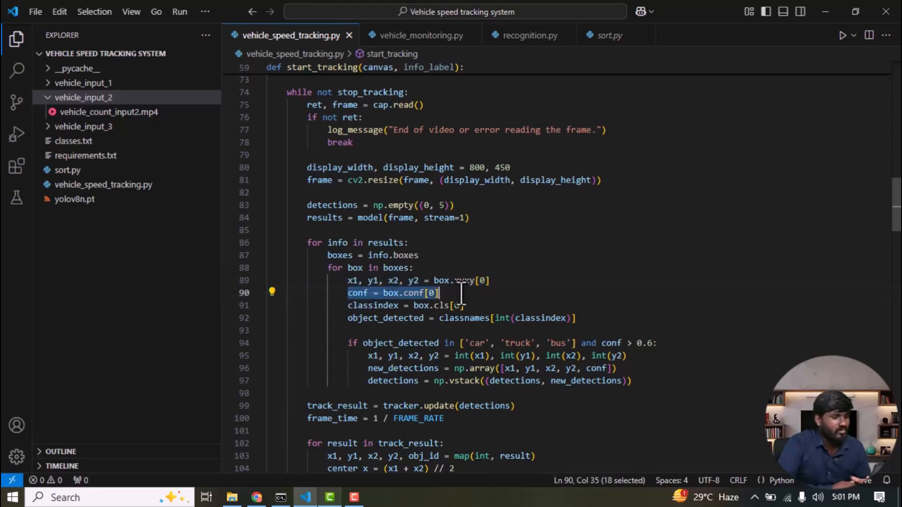
pyautogui.moveTo(373, 305)
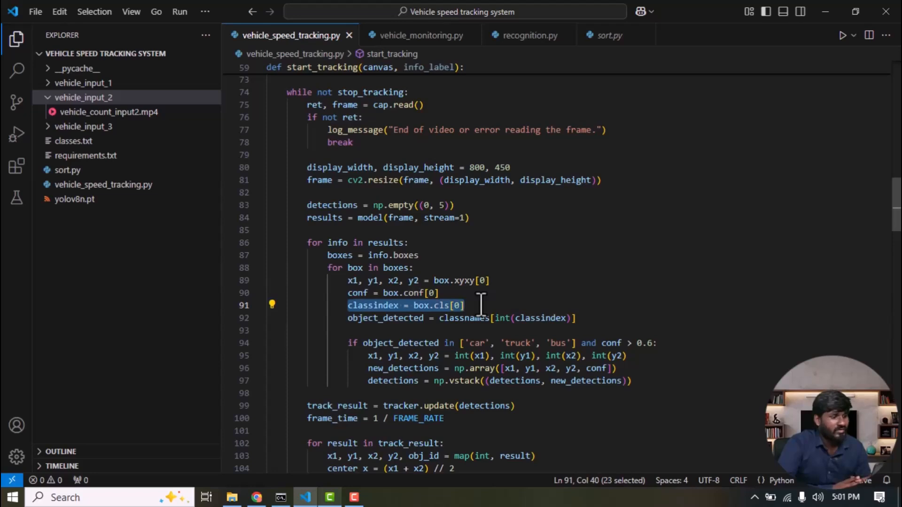
pyautogui.moveTo(105, 152)
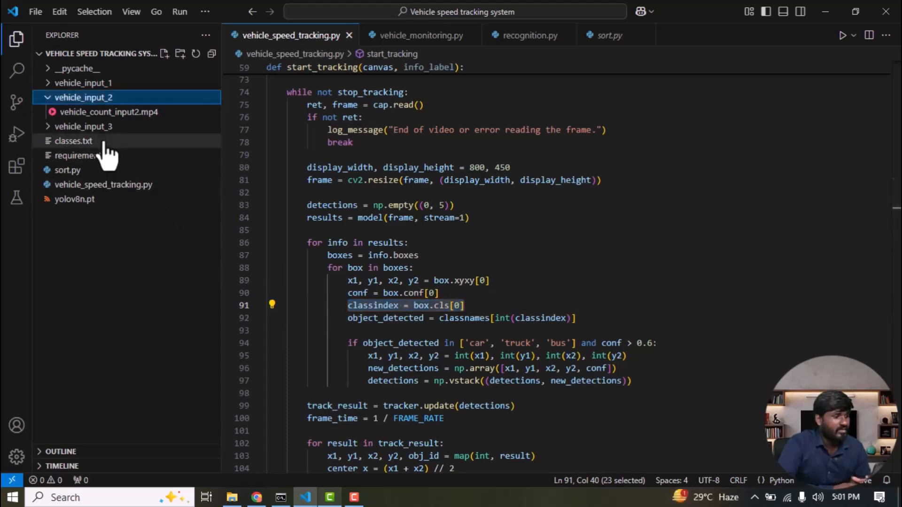
# View classes.txt's detection class names, then return to vehicle_speed_tracking.py.
pyautogui.click(73, 140)
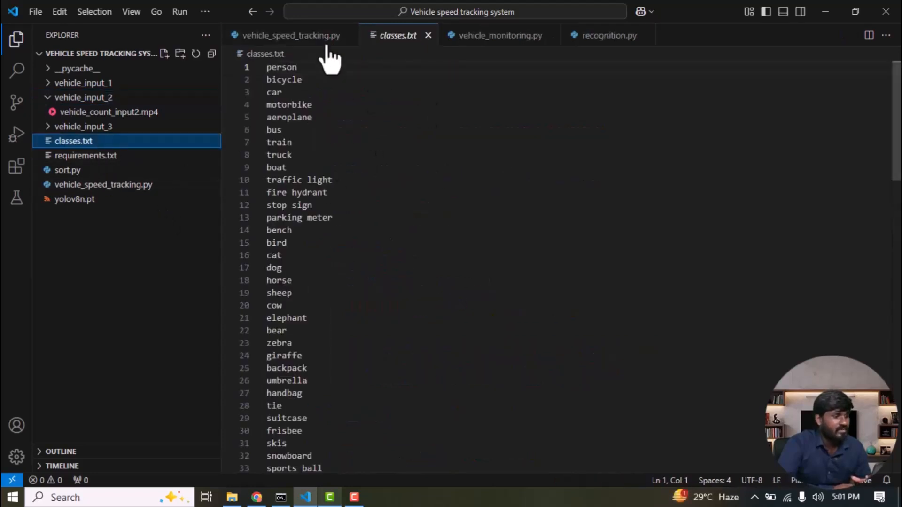
pyautogui.click(290, 35)
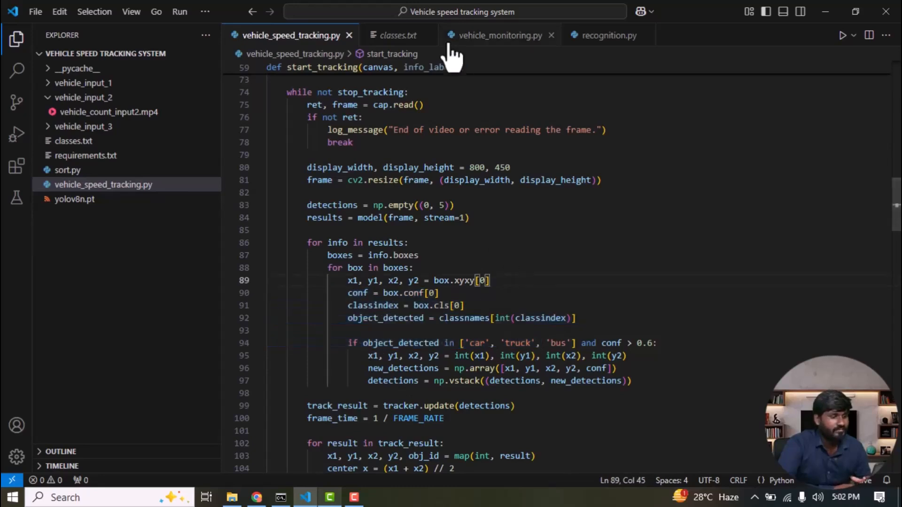
pyautogui.scroll(-3)
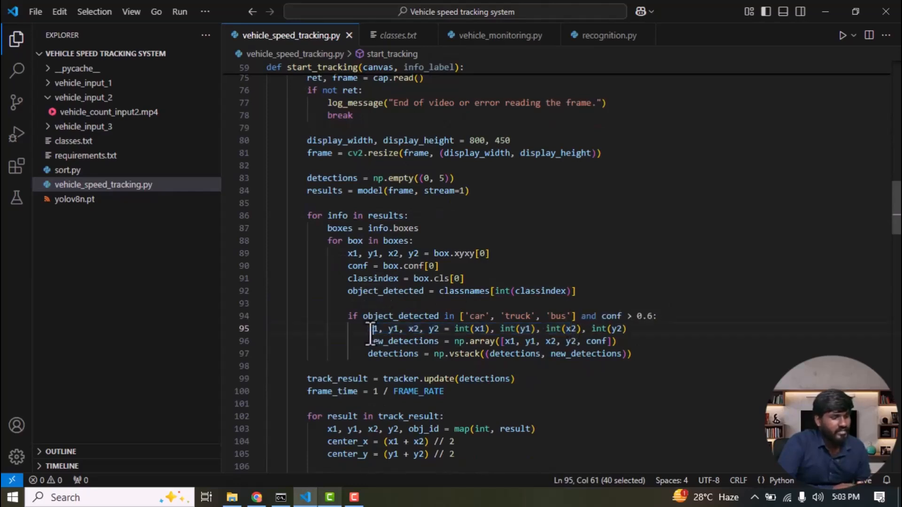
pyautogui.click(464, 328)
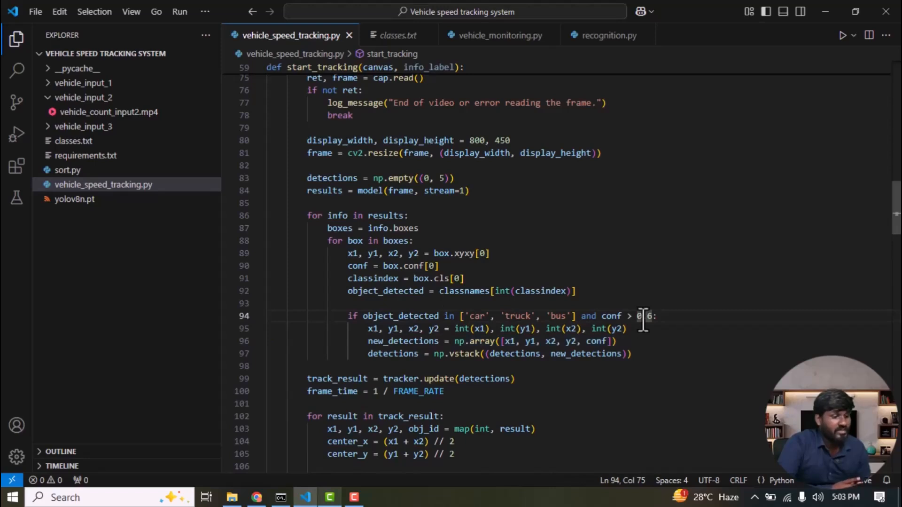
pyautogui.click(460, 353)
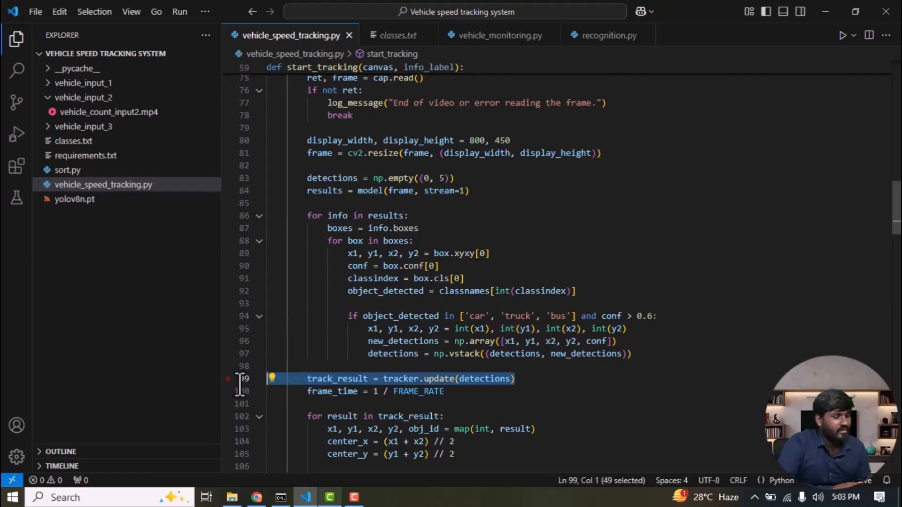
pyautogui.moveTo(429, 124)
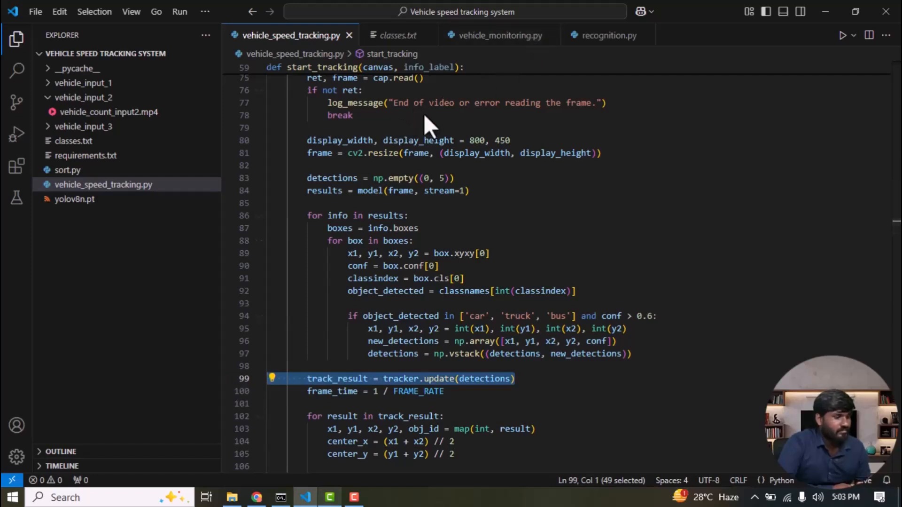
pyautogui.scroll(-3)
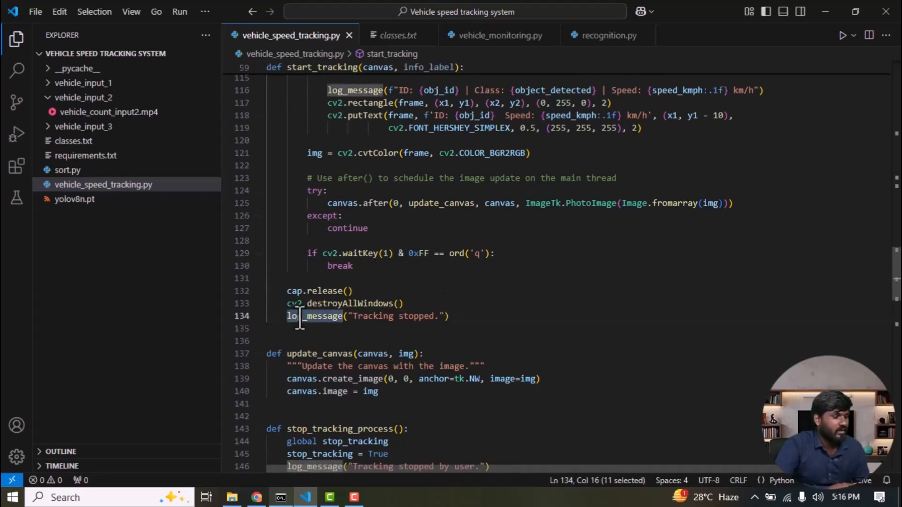
pyautogui.click(331, 353)
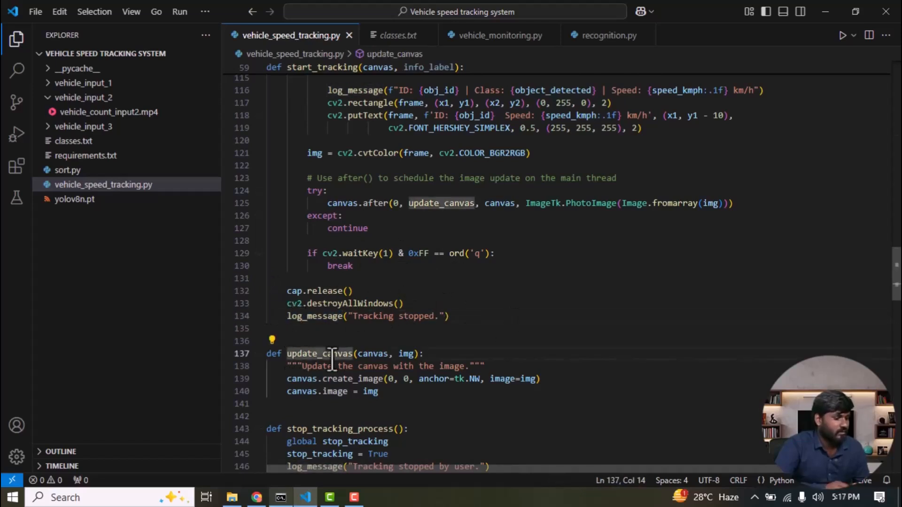
pyautogui.scroll(-3)
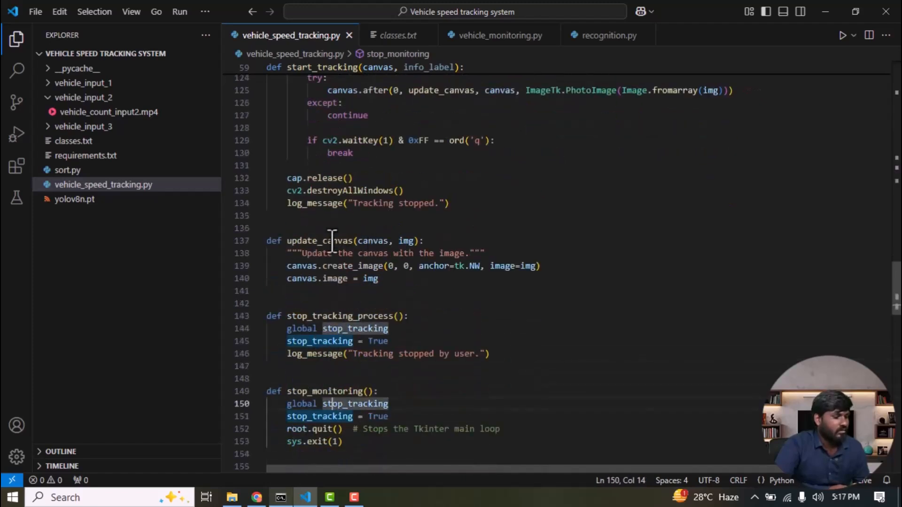
pyautogui.doubleClick(320, 240)
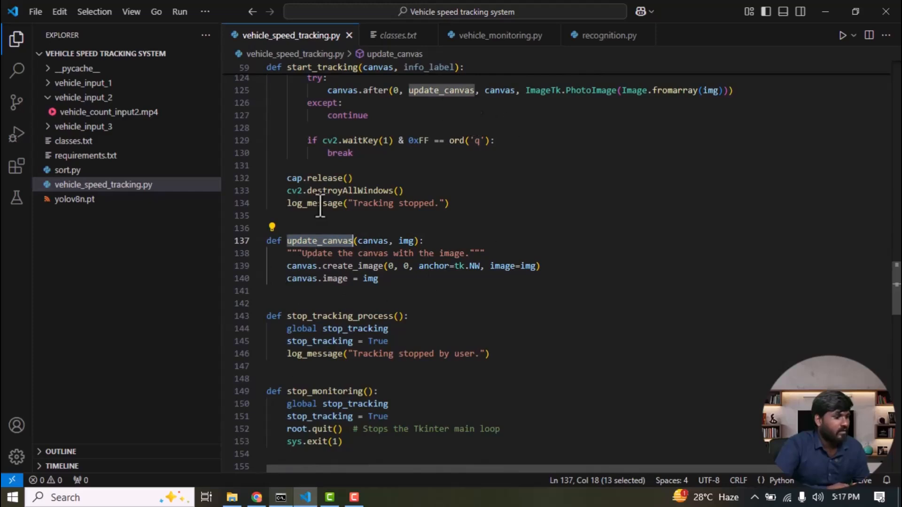
pyautogui.moveTo(345, 316)
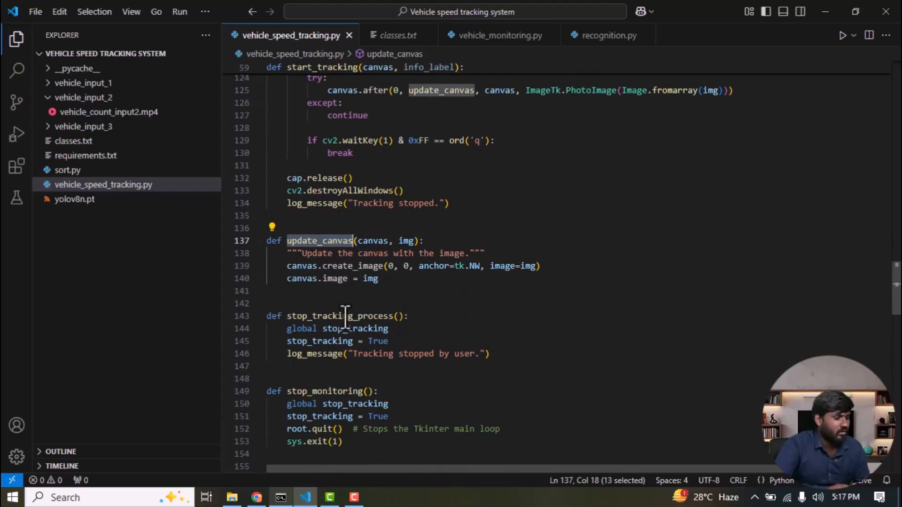
pyautogui.doubleClick(315, 316)
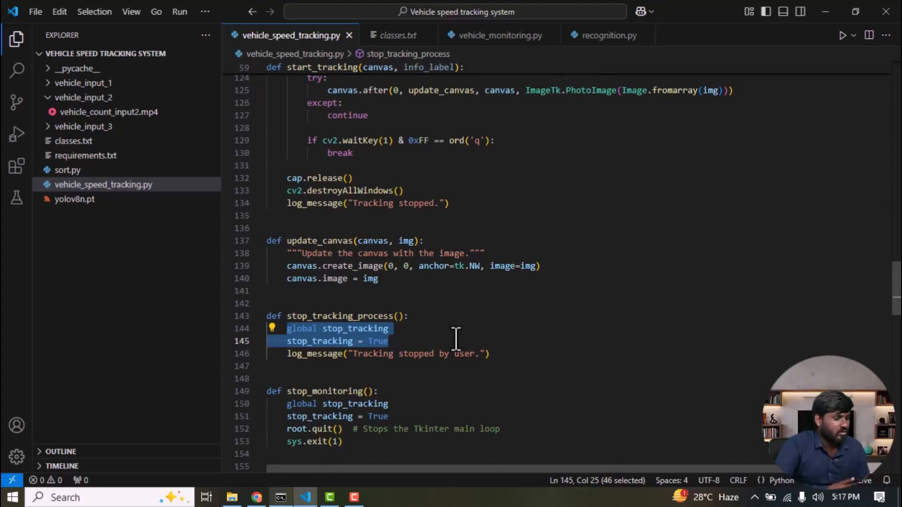
pyautogui.moveTo(377, 341)
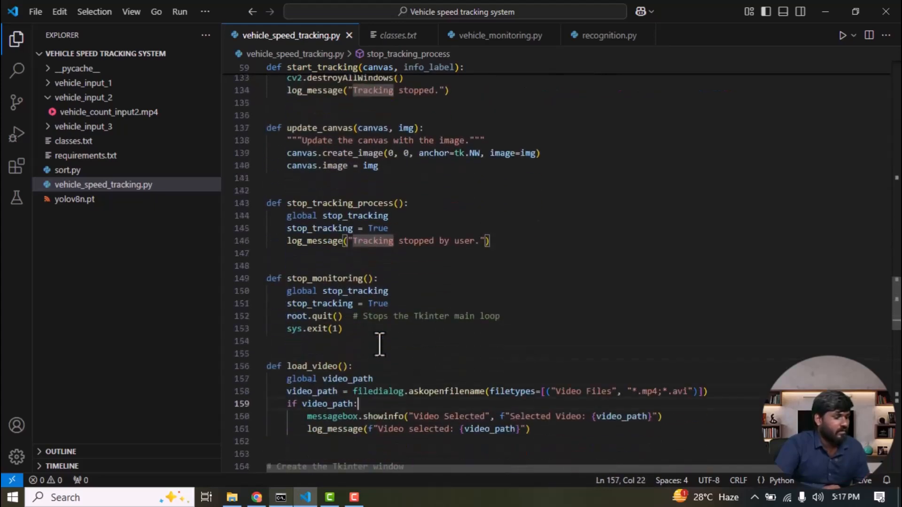
pyautogui.doubleClick(326, 277)
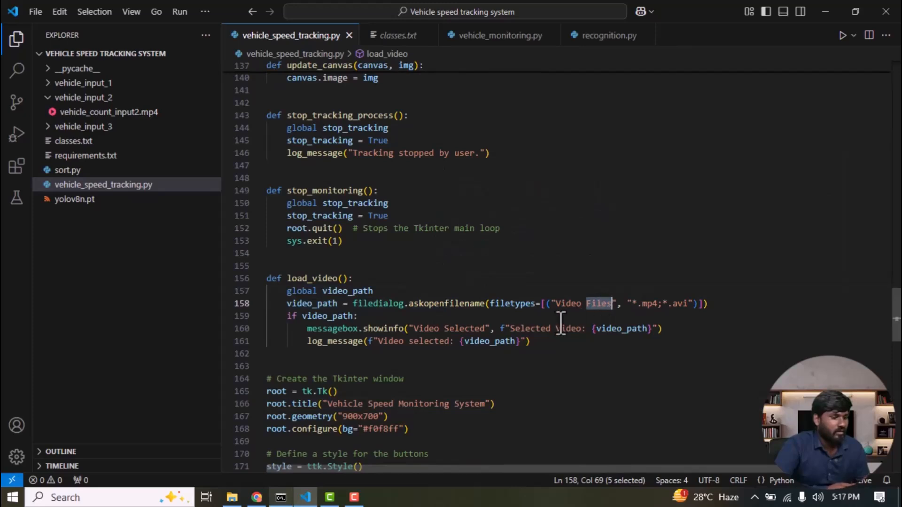
pyautogui.moveTo(735, 307)
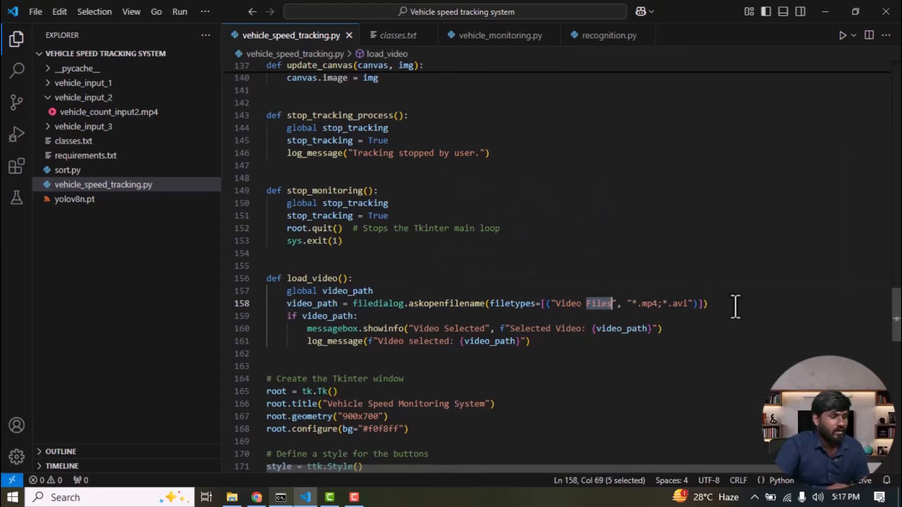
pyautogui.moveTo(467, 179)
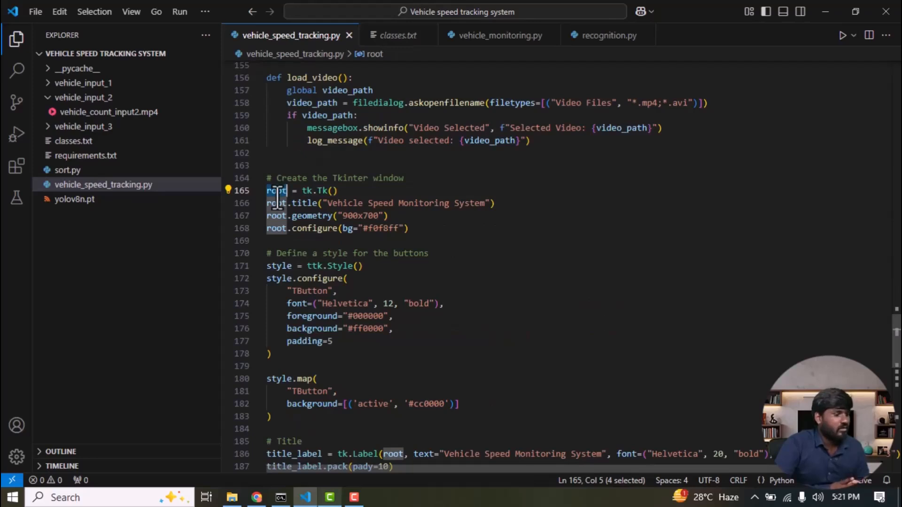
pyautogui.click(343, 204)
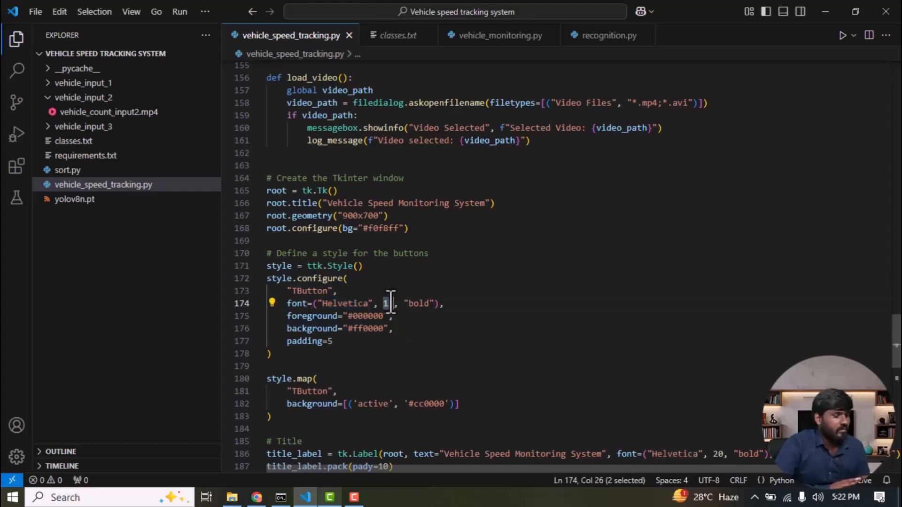
pyautogui.write('2')
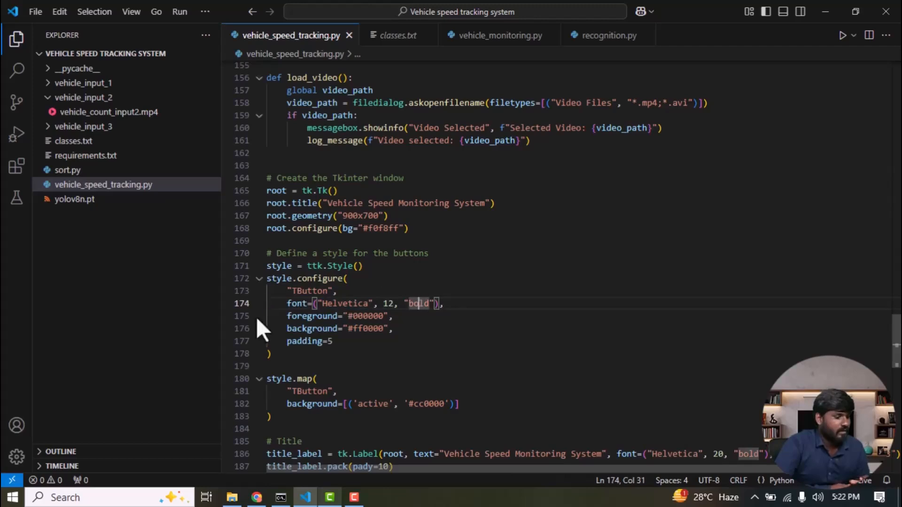
pyautogui.scroll(-3)
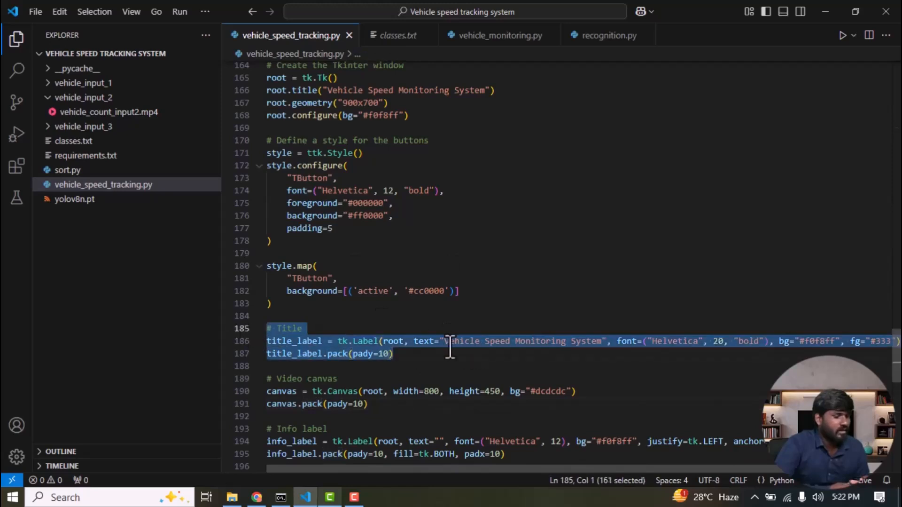
pyautogui.doubleClick(458, 340)
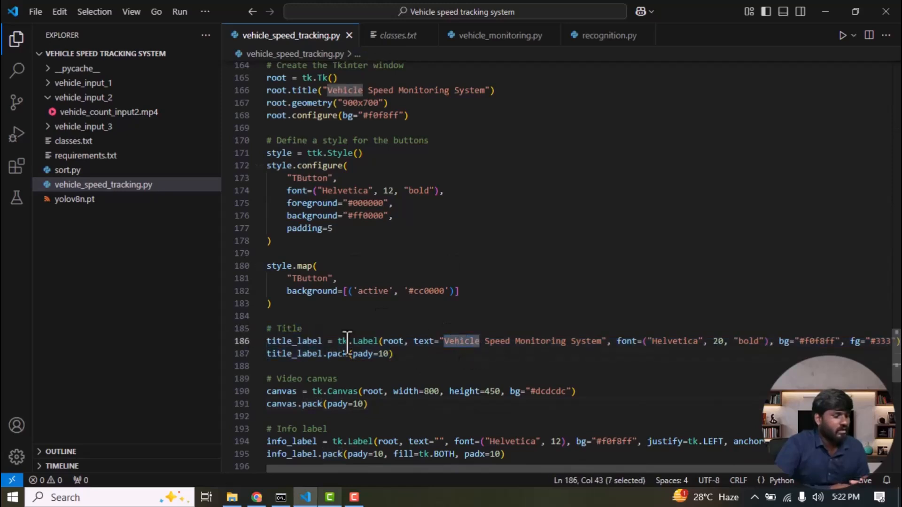
pyautogui.click(393, 352)
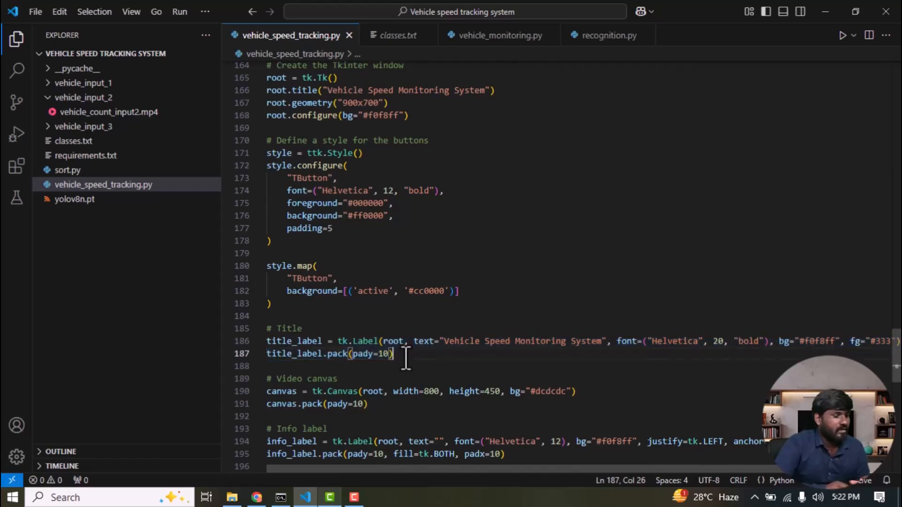
pyautogui.scroll(-3)
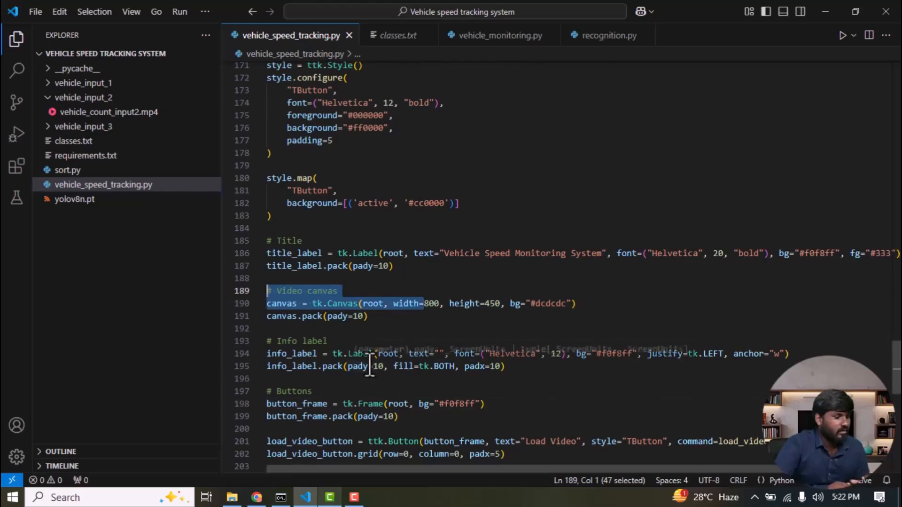
pyautogui.scroll(-3)
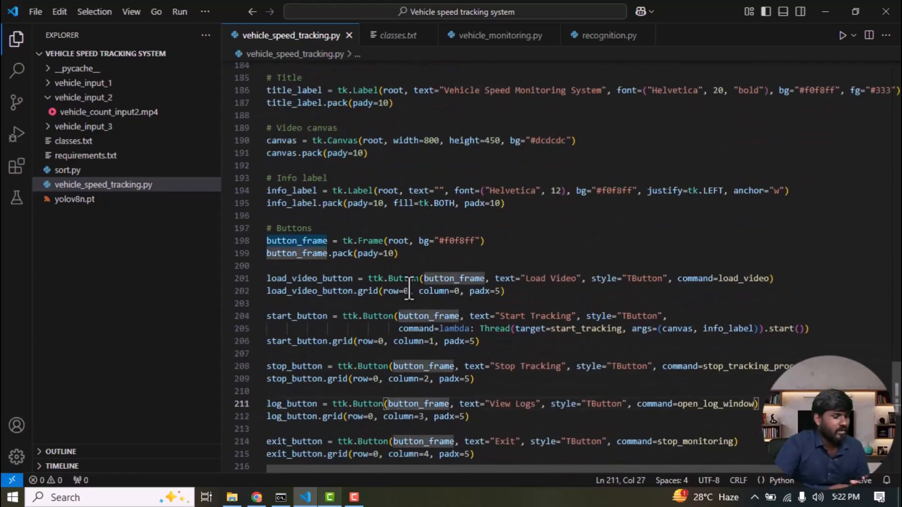
pyautogui.doubleClick(565, 277)
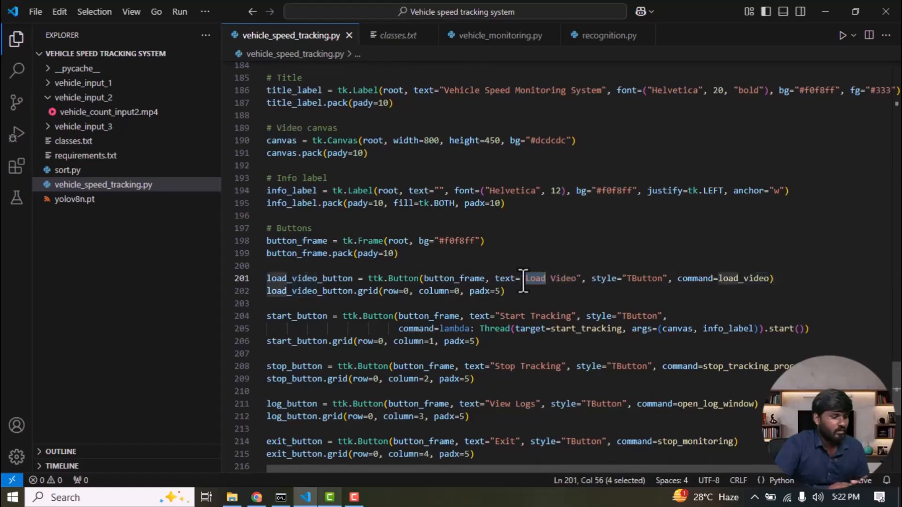
pyautogui.click(526, 316)
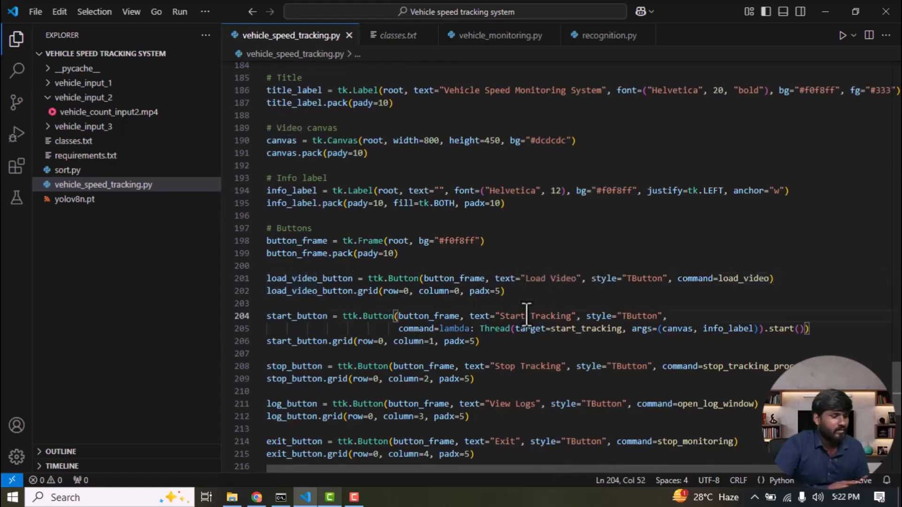
pyautogui.click(526, 403)
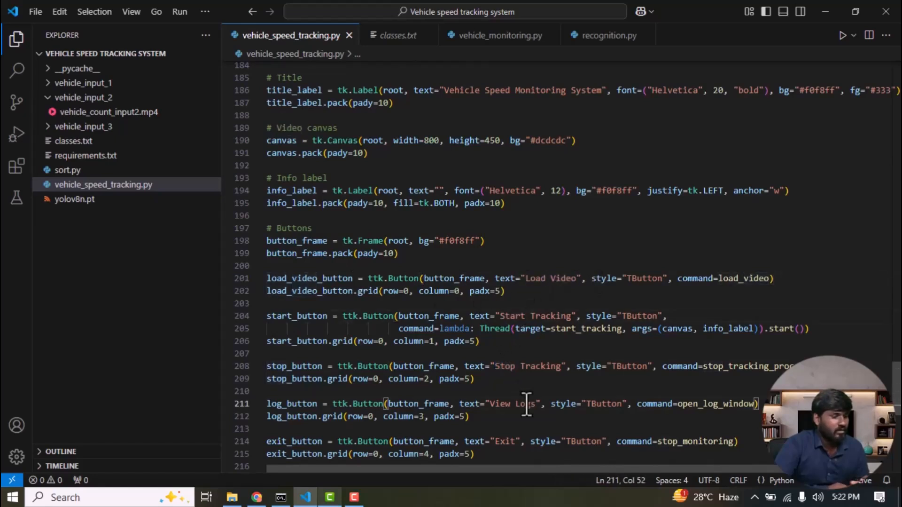
pyautogui.scroll(-3)
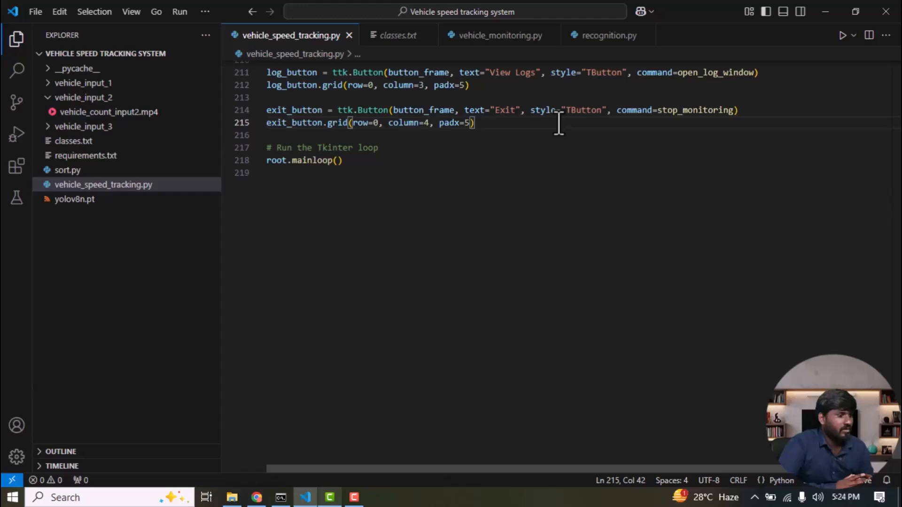
pyautogui.moveTo(78, 43)
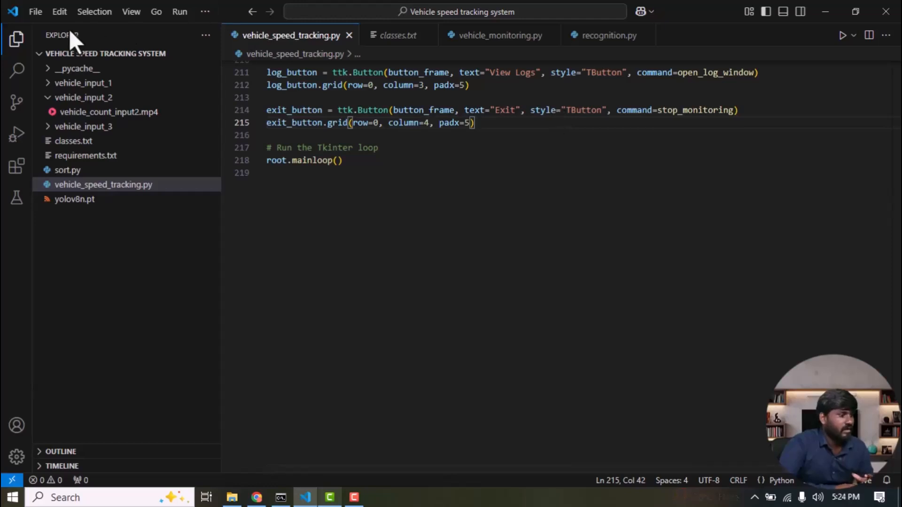
# Start a new terminal in the project folder.
pyautogui.click(204, 11)
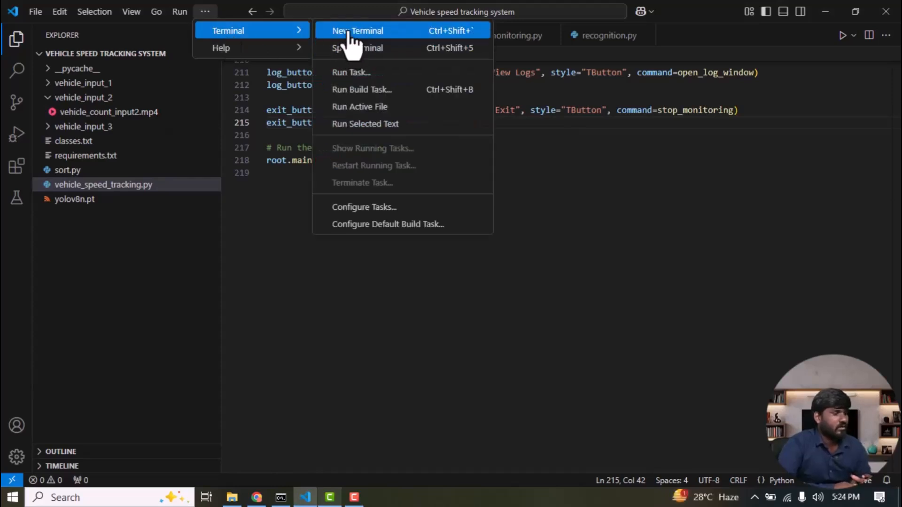
pyautogui.click(357, 30)
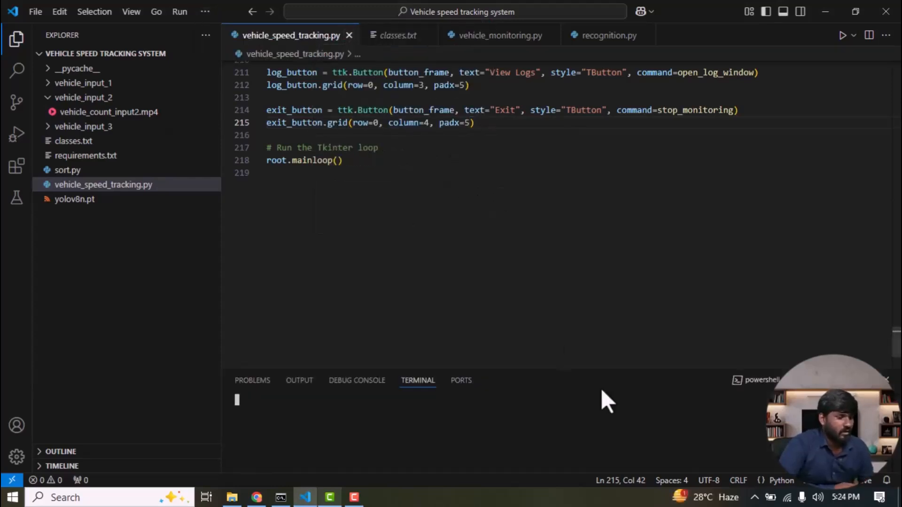
pyautogui.moveTo(584, 425)
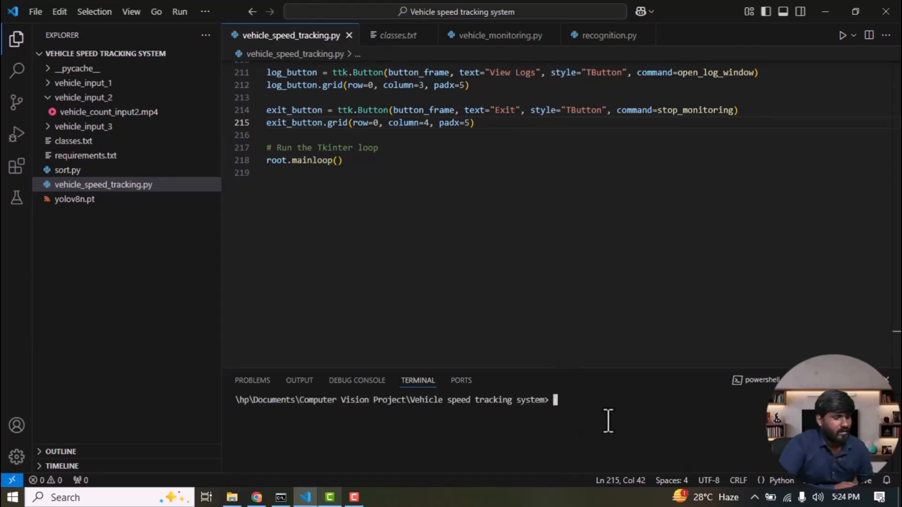
pyautogui.moveTo(167, 168)
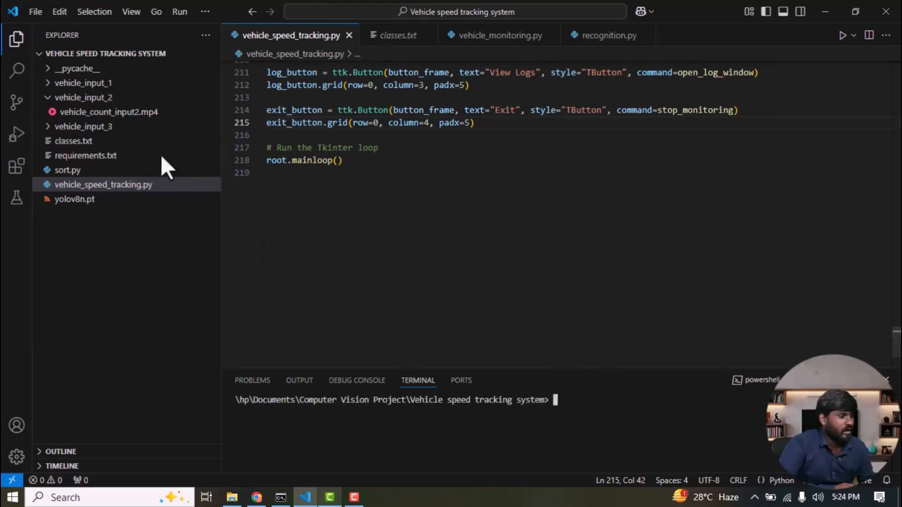
pyautogui.moveTo(618, 435)
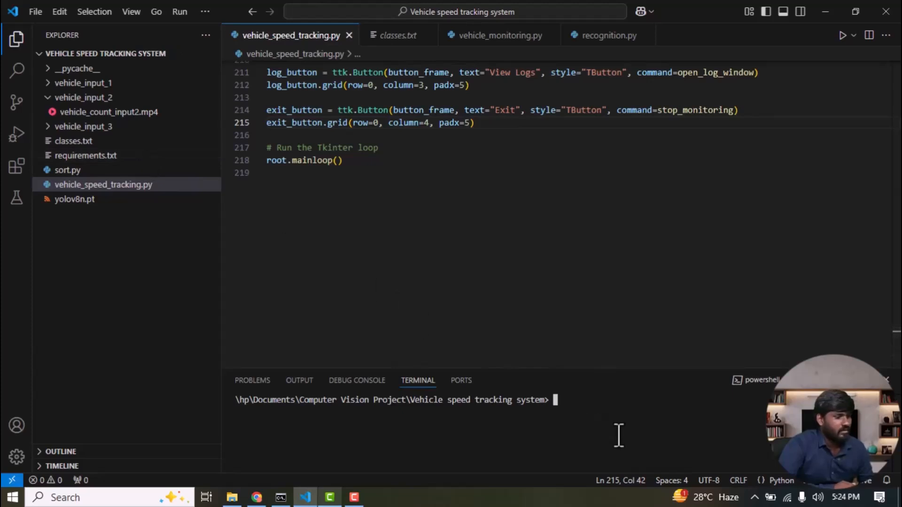
# Run 'pip install -r requirements.txt', which reports all packages already satisfied.
pyautogui.write('pip i')
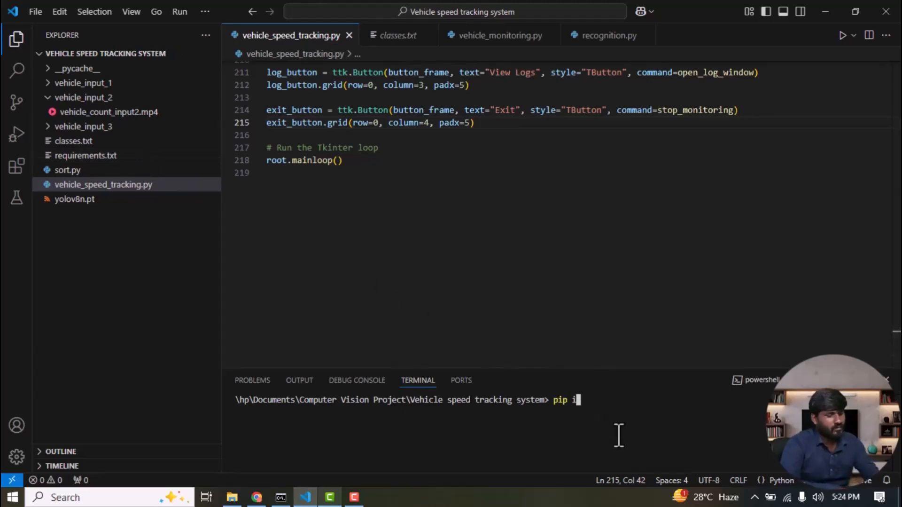
pyautogui.write('nstall,')
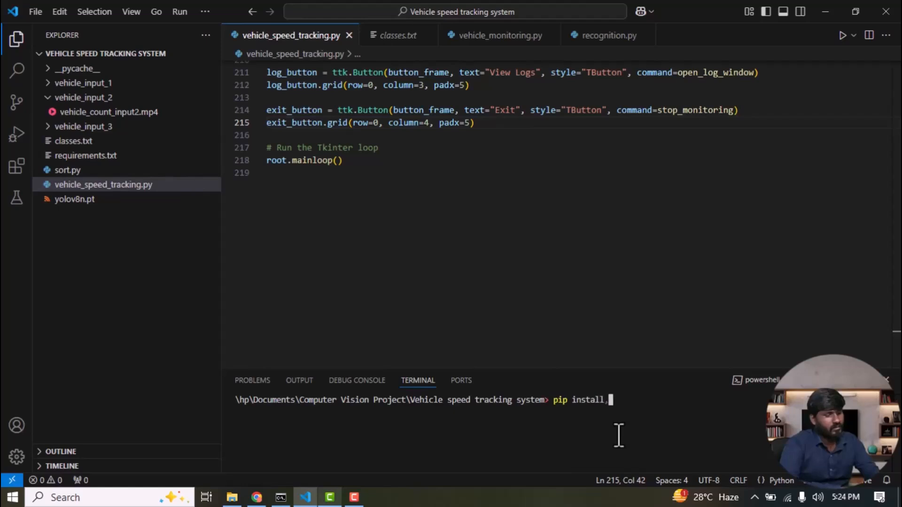
pyautogui.write('-r')
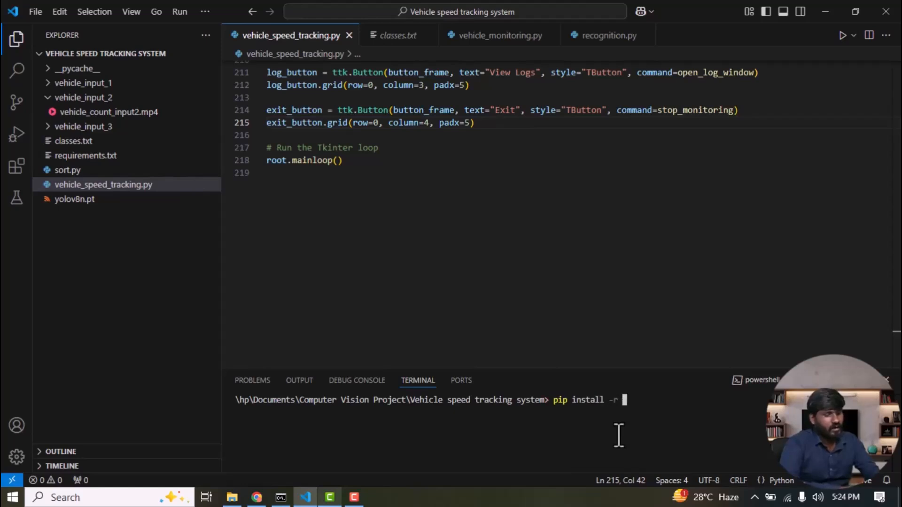
pyautogui.write('requirements.txt')
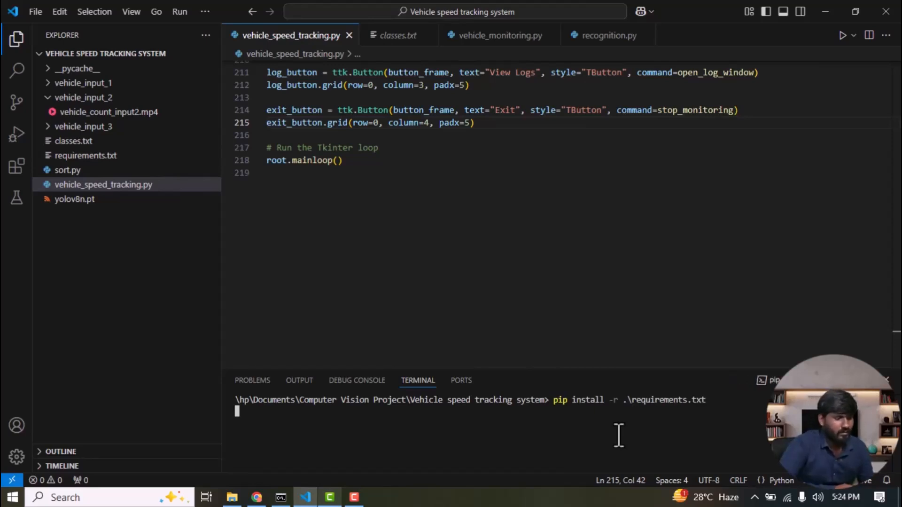
pyautogui.press('Return')
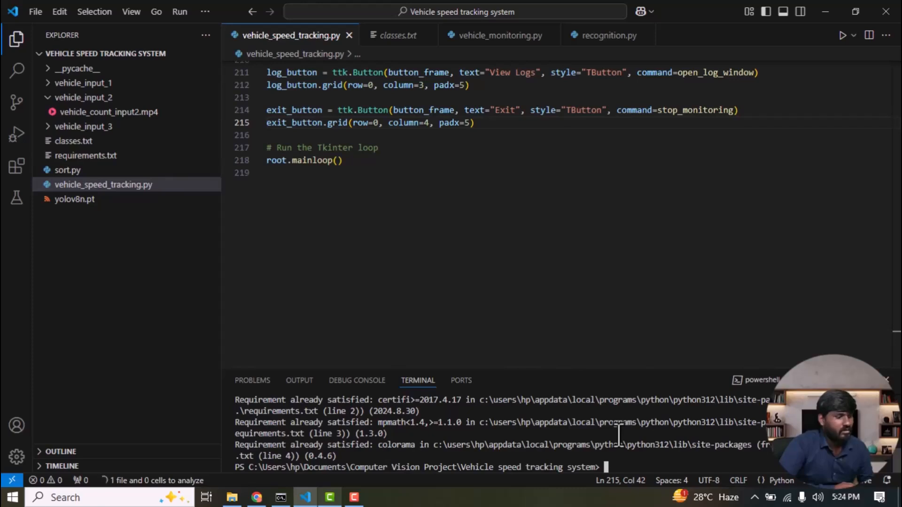
pyautogui.moveTo(112, 158)
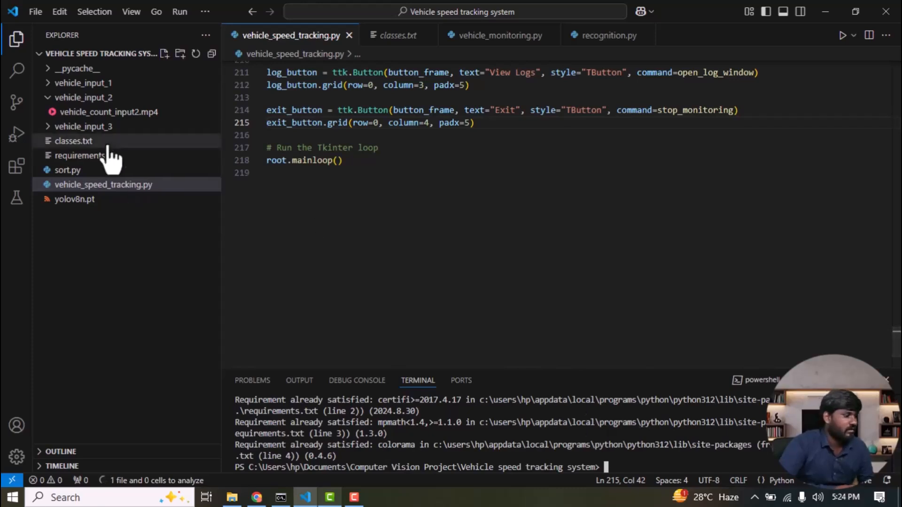
pyautogui.moveTo(181, 198)
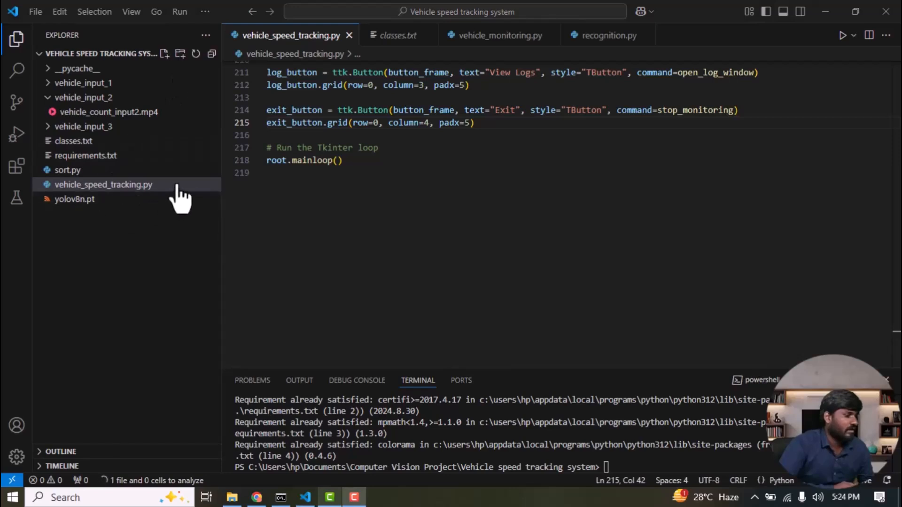
# Run 'py vehicle_speed_tracking.py' to launch the Vehicle Speed Monitoring System.
pyautogui.rightClick(104, 185)
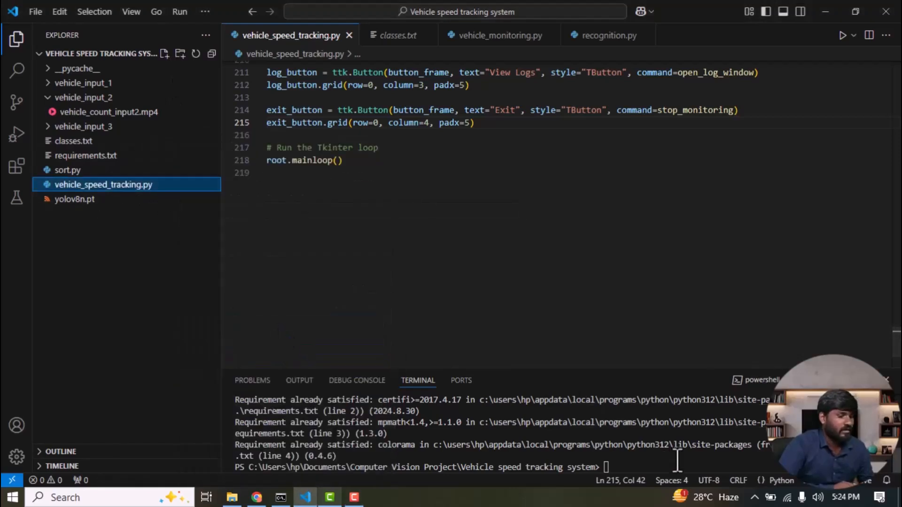
pyautogui.write('py')
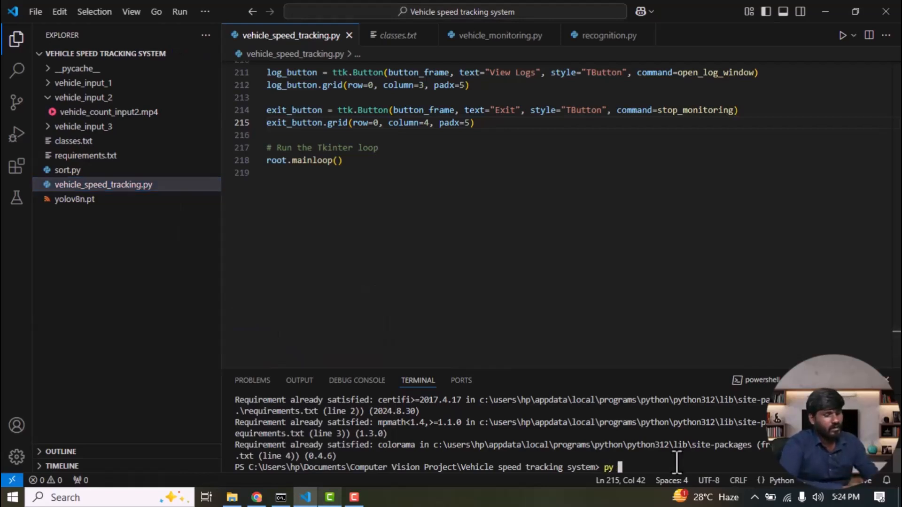
pyautogui.write('vehicle_speed_tracking.py')
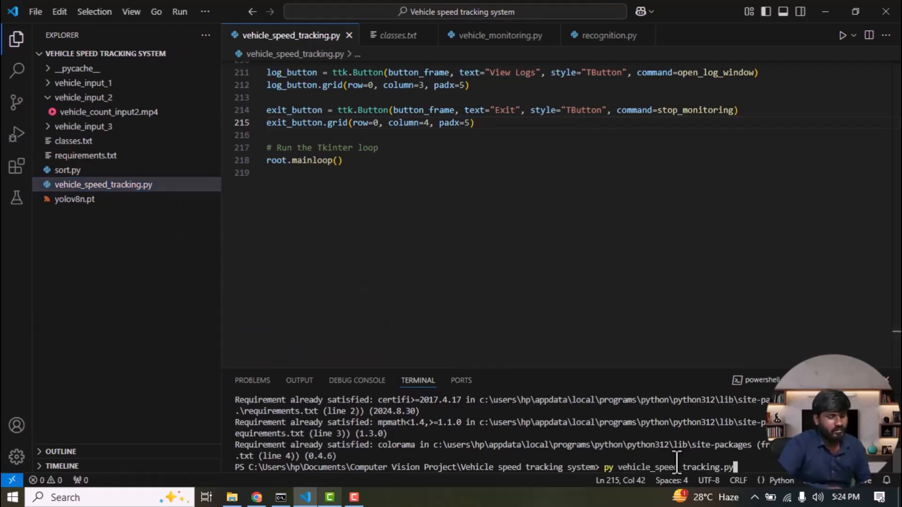
pyautogui.press('Return')
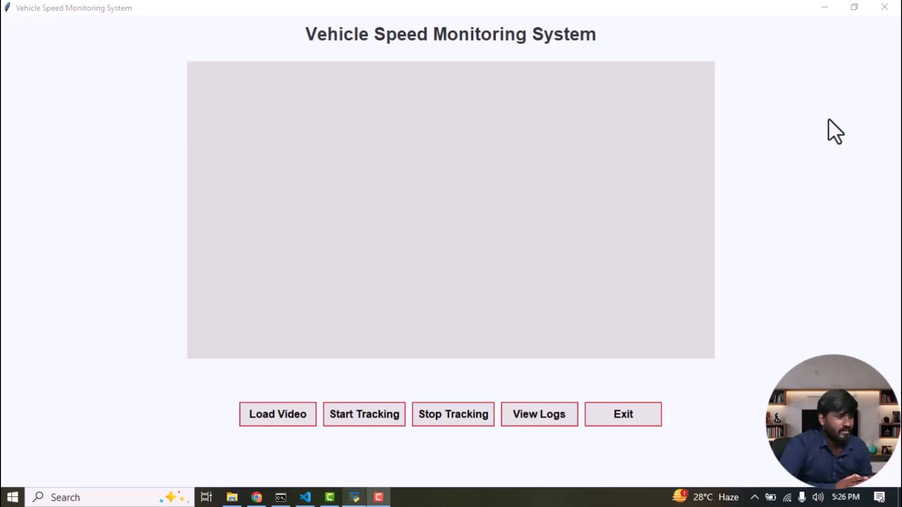
pyautogui.moveTo(538, 239)
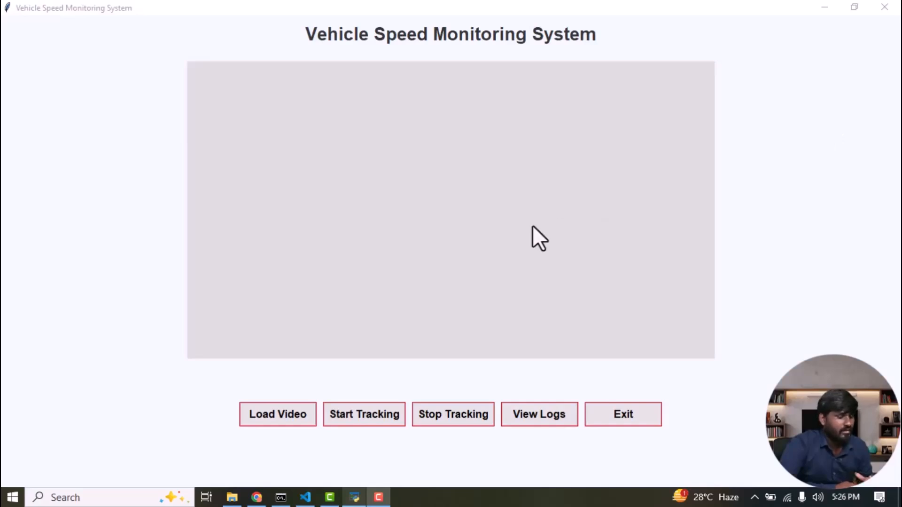
# Load vehicle_count_input1.mp4 from vehicle_input_1 and confirm the Video Selected message.
pyautogui.click(277, 413)
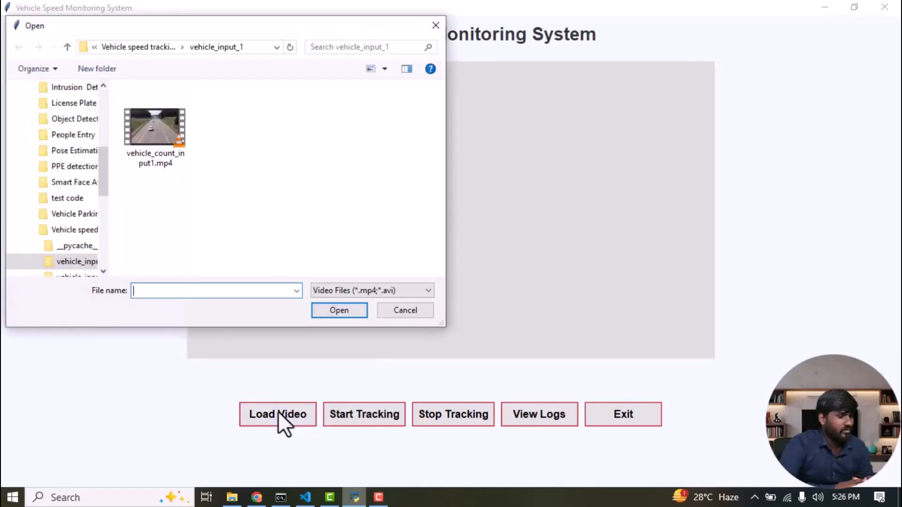
pyautogui.click(155, 126)
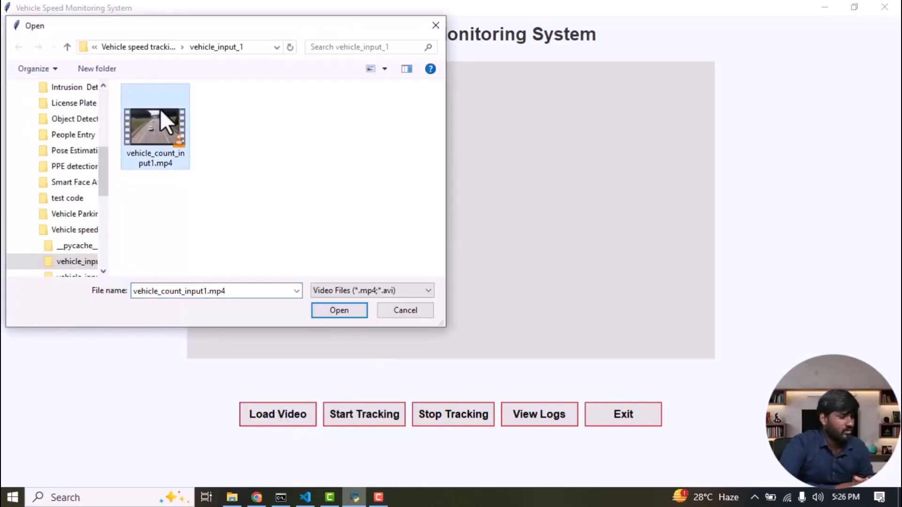
pyautogui.click(339, 310)
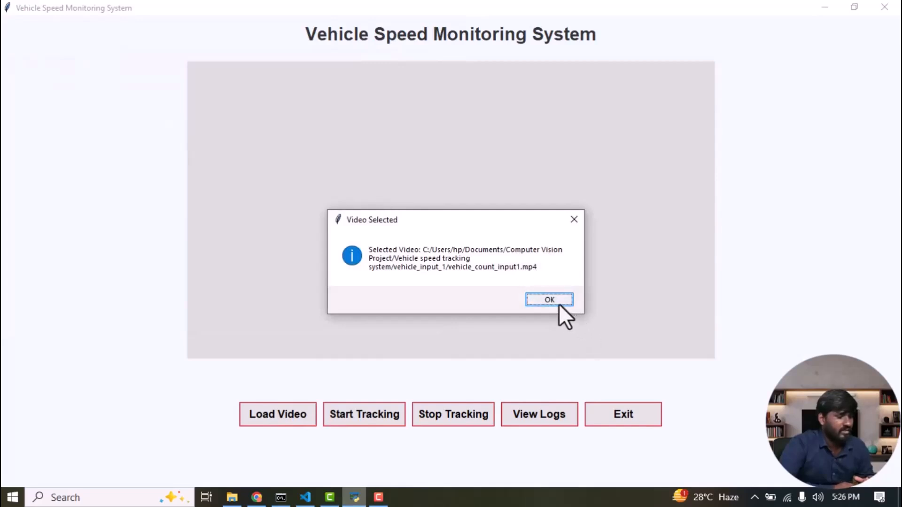
pyautogui.click(548, 298)
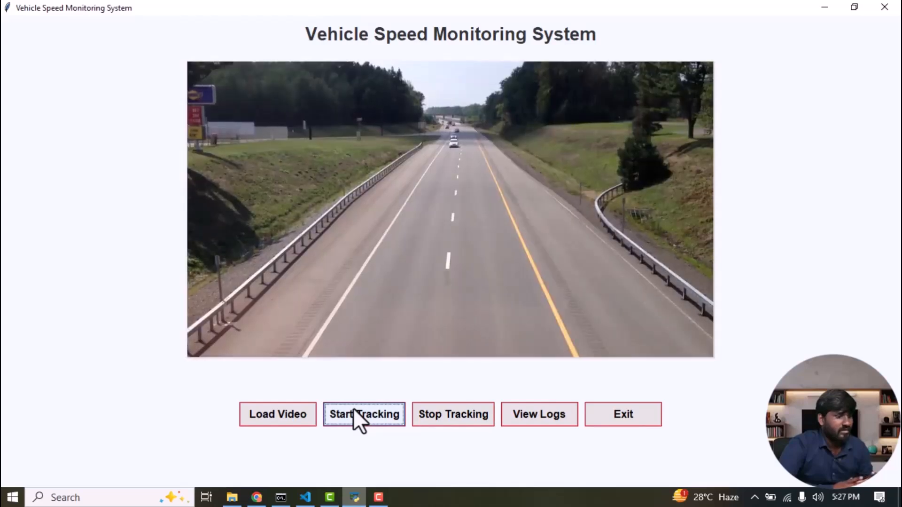
# Start tracking so detected cars in the first video get ID and speed labels.
pyautogui.click(365, 413)
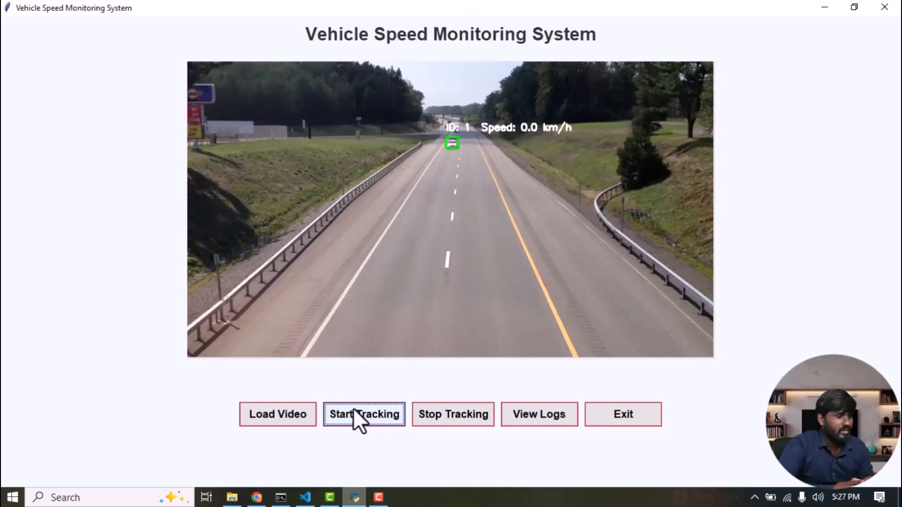
pyautogui.click(364, 414)
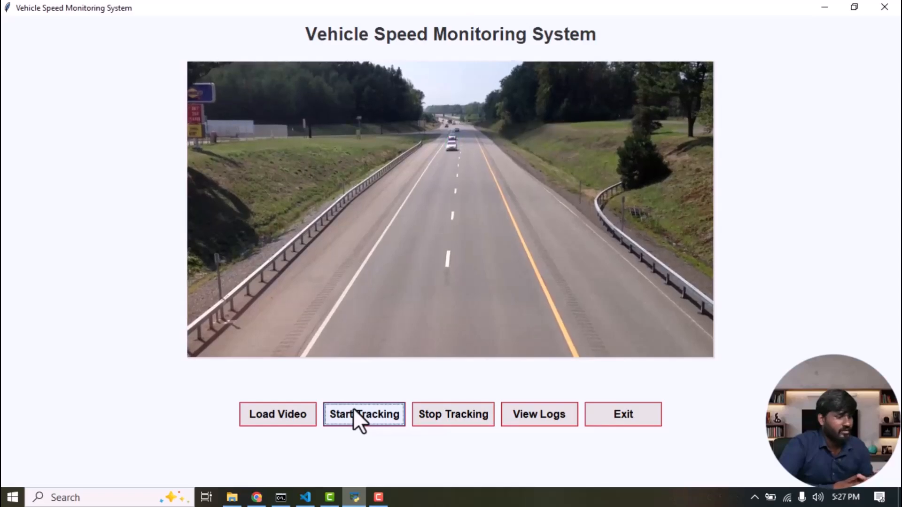
pyautogui.click(364, 413)
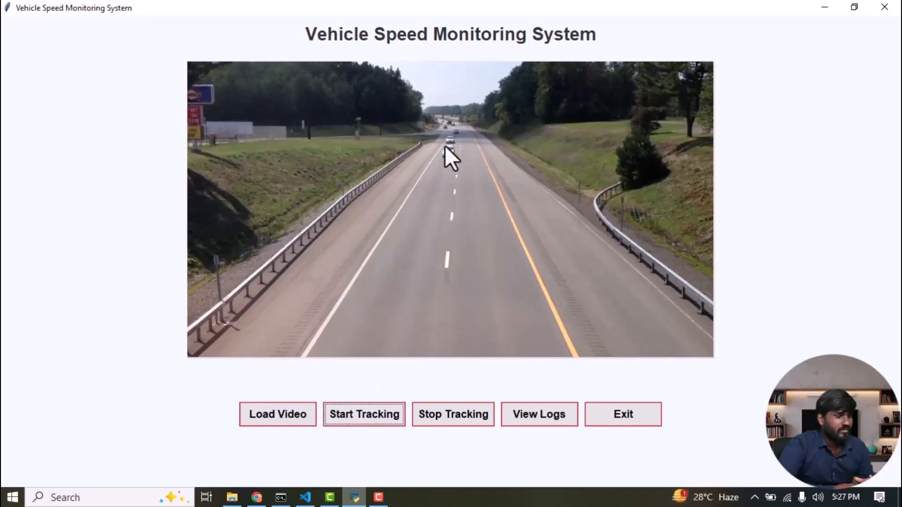
pyautogui.click(363, 414)
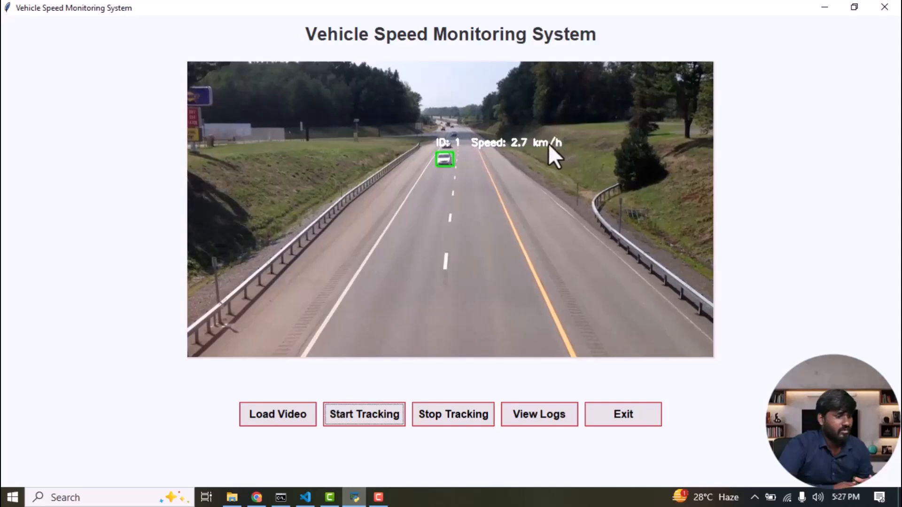
pyautogui.moveTo(518, 168)
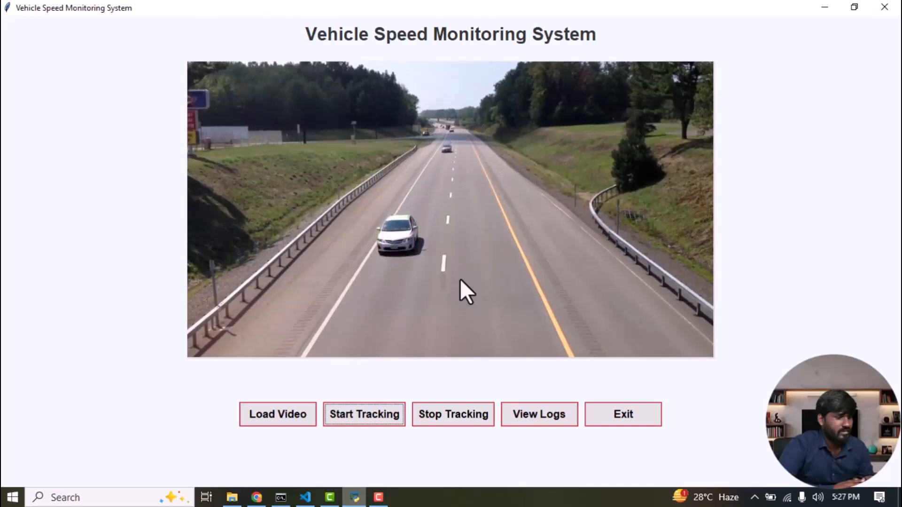
pyautogui.click(364, 414)
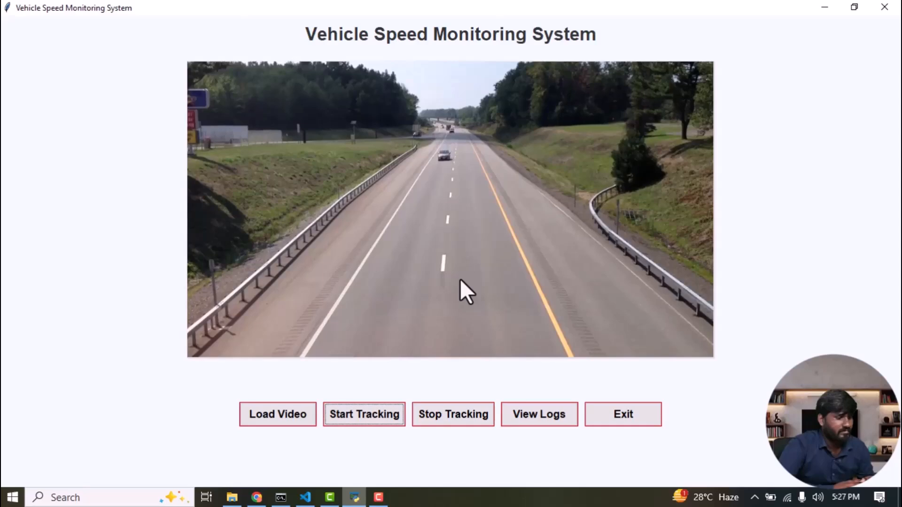
pyautogui.click(363, 413)
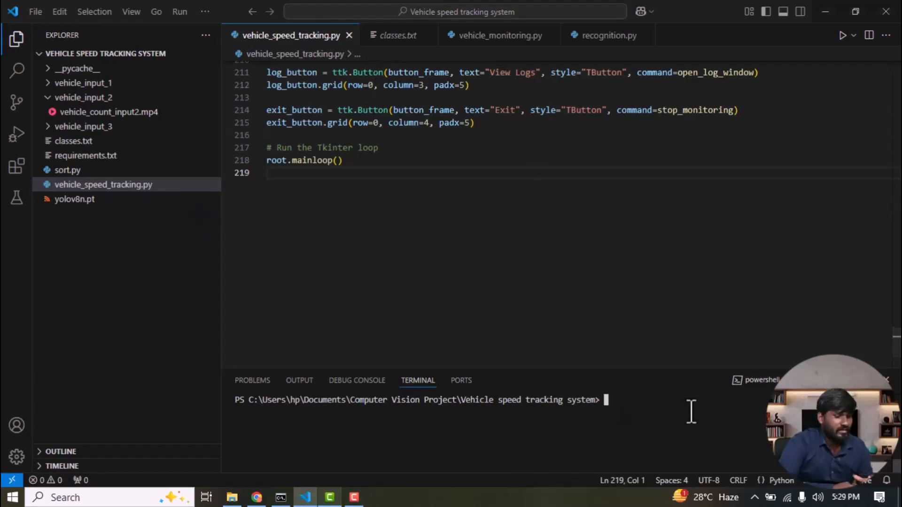
# Relaunch the app with 'py vehicle_speed_tracking.py' in the terminal.
pyautogui.write('py vehicle_speed_tracking.py')
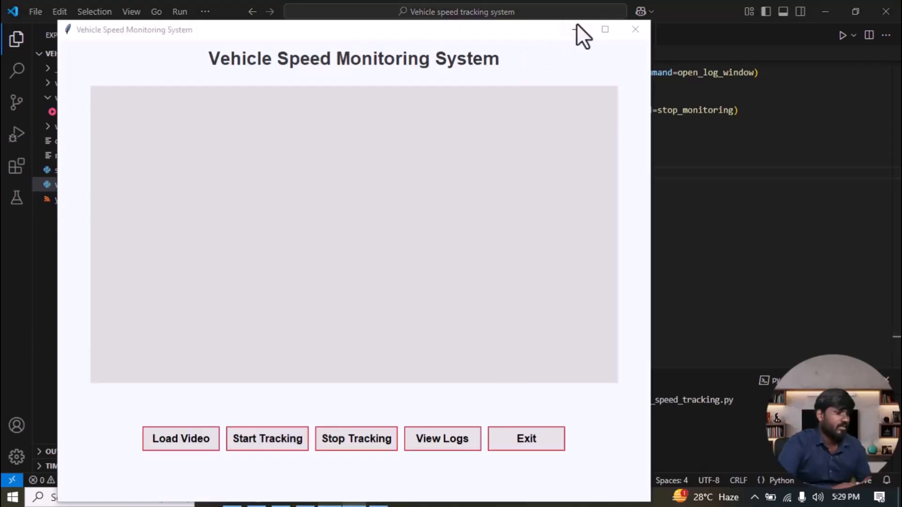
# Load vehicle_count_input2.mp4 from the vehicle_input_2 folder and confirm the selection.
pyautogui.click(604, 29)
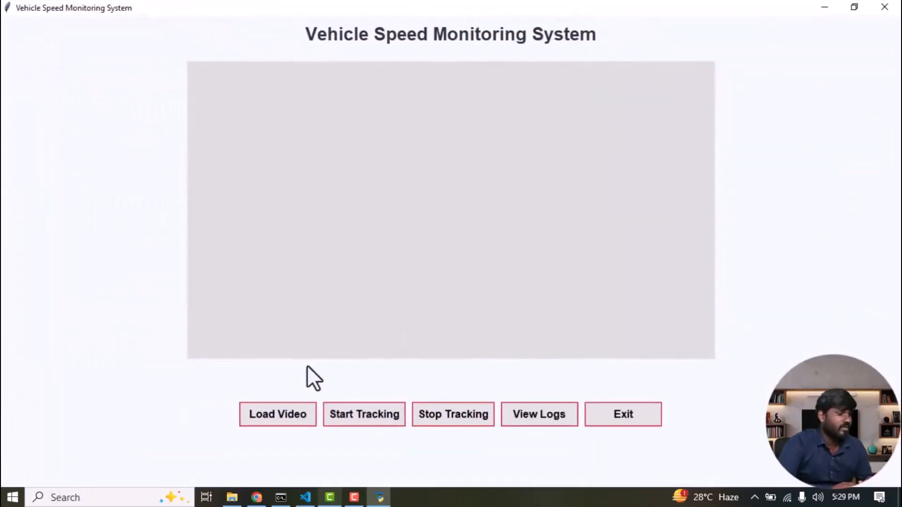
pyautogui.click(278, 414)
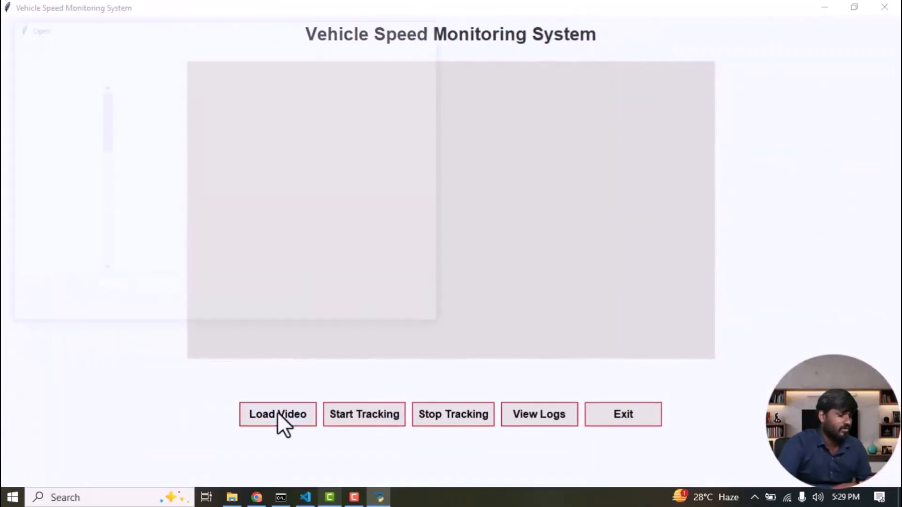
pyautogui.click(278, 413)
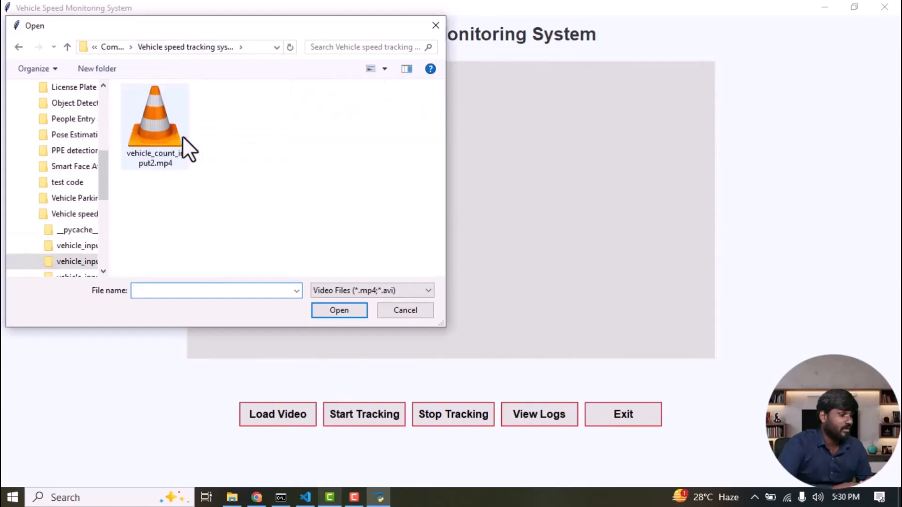
pyautogui.click(155, 121)
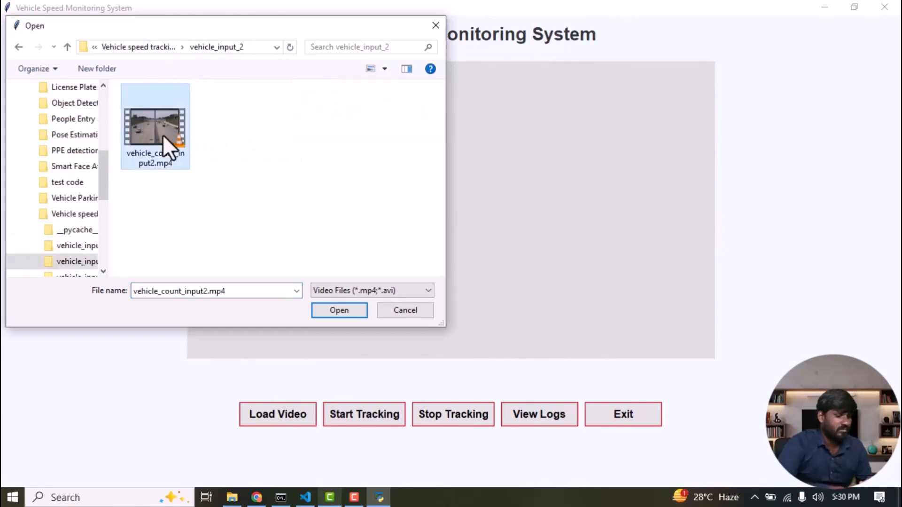
pyautogui.click(339, 310)
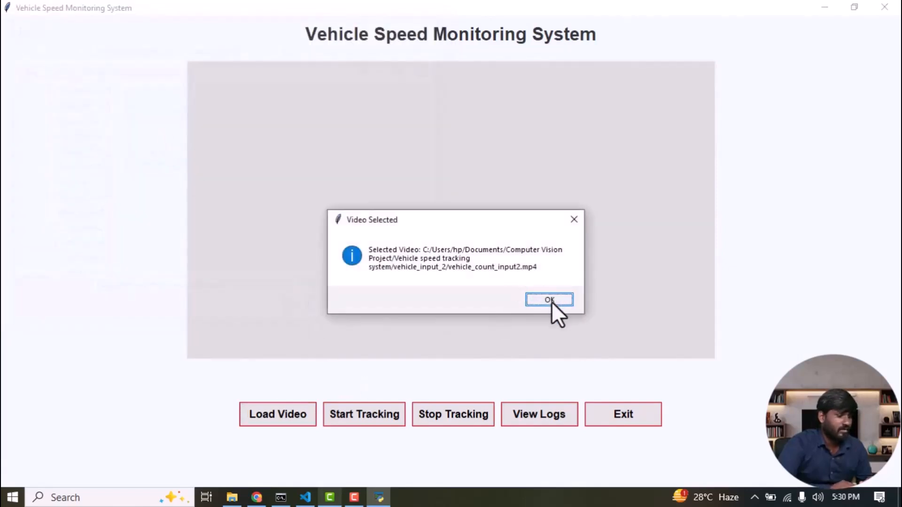
pyautogui.click(549, 299)
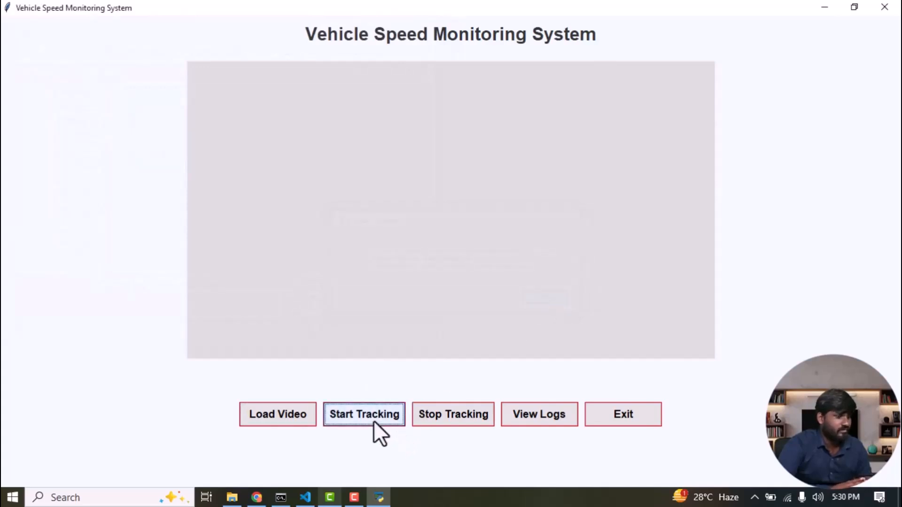
# Start tracking so the second highway video plays with vehicle IDs and speeds overlaid.
pyautogui.click(365, 414)
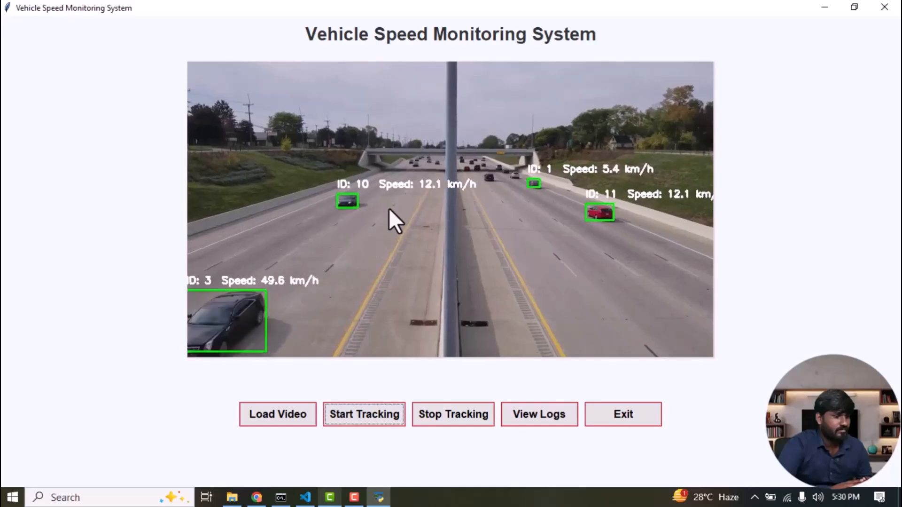
pyautogui.moveTo(573, 32)
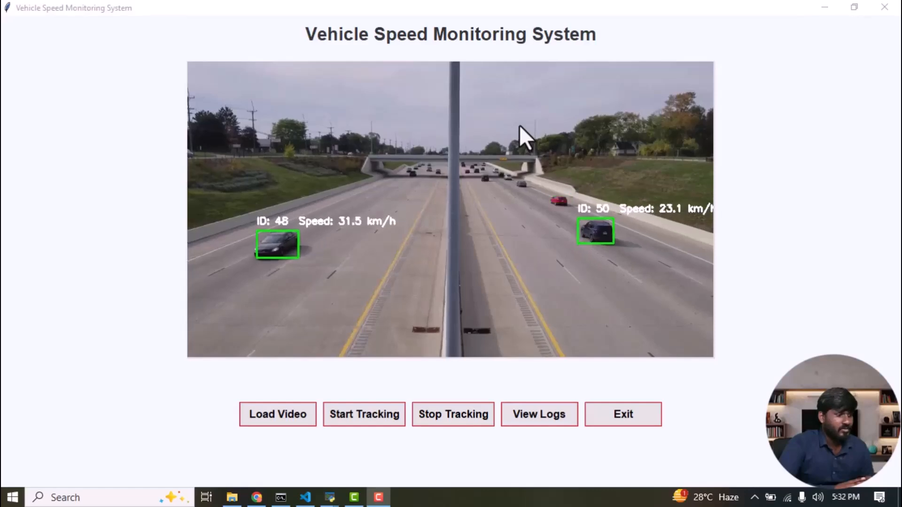
pyautogui.moveTo(539, 414)
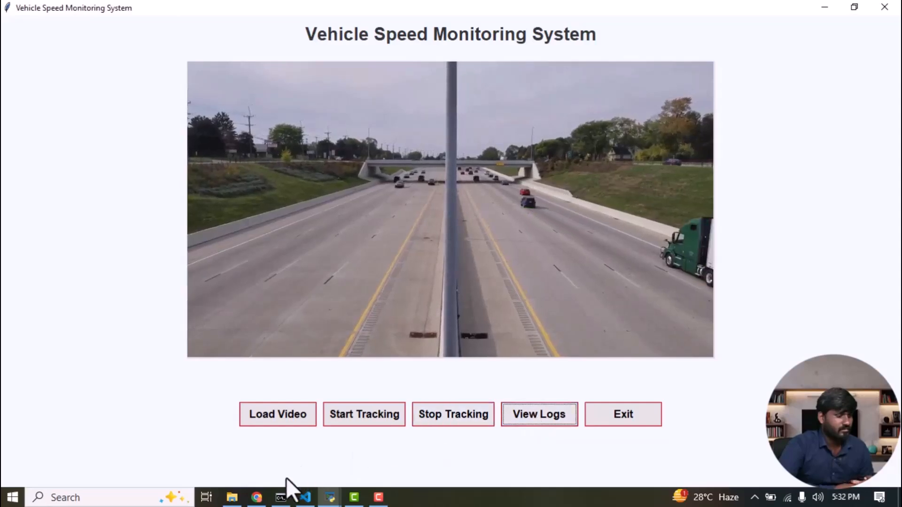
# Show the Log Window listing per-vehicle ID, class and speed entries and scroll through them.
pyautogui.click(538, 414)
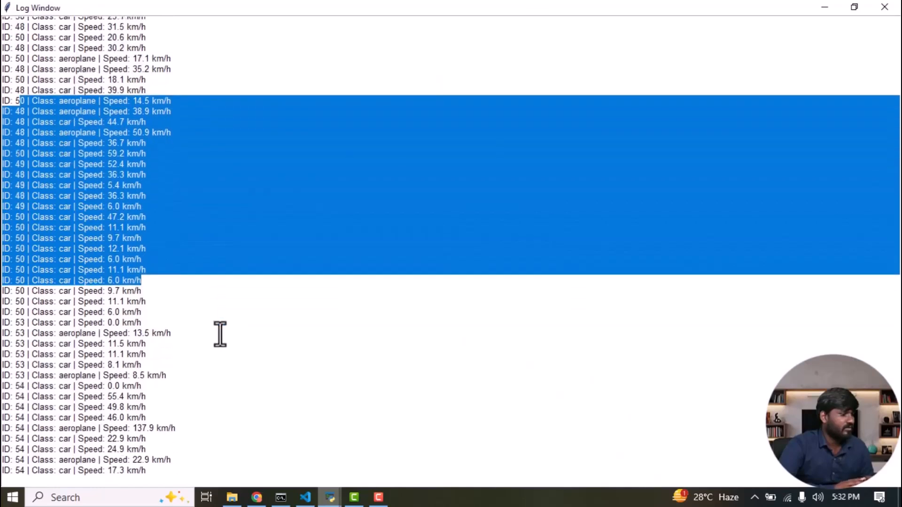
pyautogui.scroll(-3)
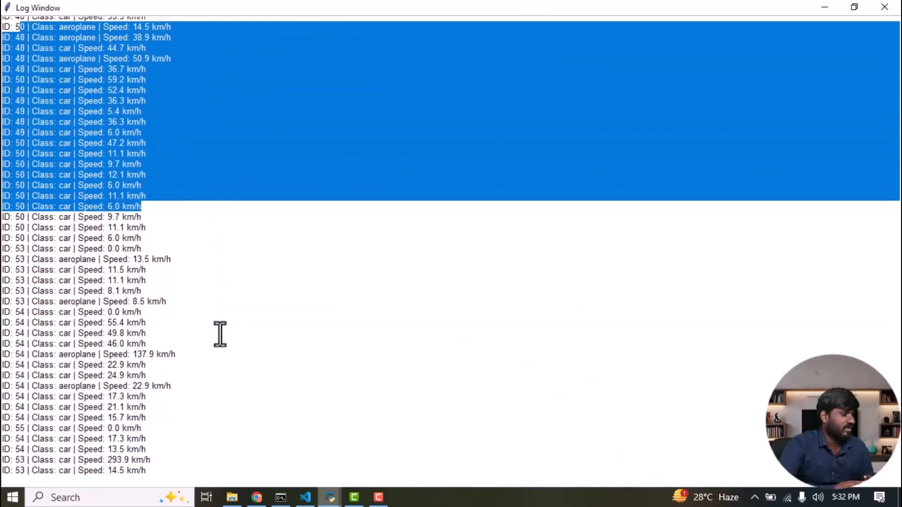